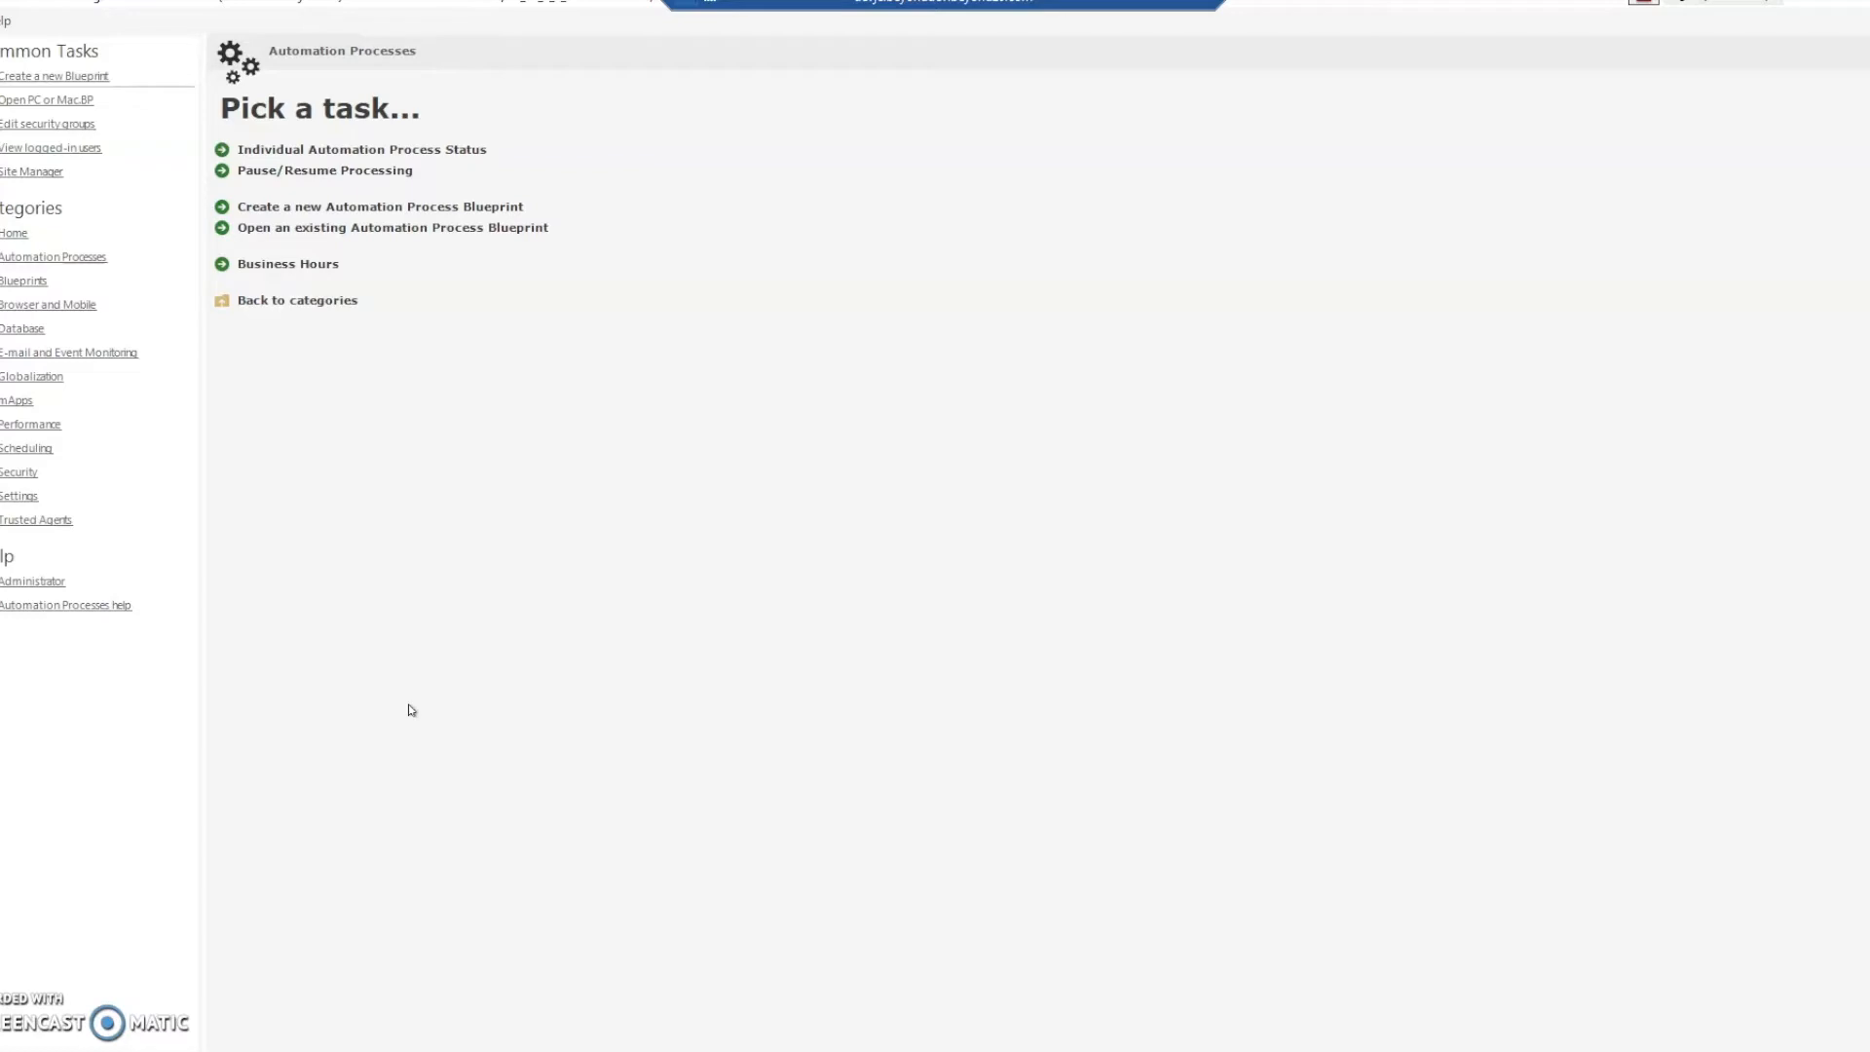
pyautogui.moveTo(205, 179)
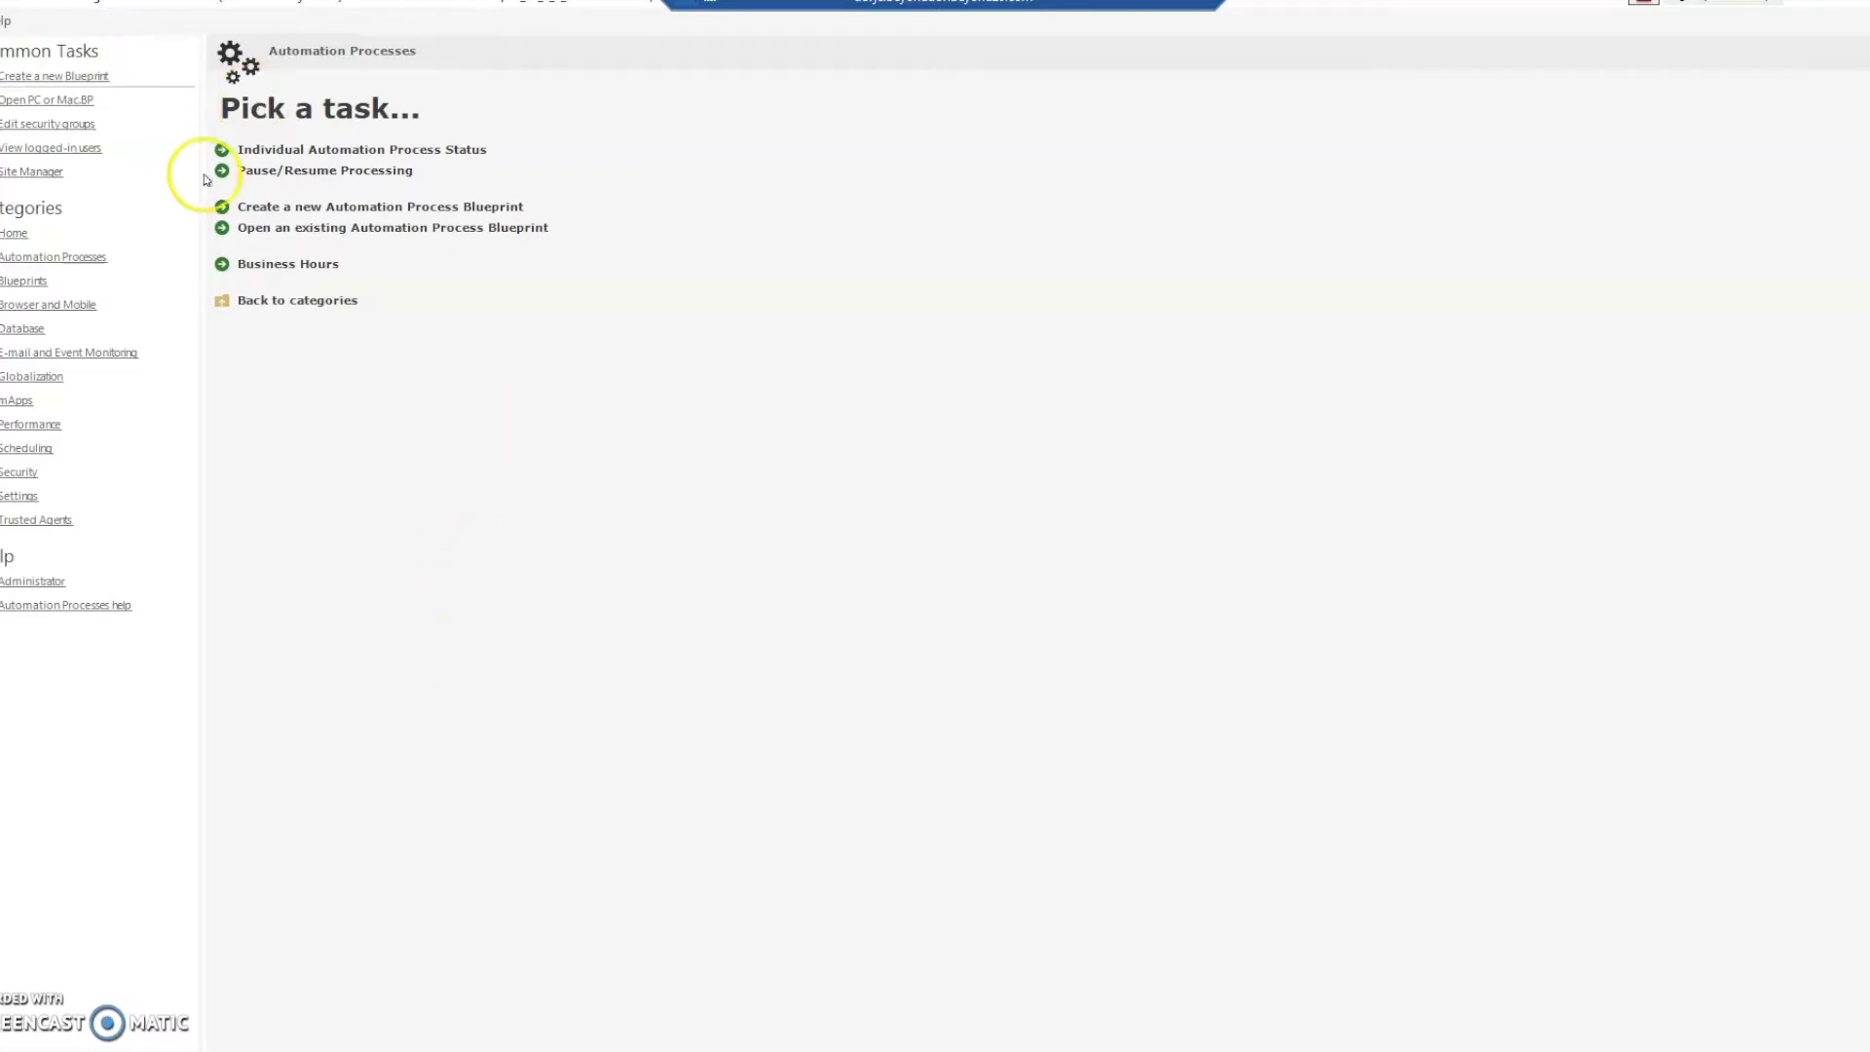
pyautogui.moveTo(84, 296)
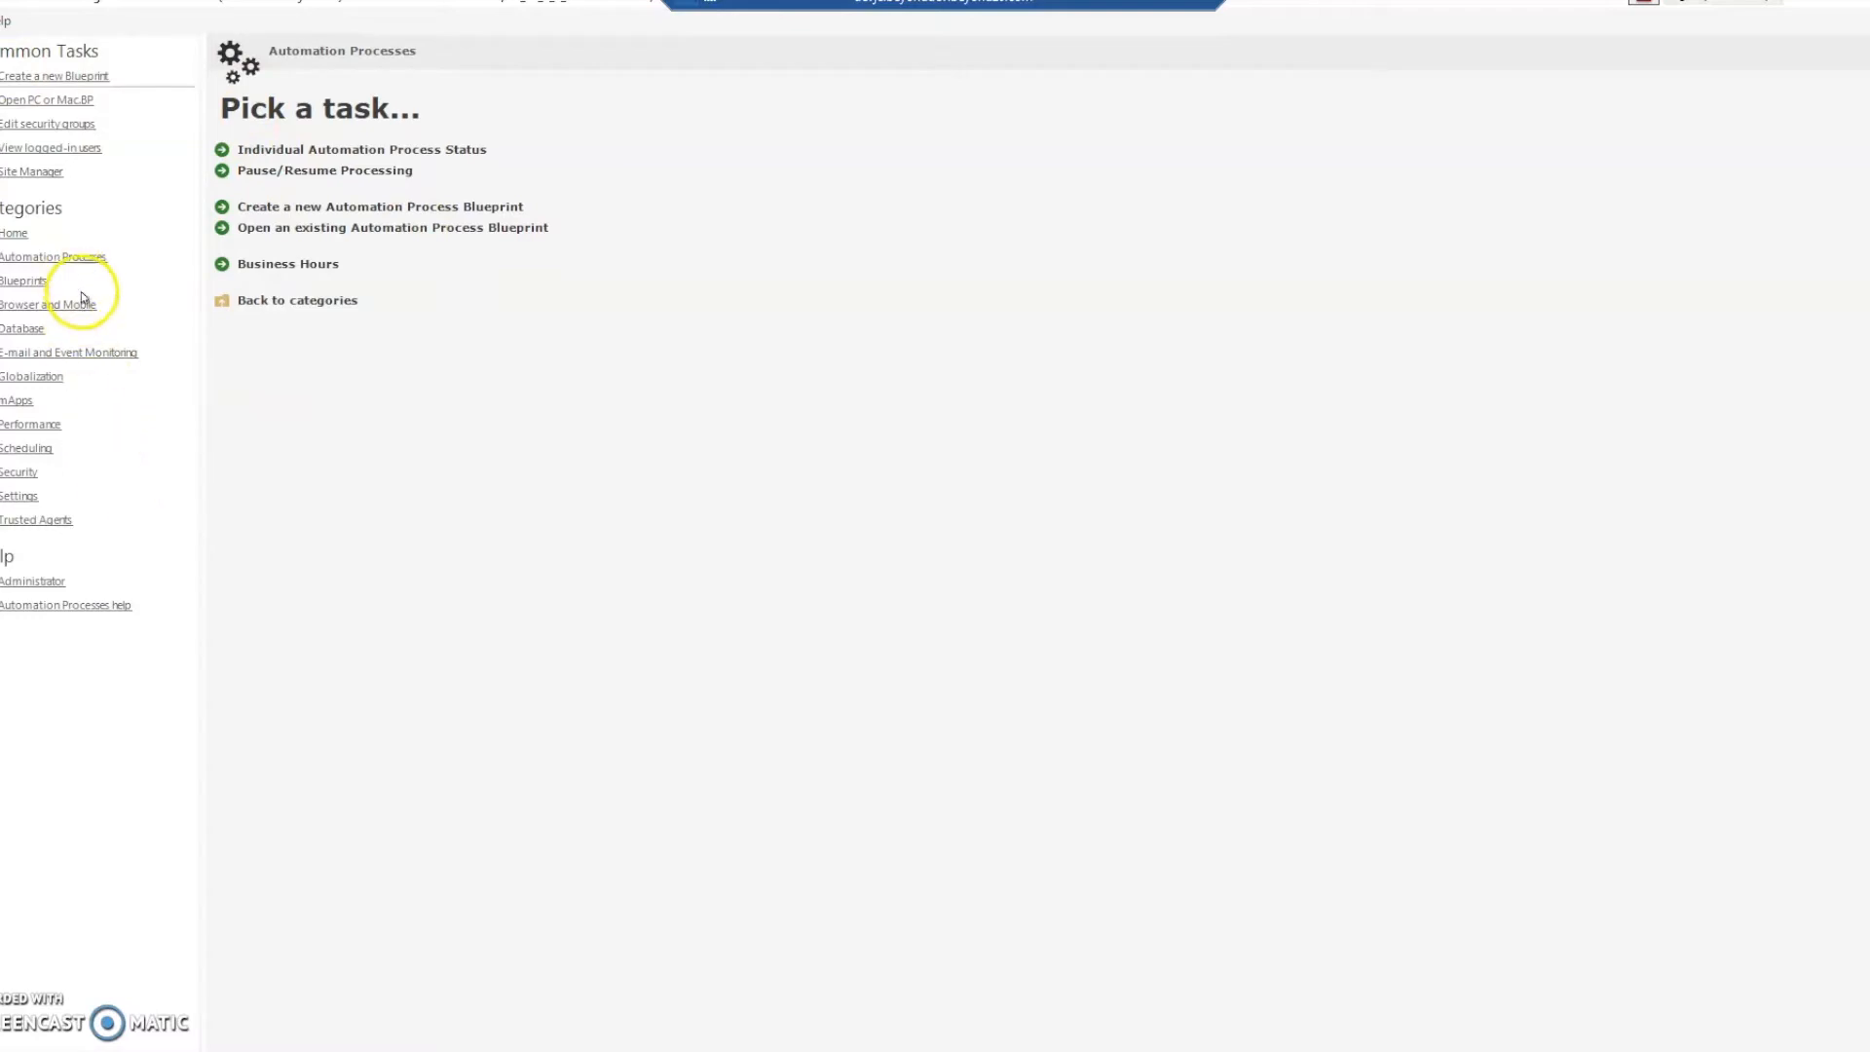
# Step: Switch the Categories list to E-mail and Event Monitoring
pyautogui.click(68, 352)
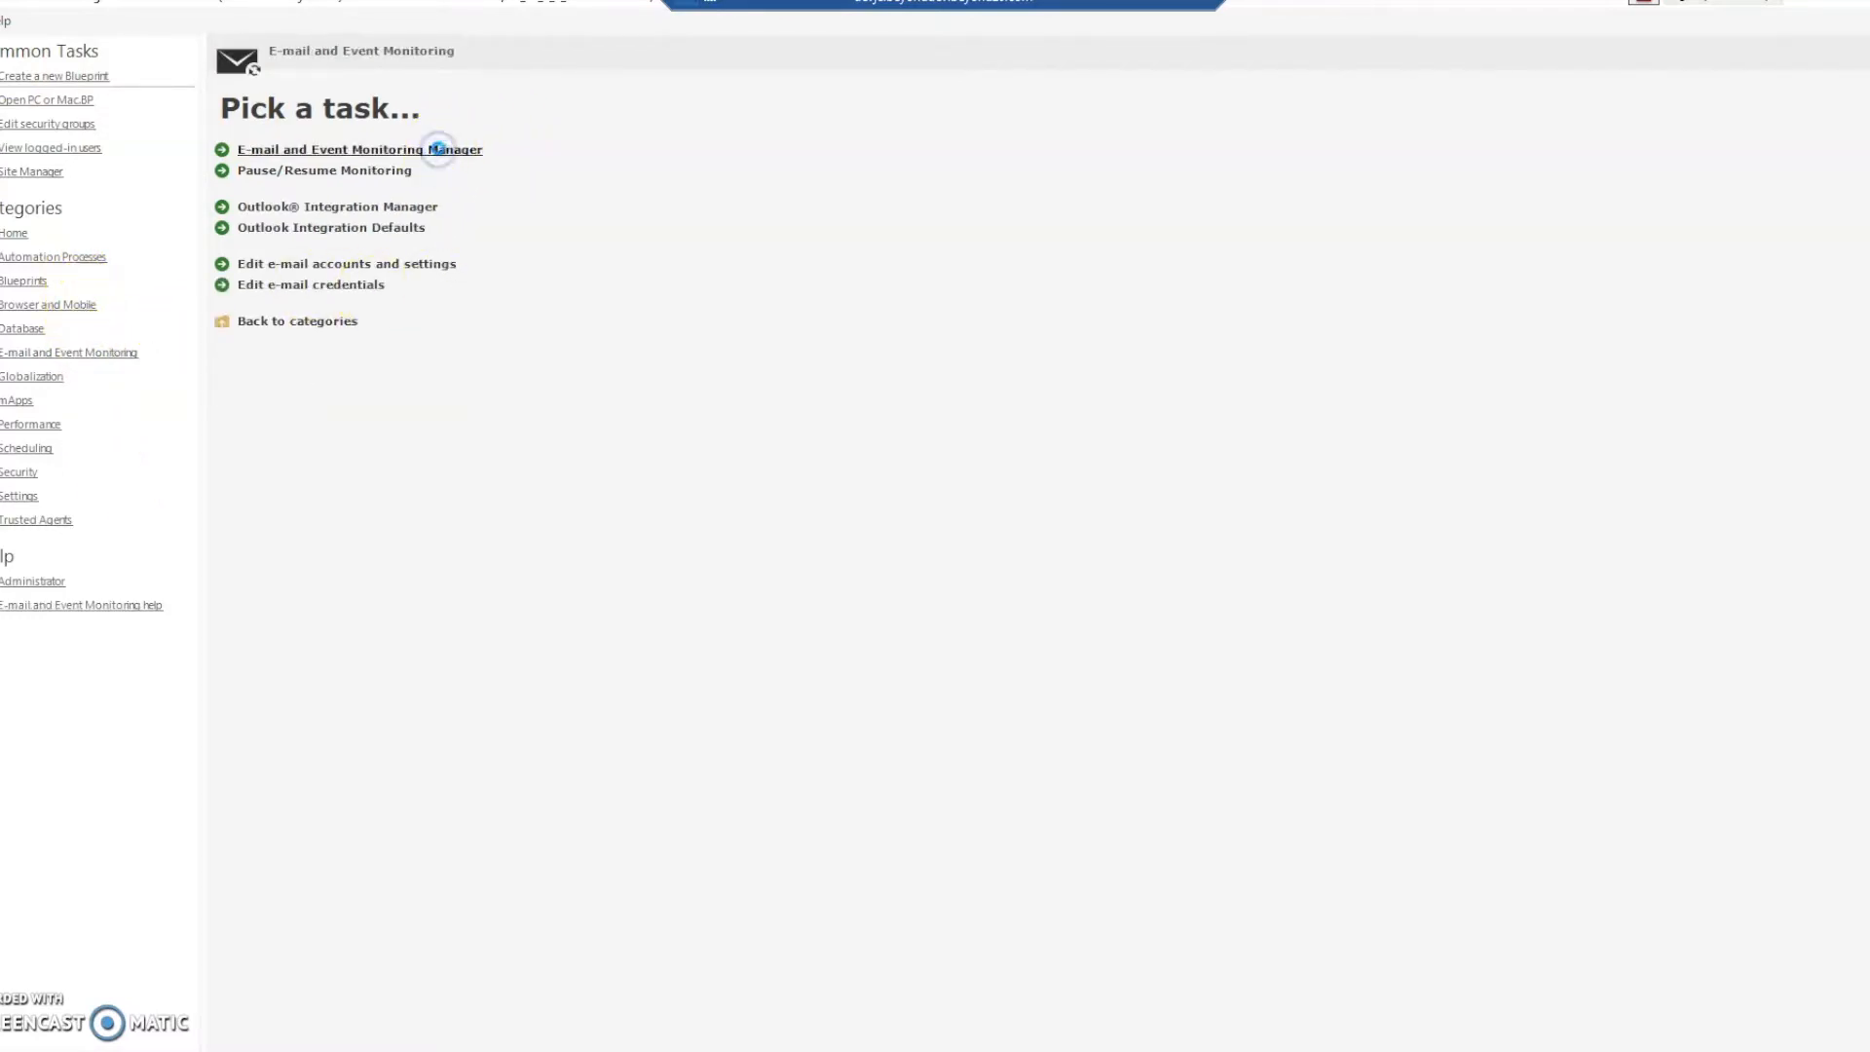
# Step: Open Demo Monitoring from the E-mail and Event Monitoring Manager and show its Monitors page
pyautogui.click(358, 150)
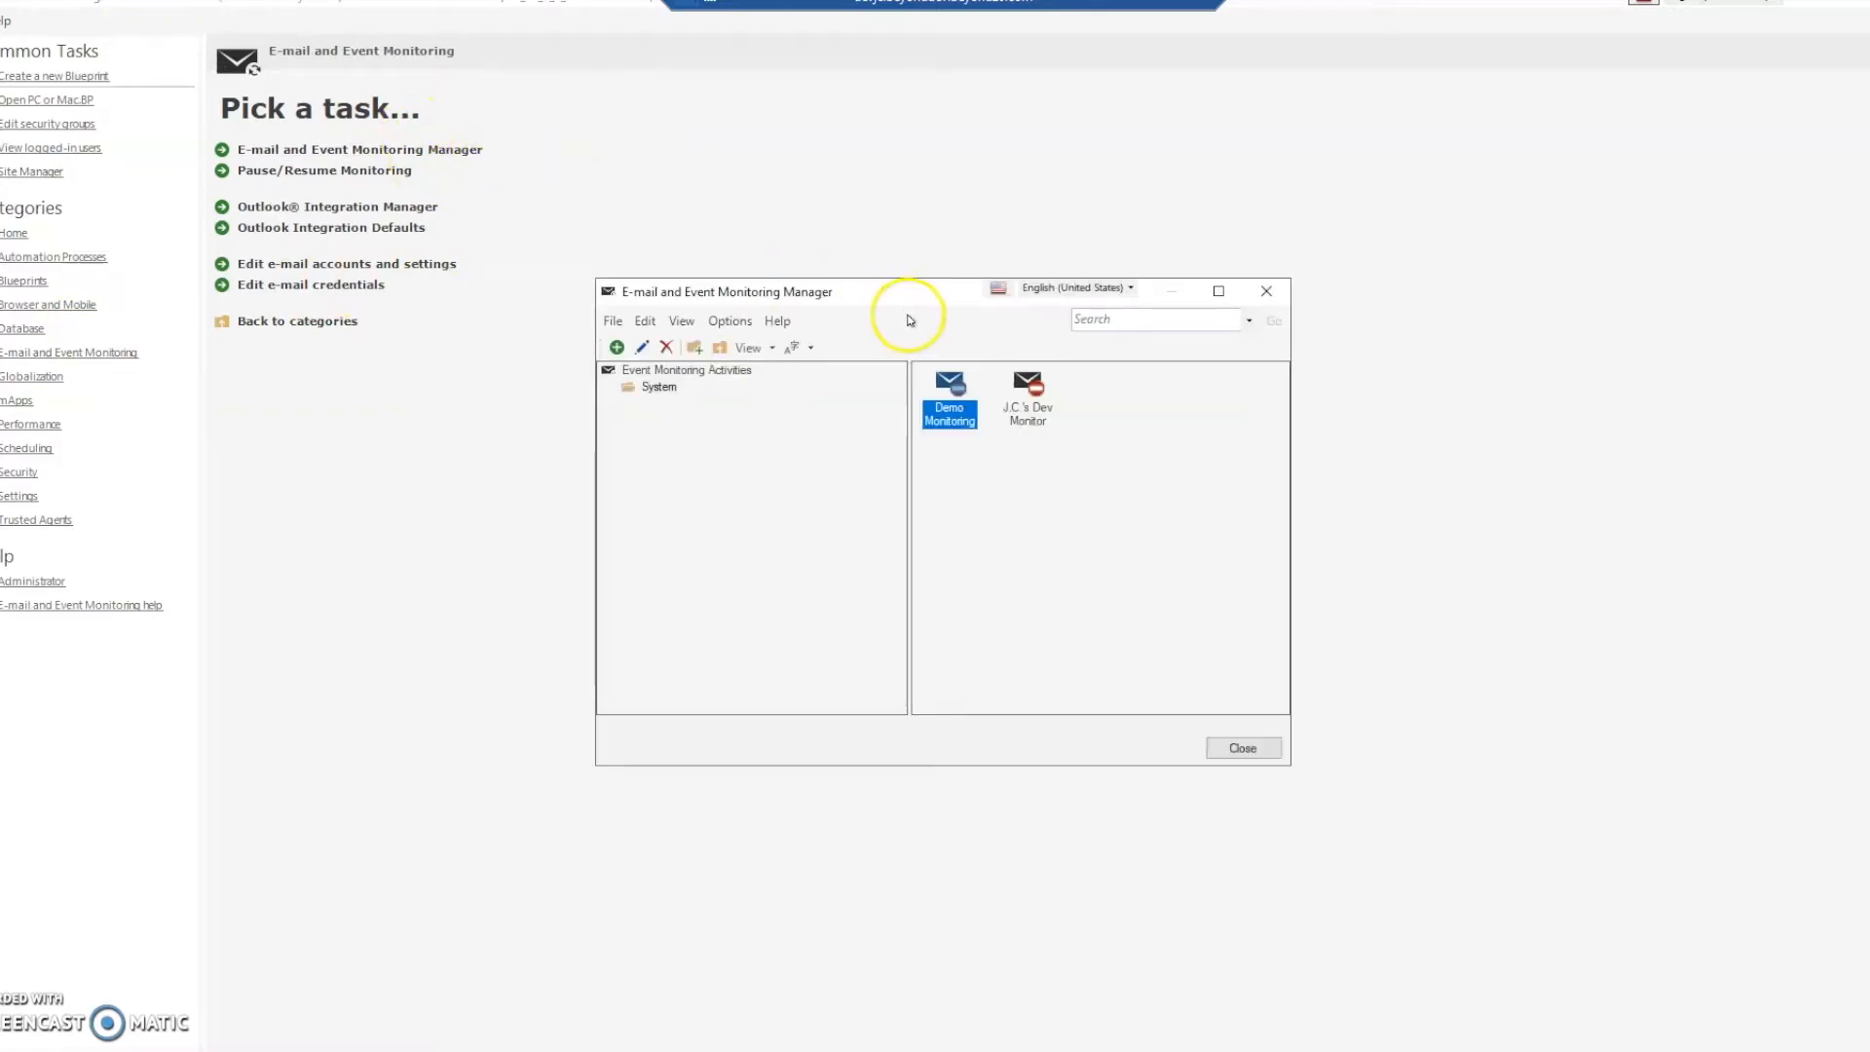
pyautogui.moveTo(949, 390)
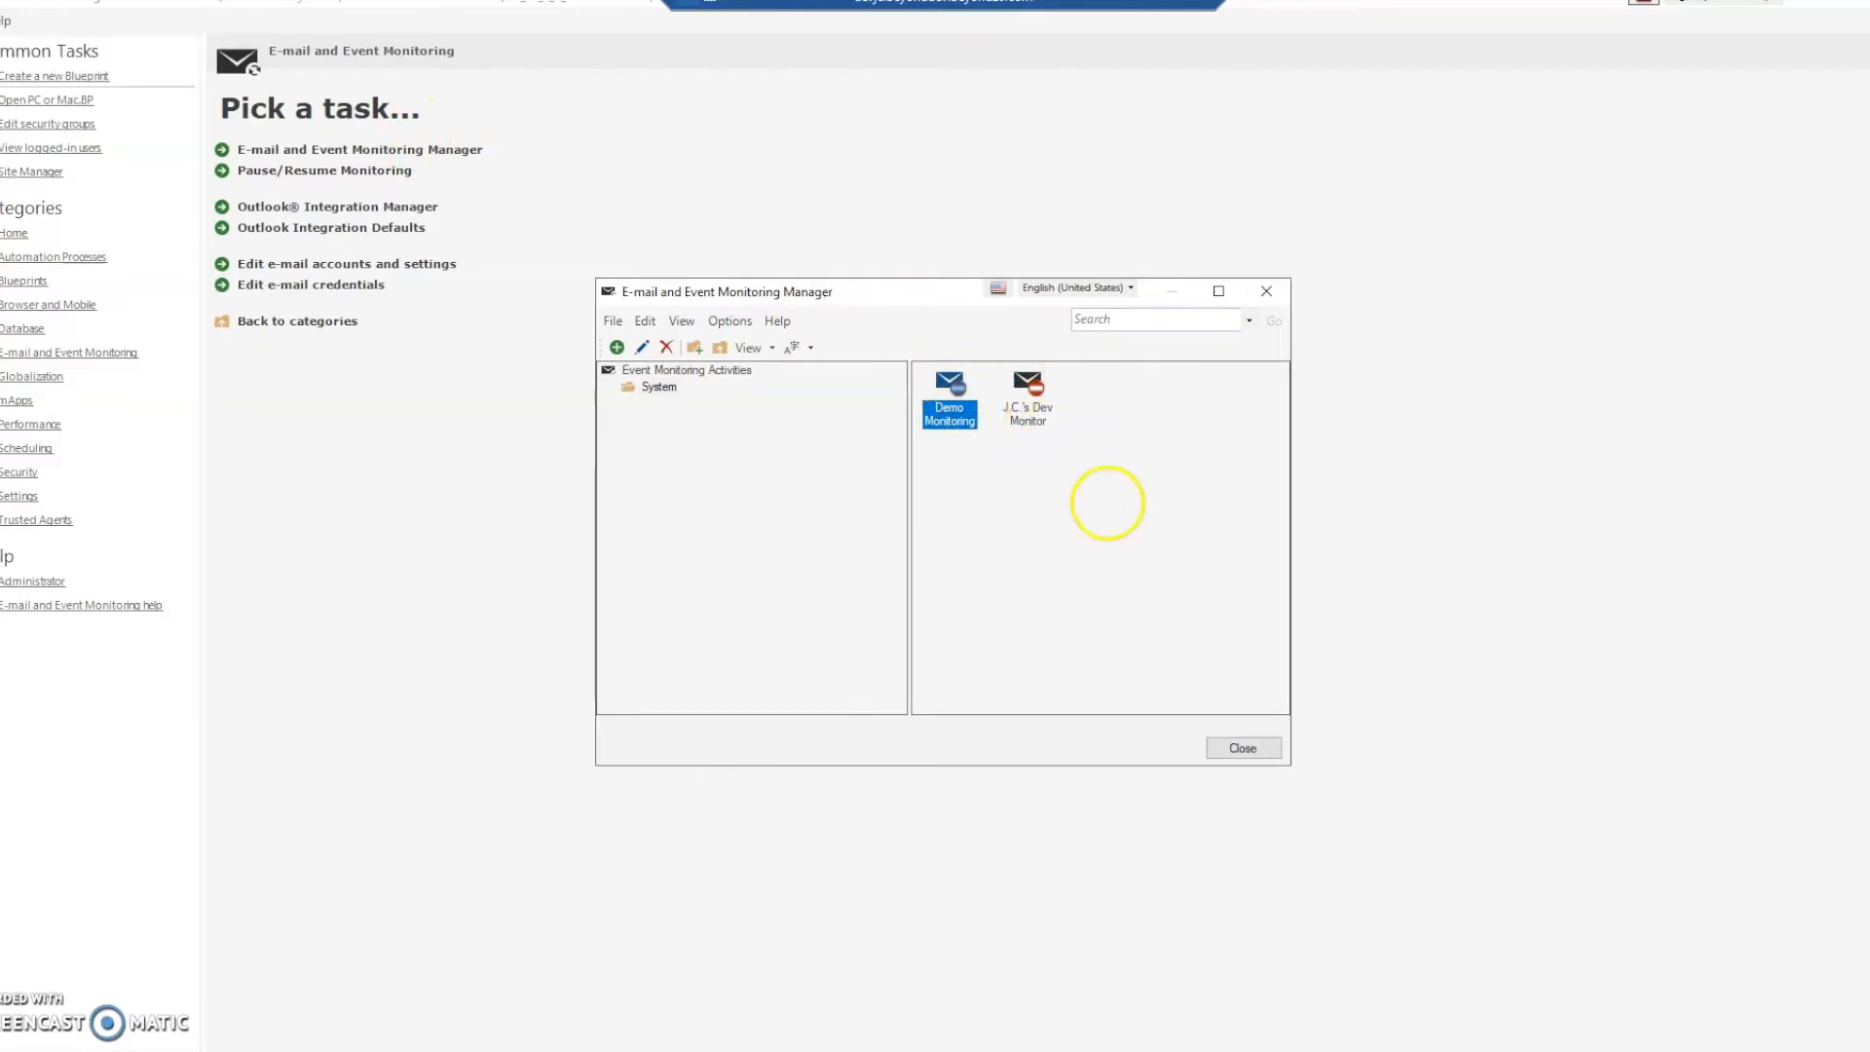
pyautogui.doubleClick(949, 393)
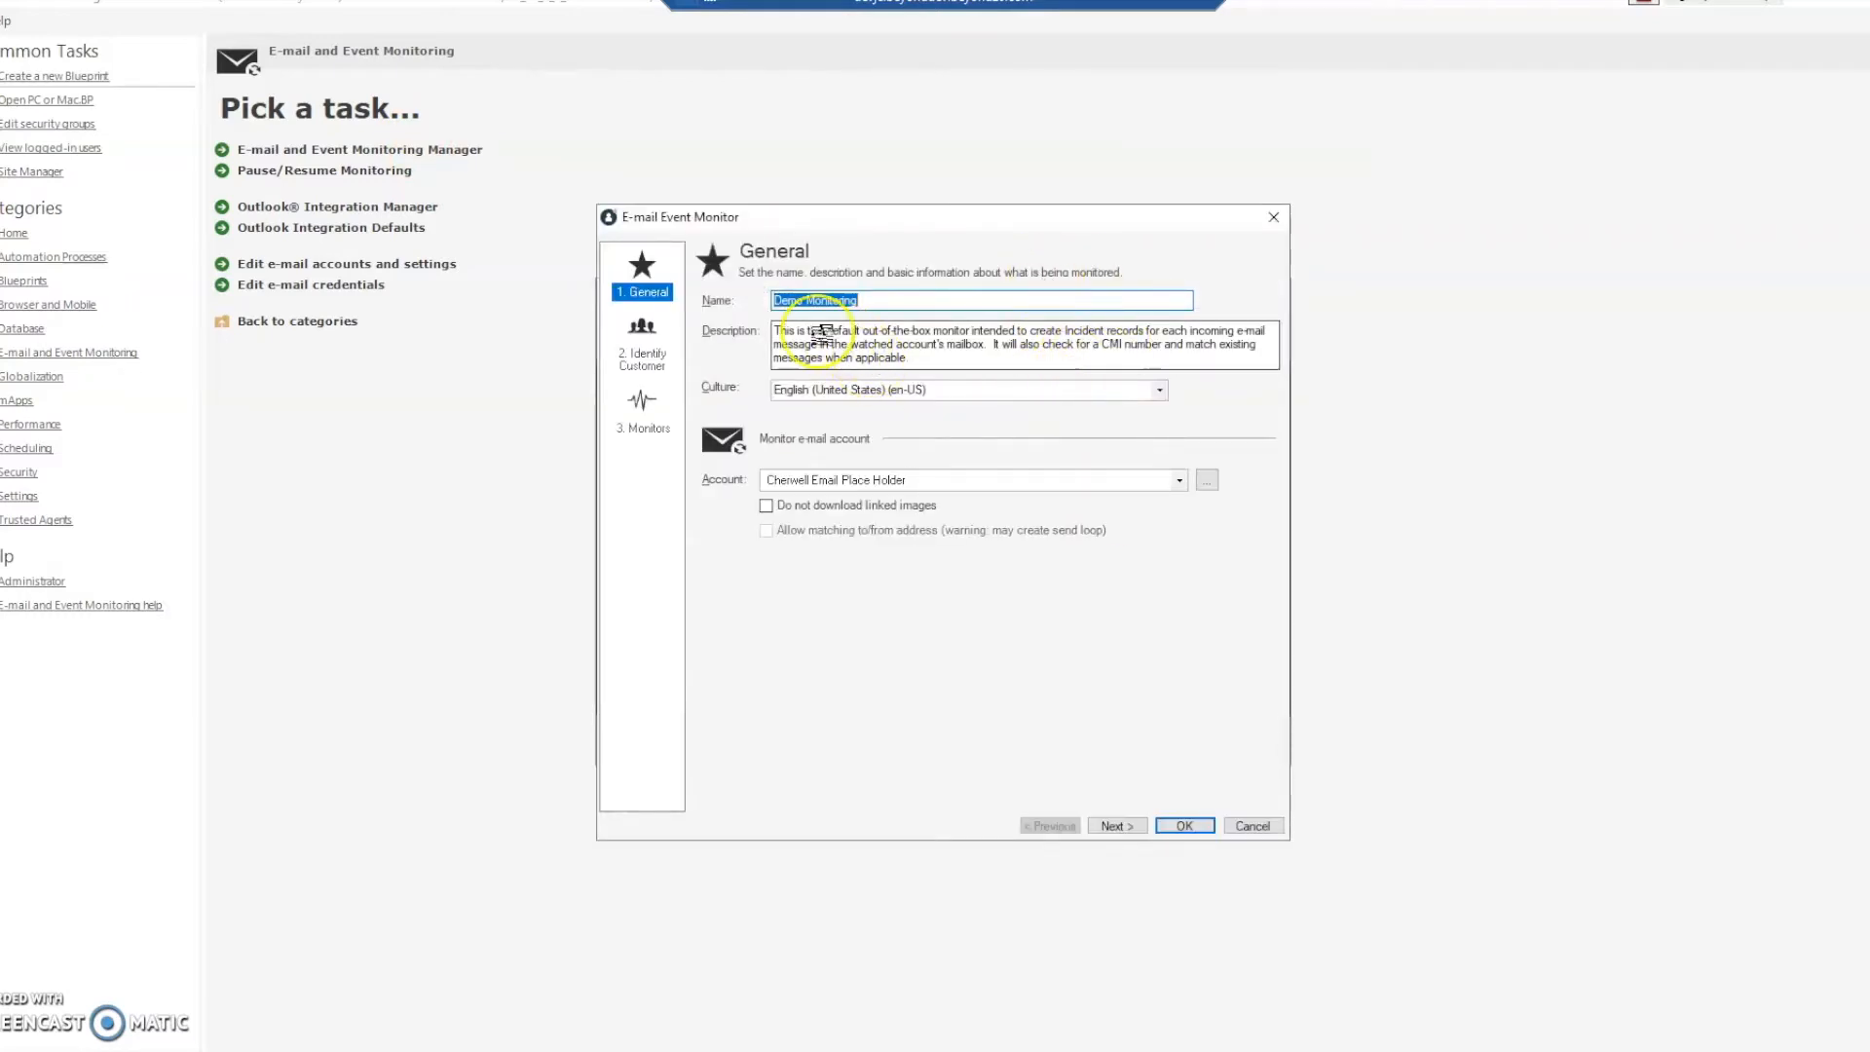
pyautogui.click(640, 405)
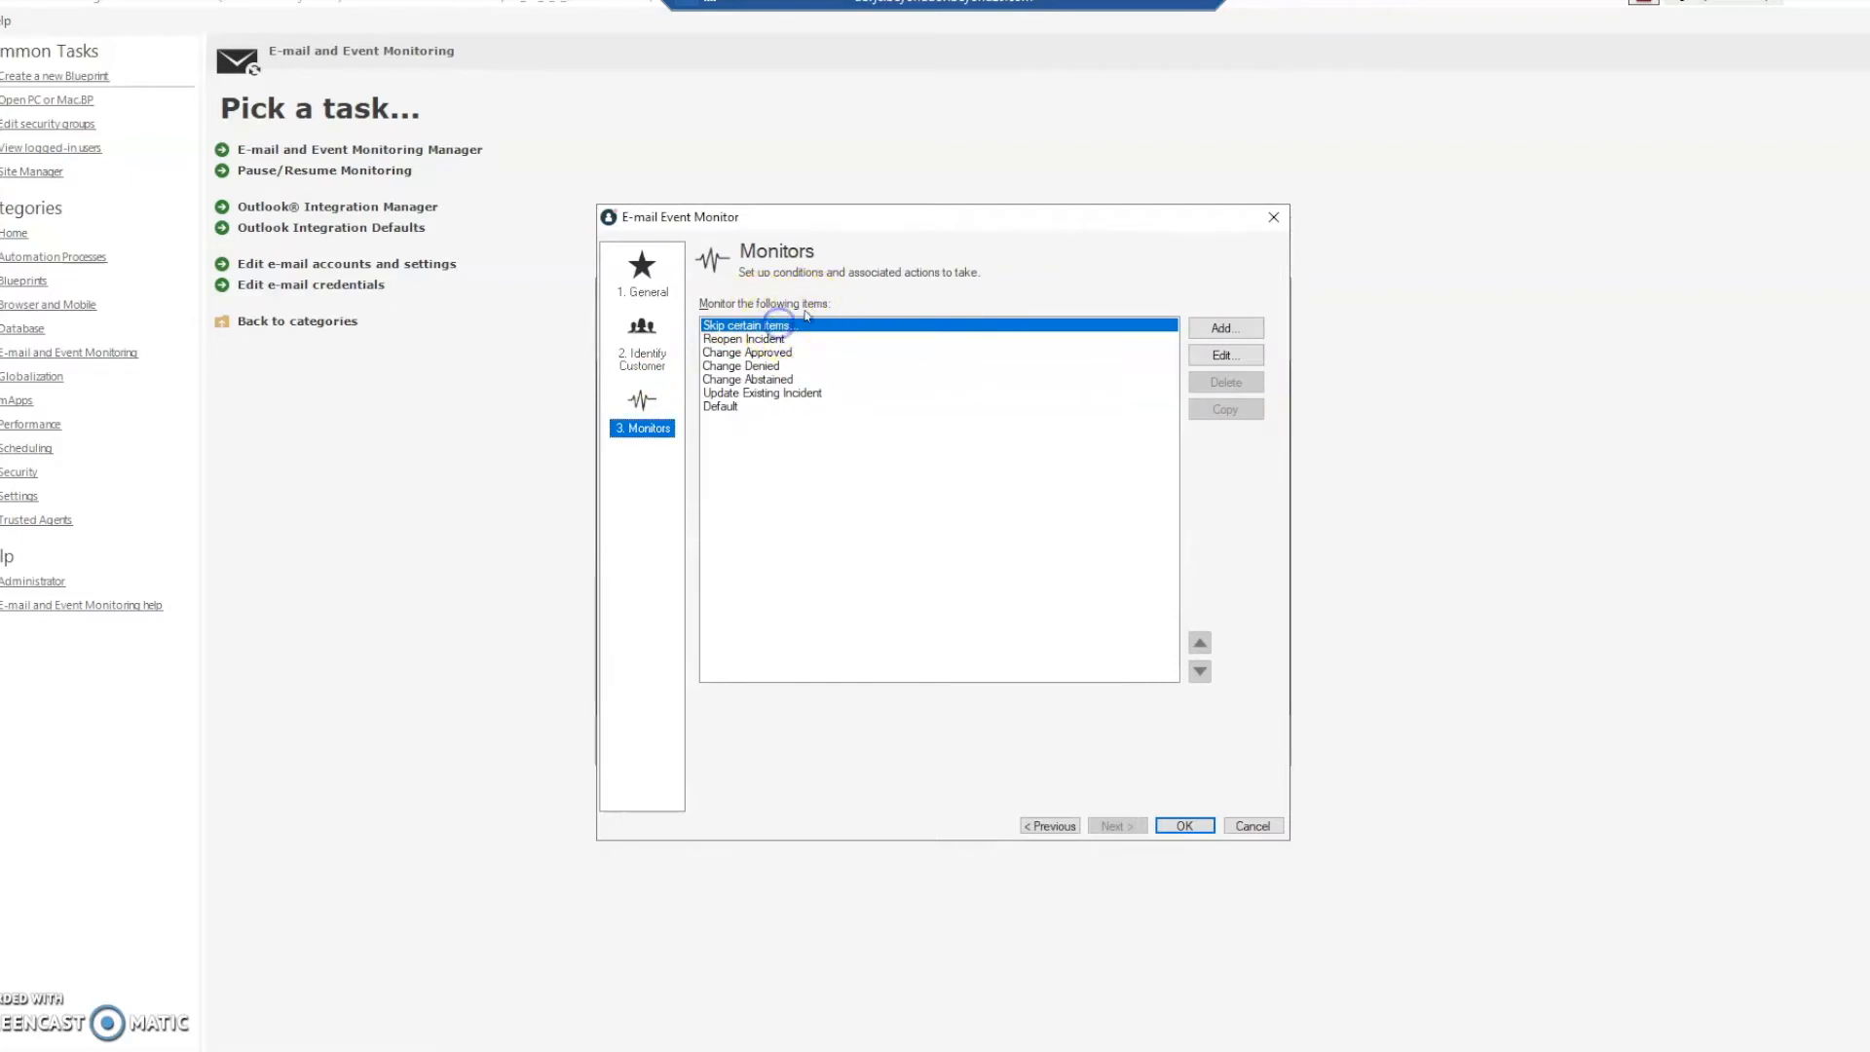
pyautogui.moveTo(1068, 349)
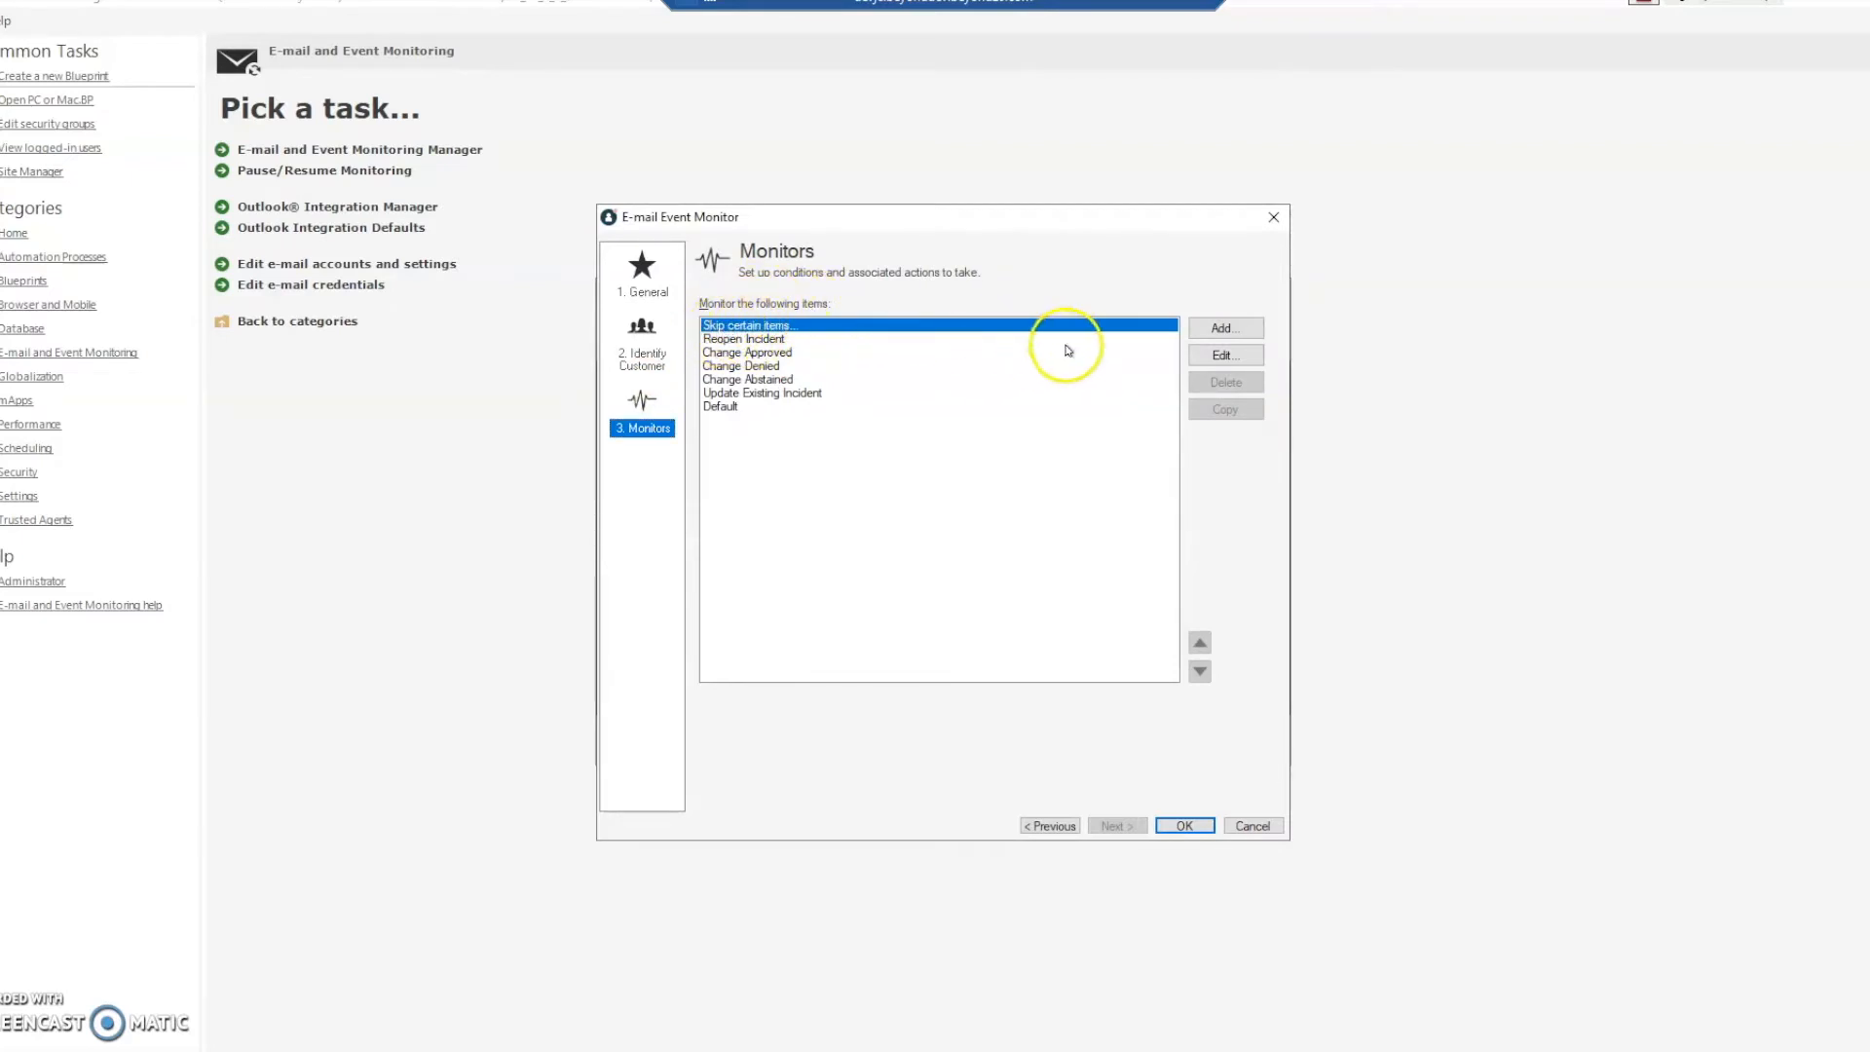
# Step: Add a Skip certain items rule: subject begins with 'Automatic Reply:'
pyautogui.click(1223, 354)
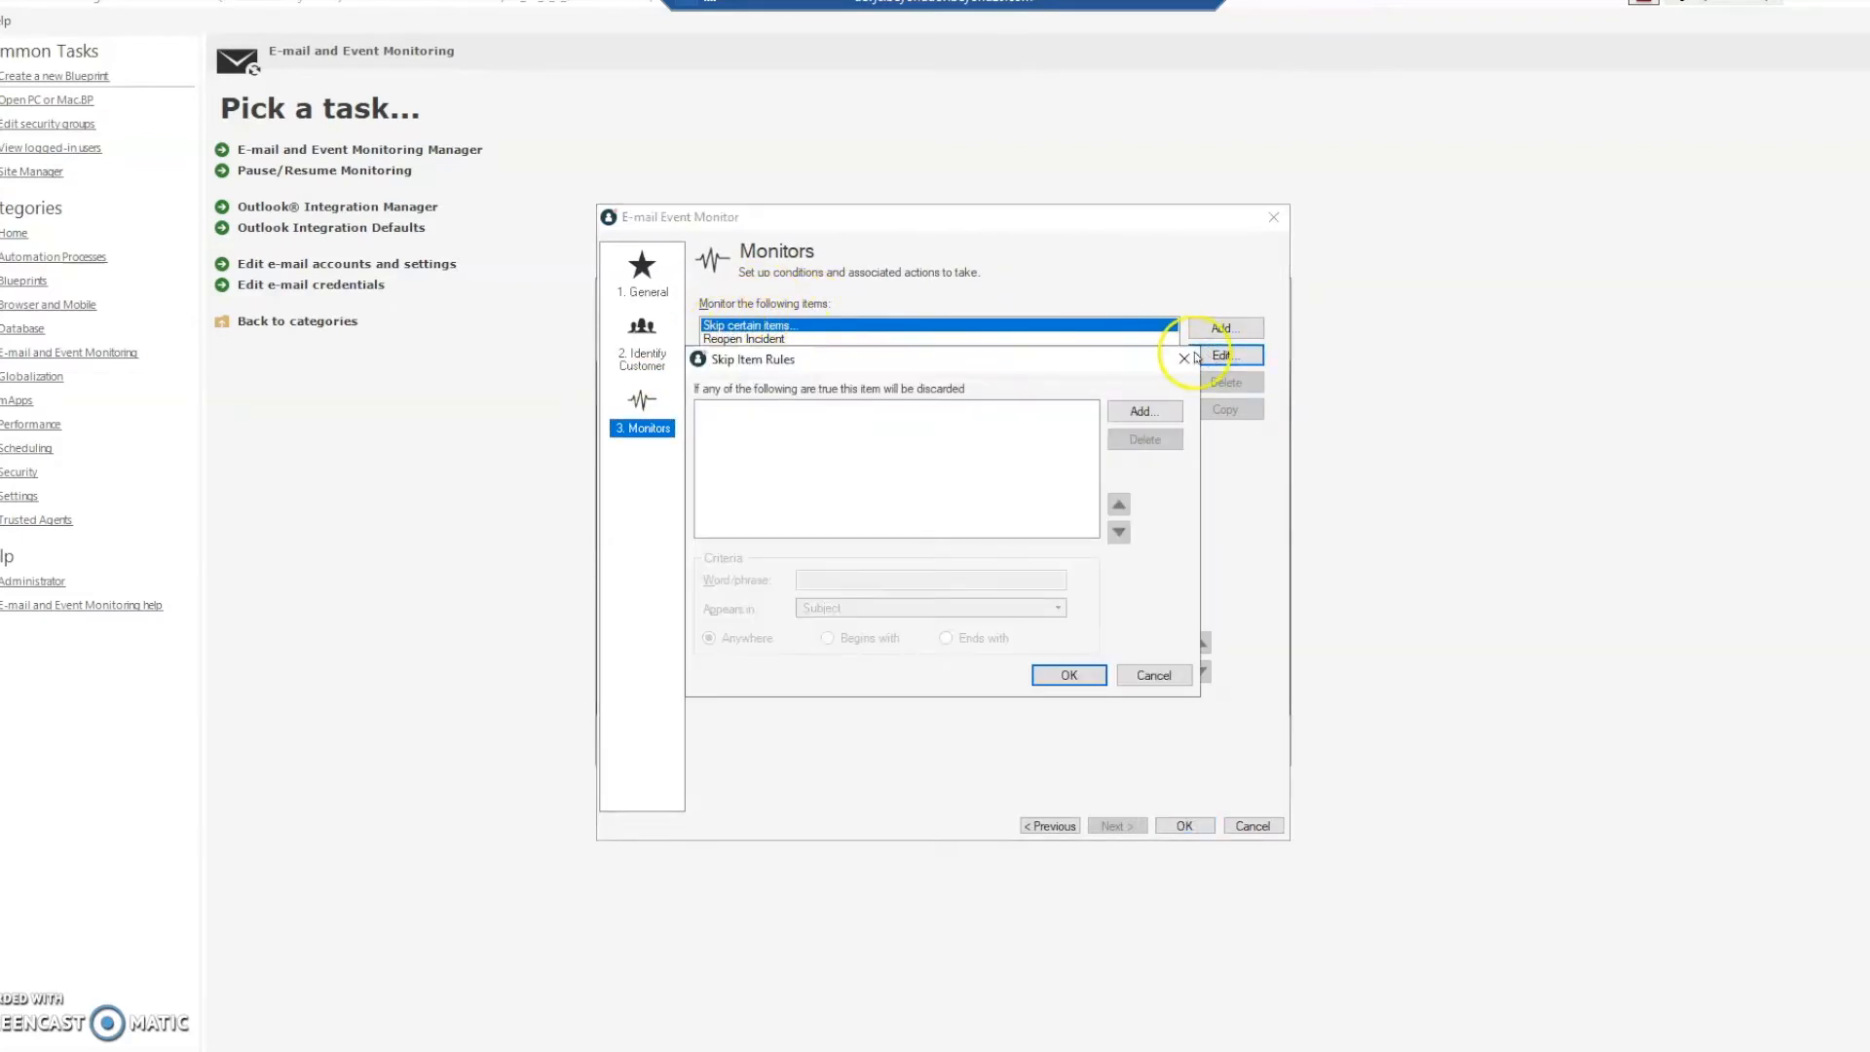
pyautogui.click(1143, 411)
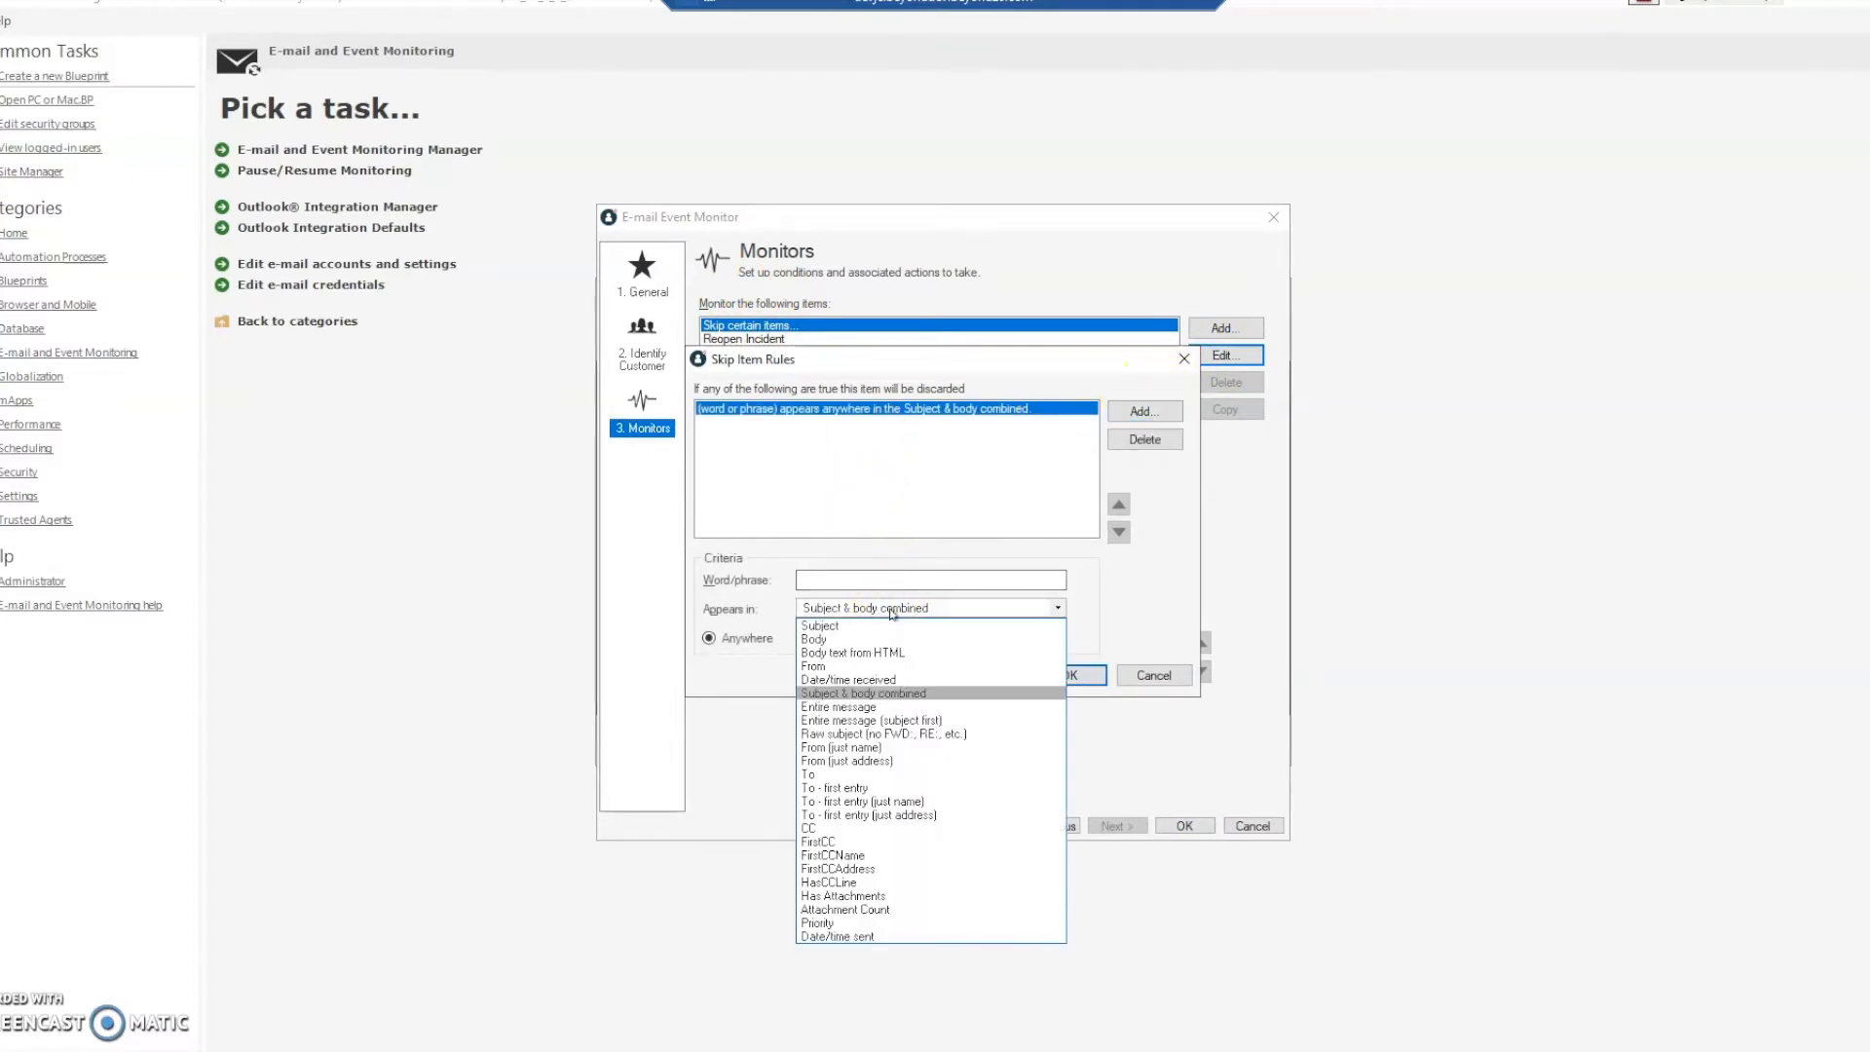
pyautogui.moveTo(847, 679)
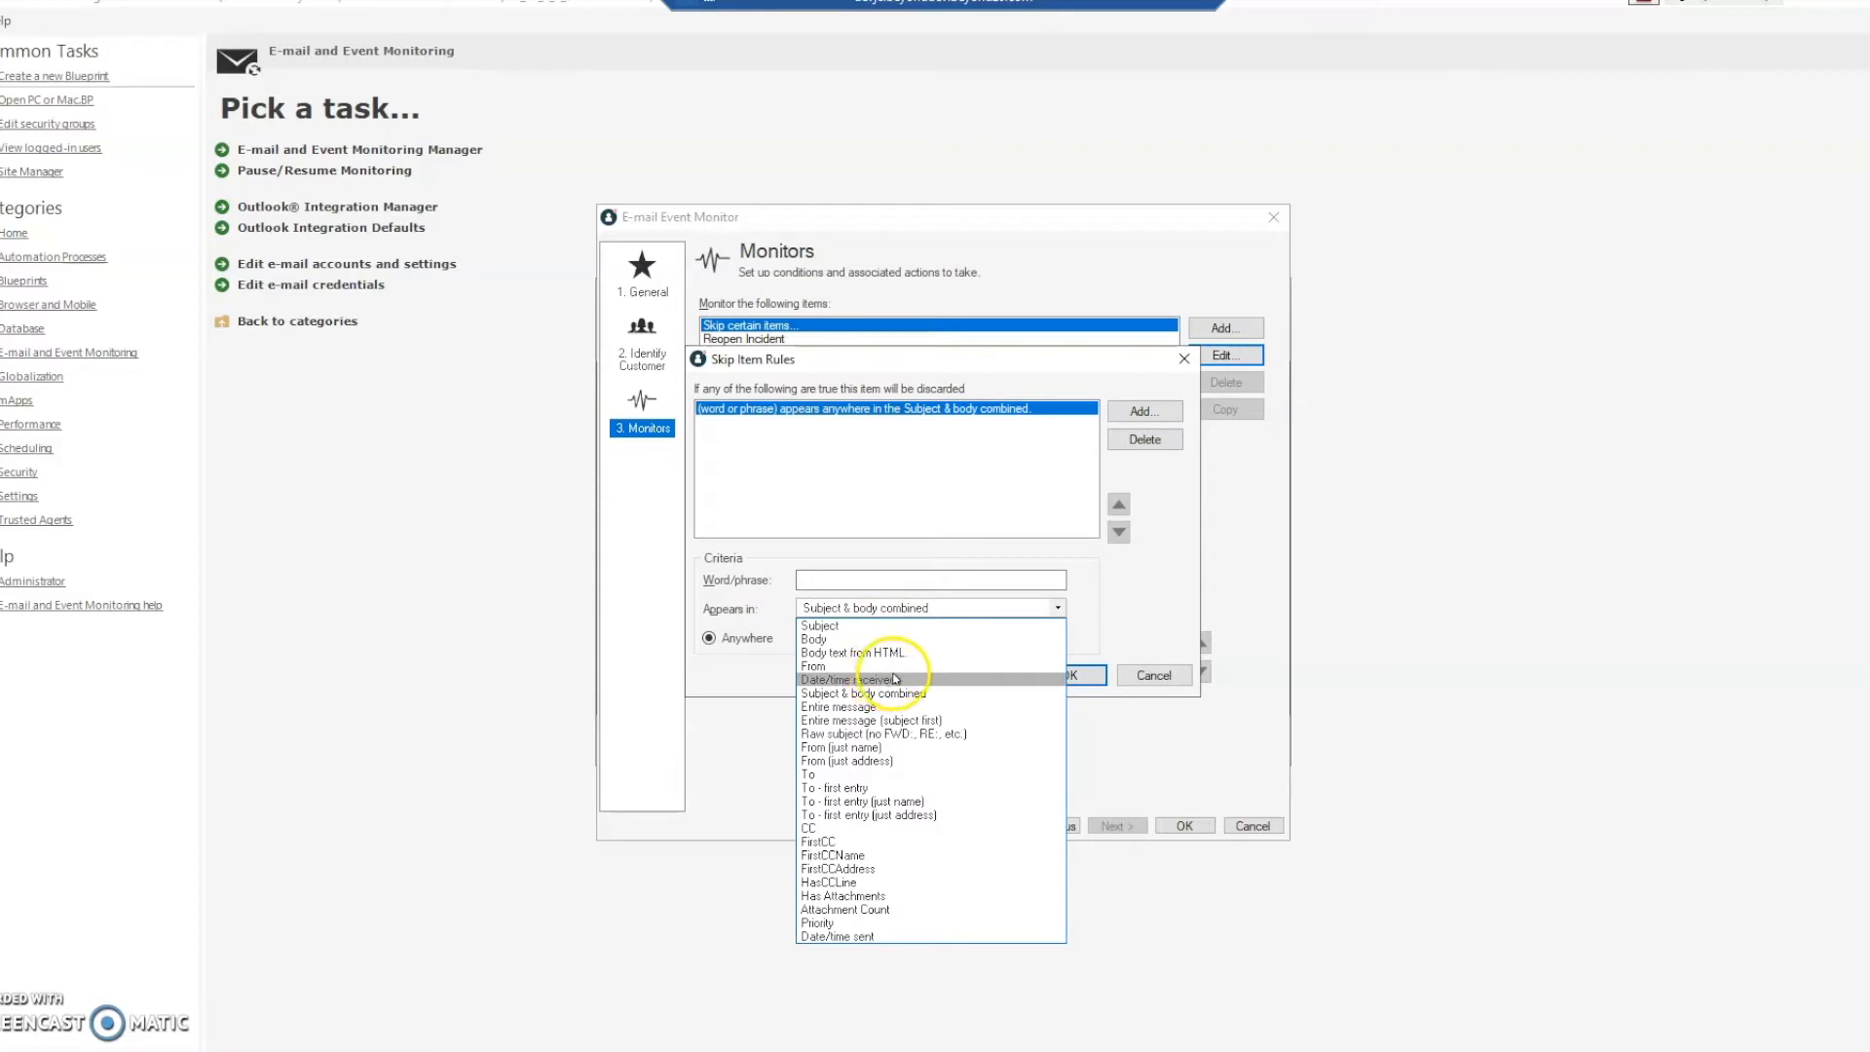
pyautogui.moveTo(870, 638)
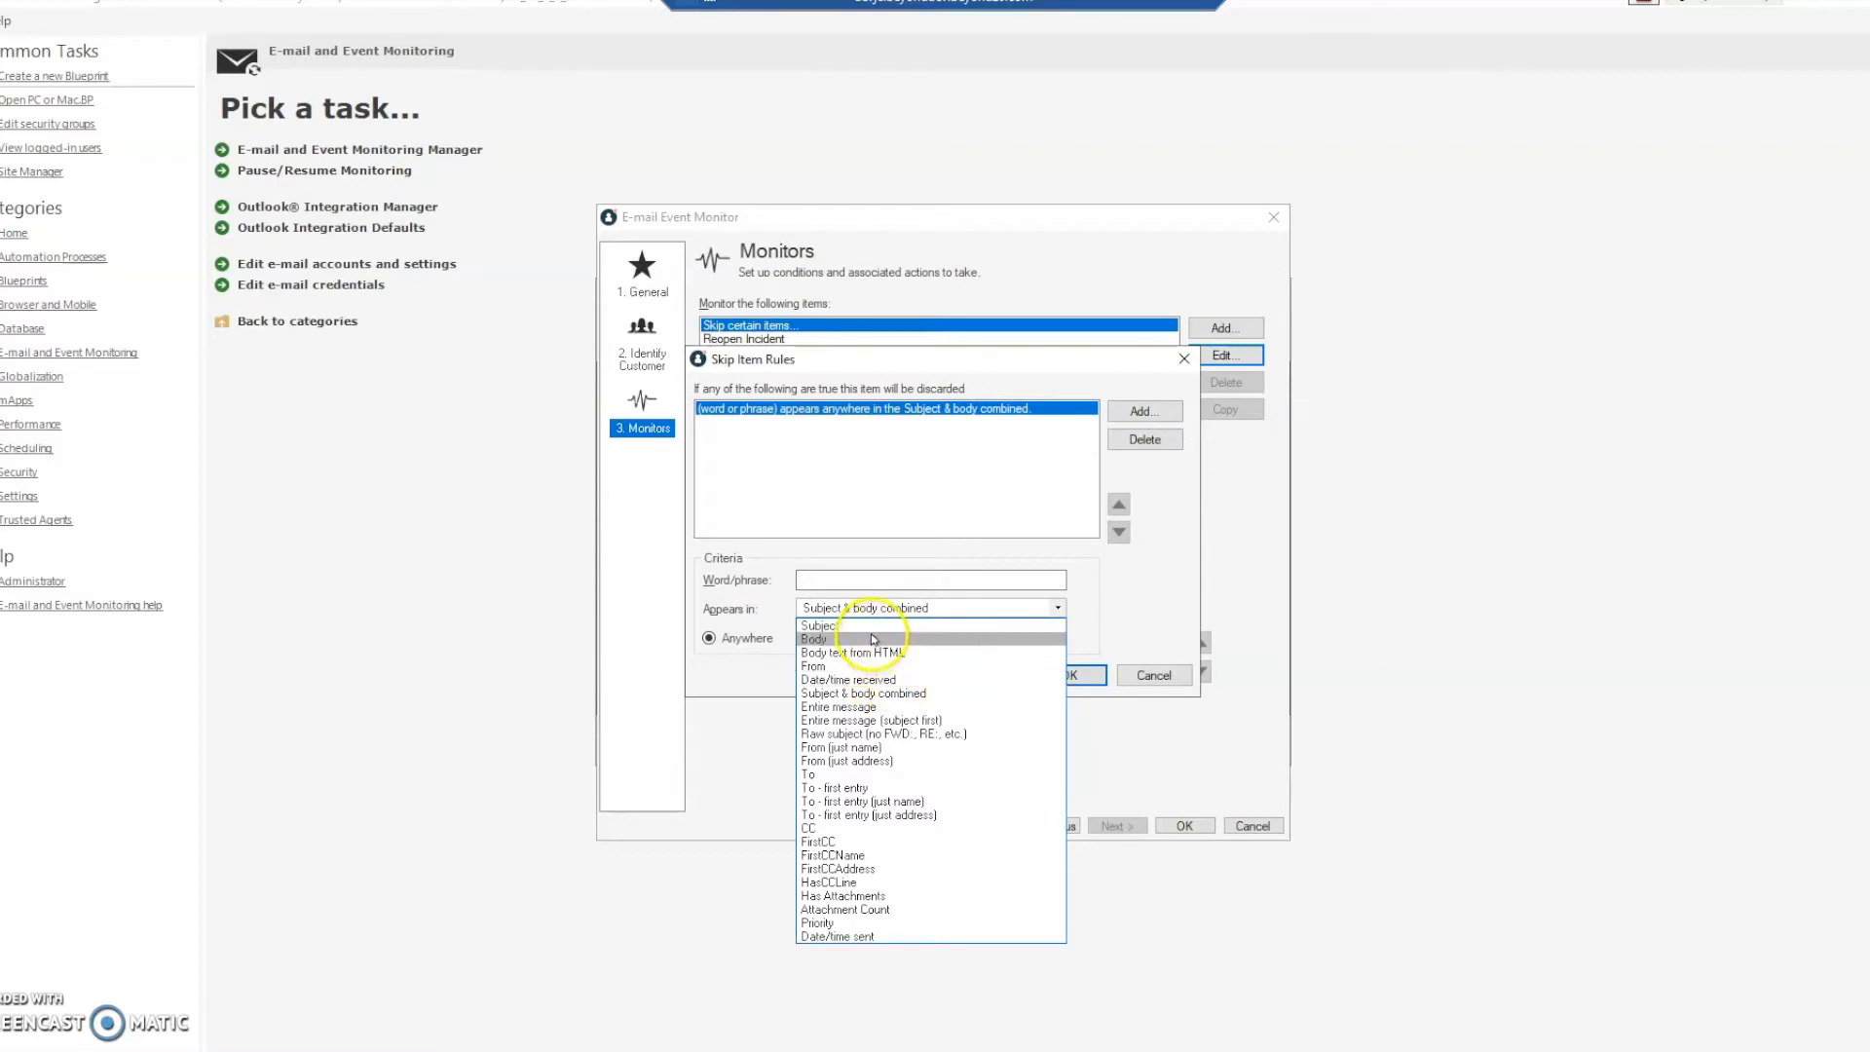
pyautogui.moveTo(870, 705)
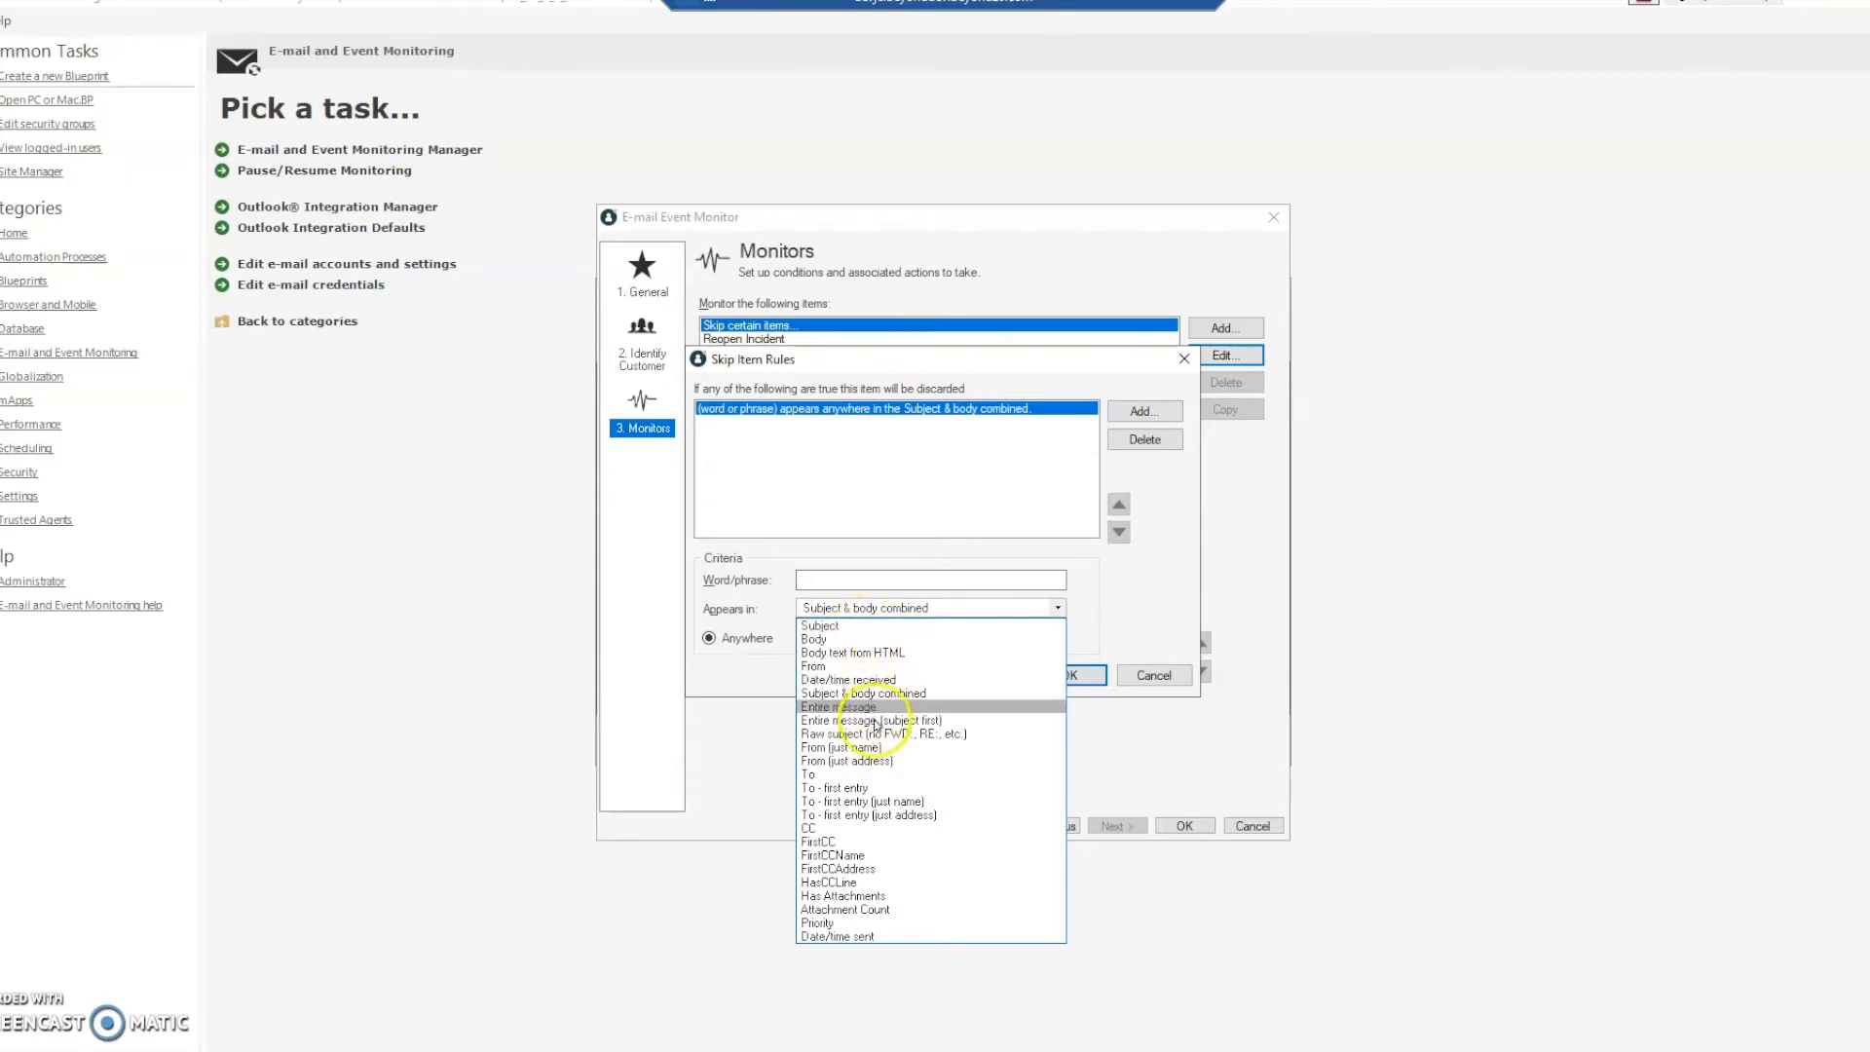
pyautogui.moveTo(838, 626)
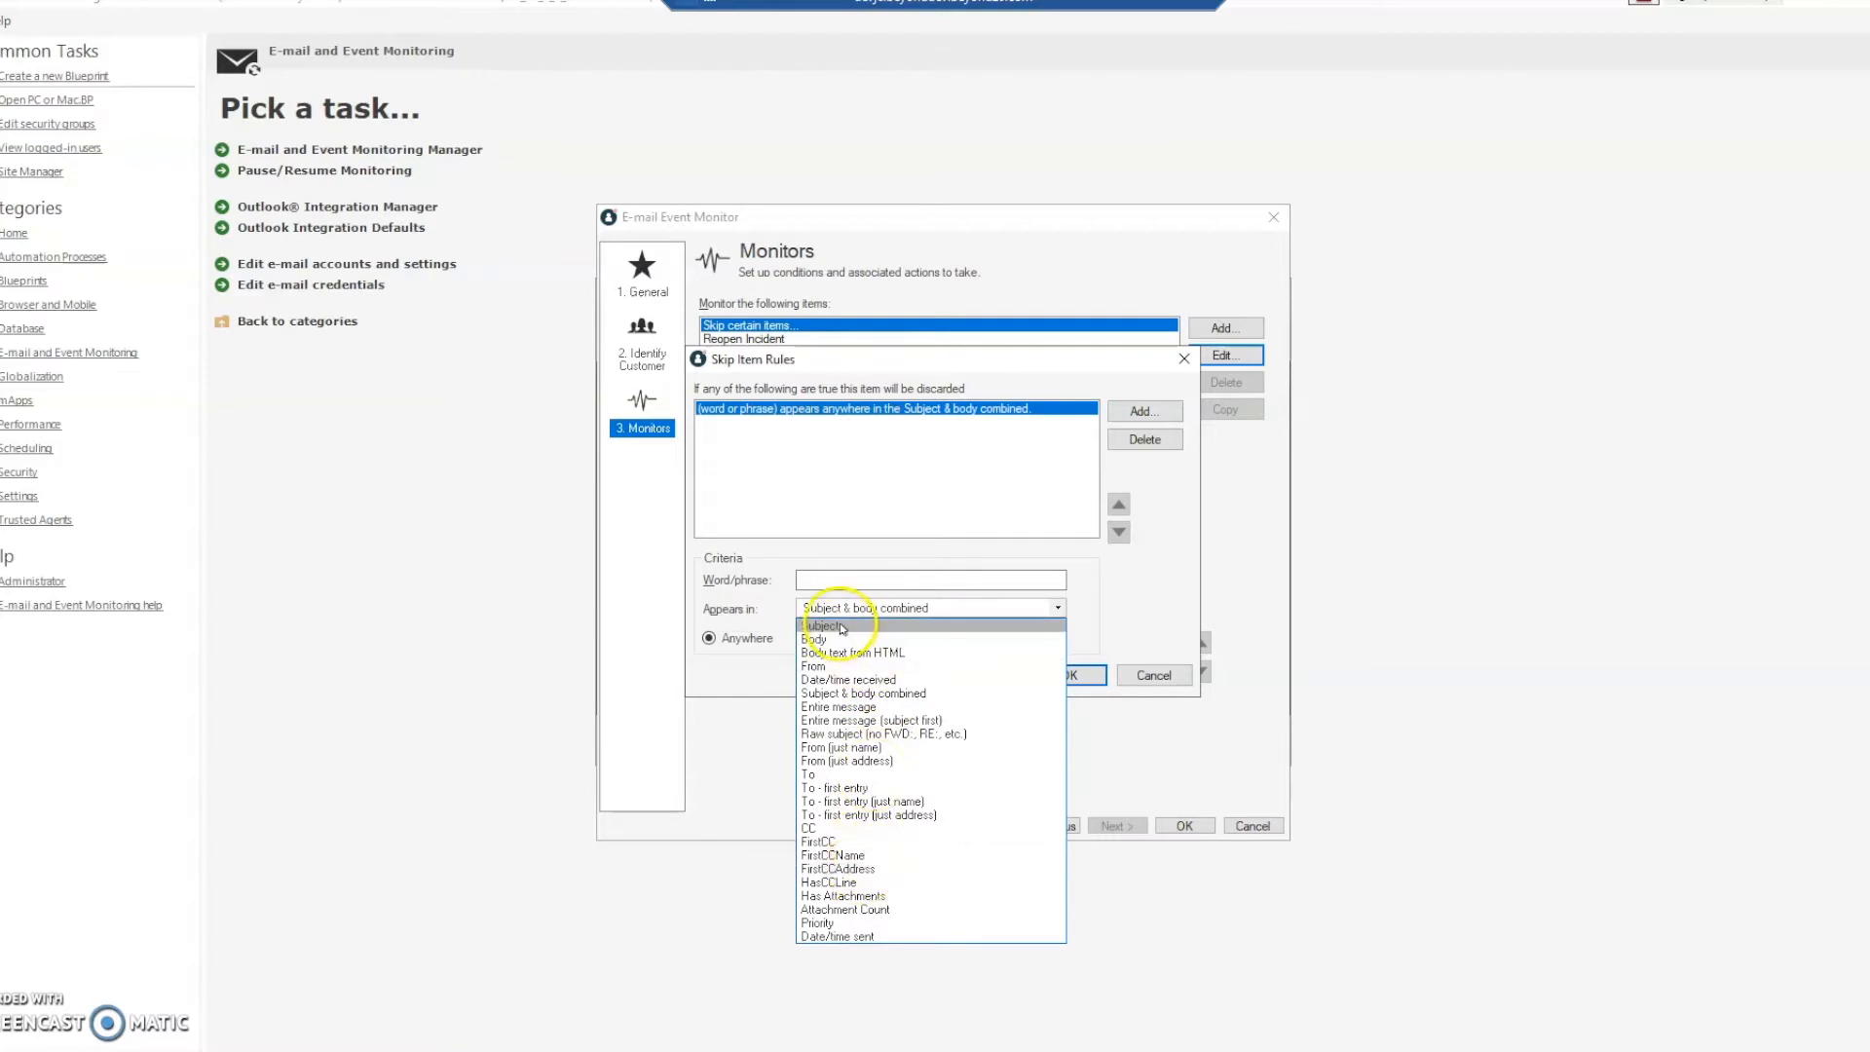
pyautogui.click(816, 625)
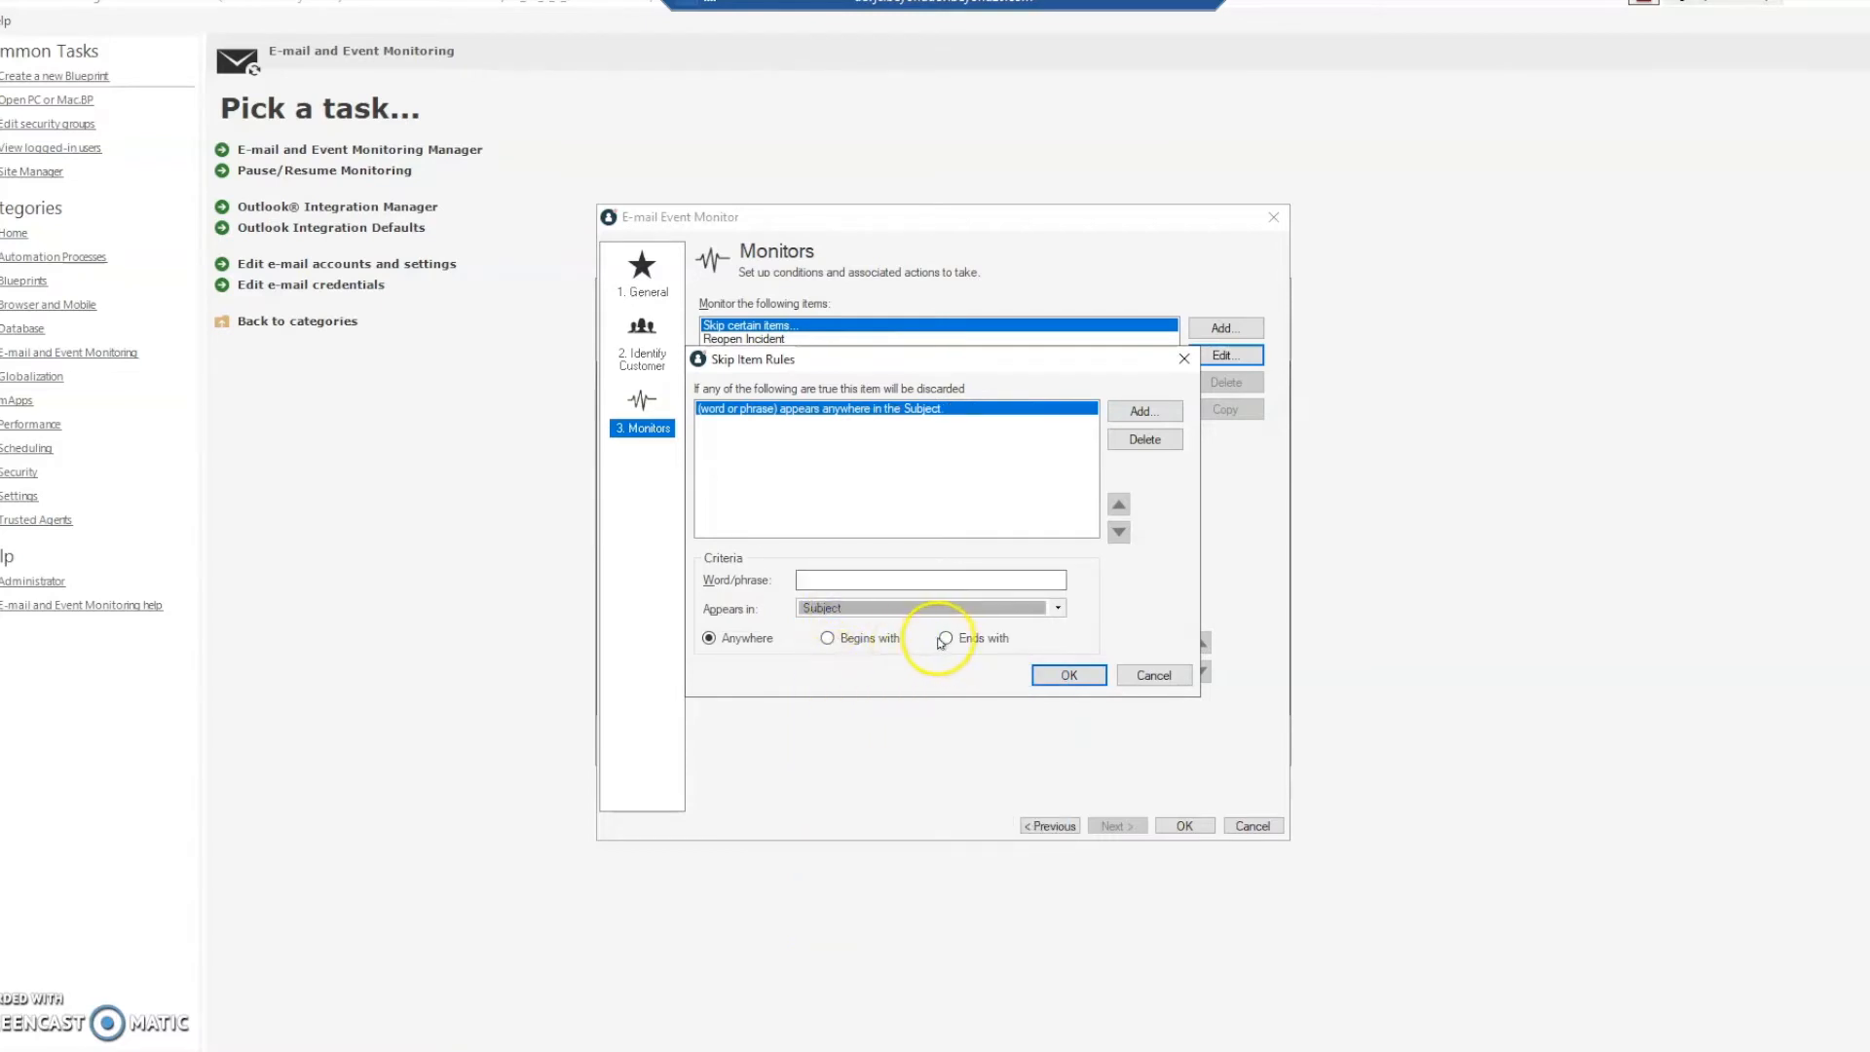
pyautogui.click(828, 638)
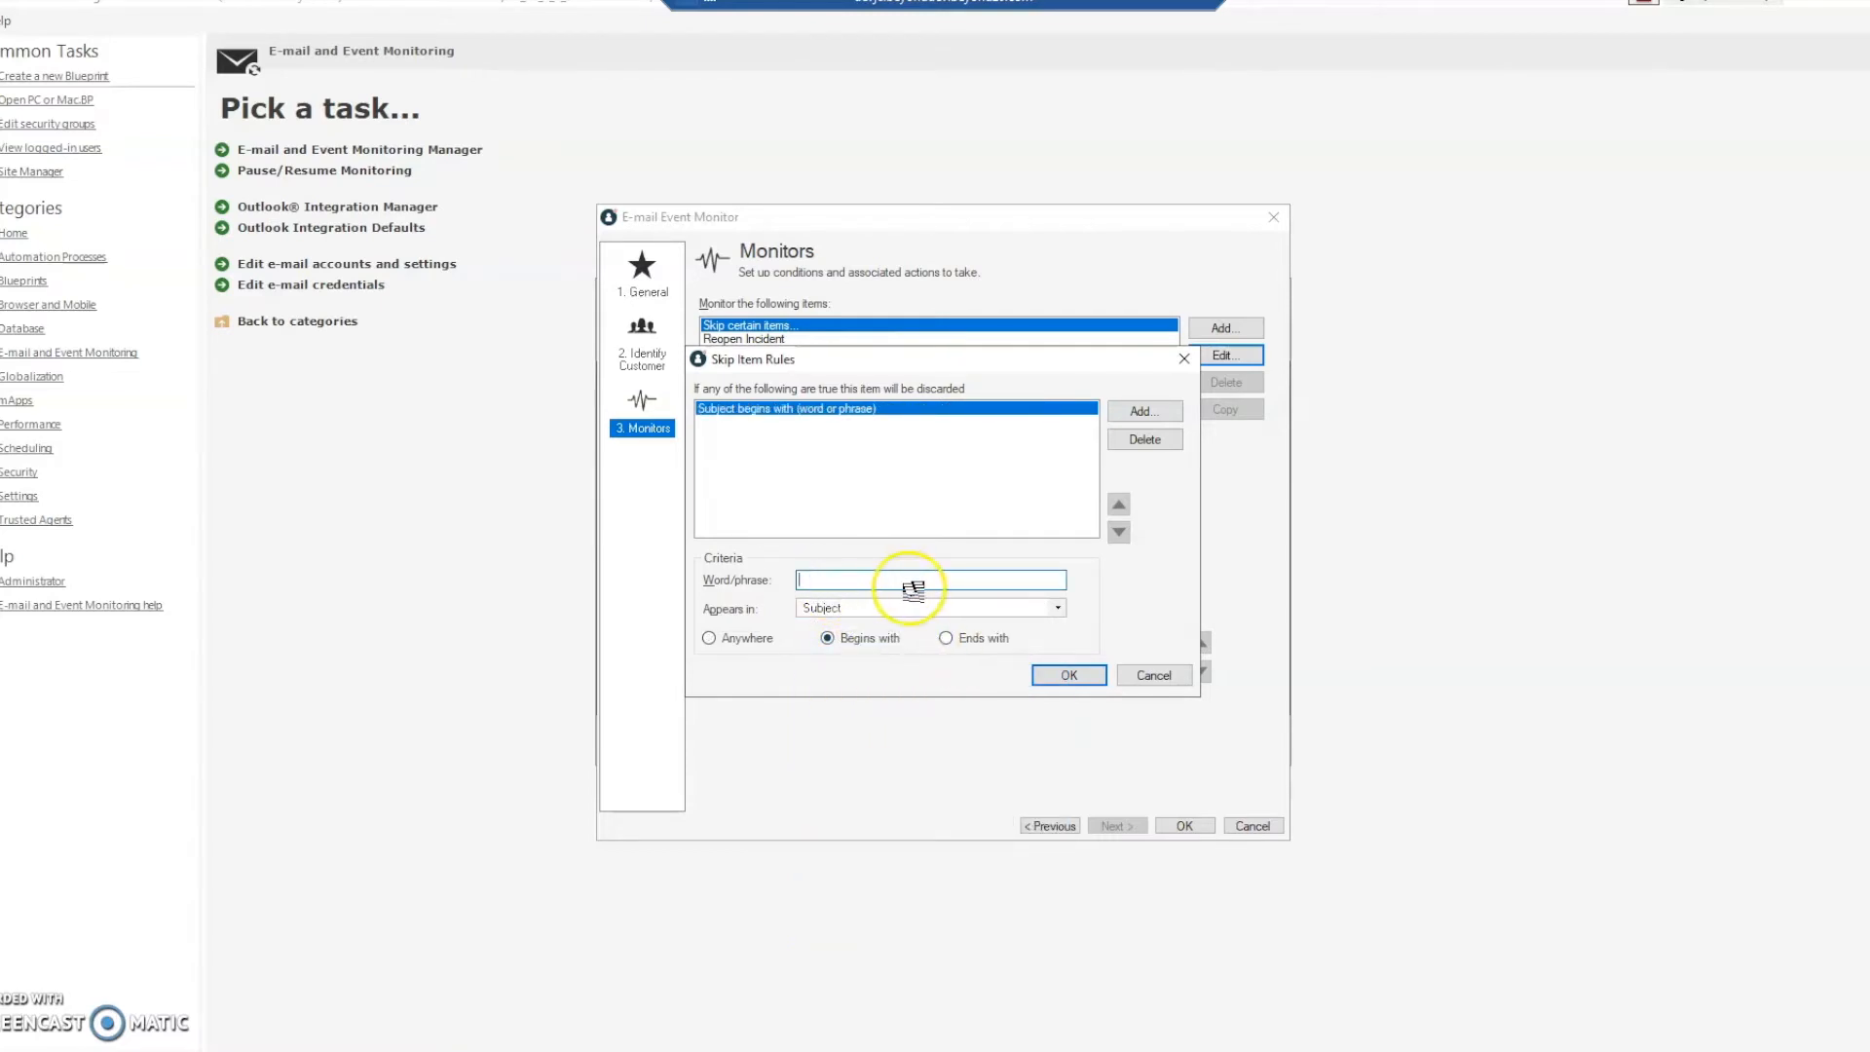
pyautogui.write('Automatic Reply:')
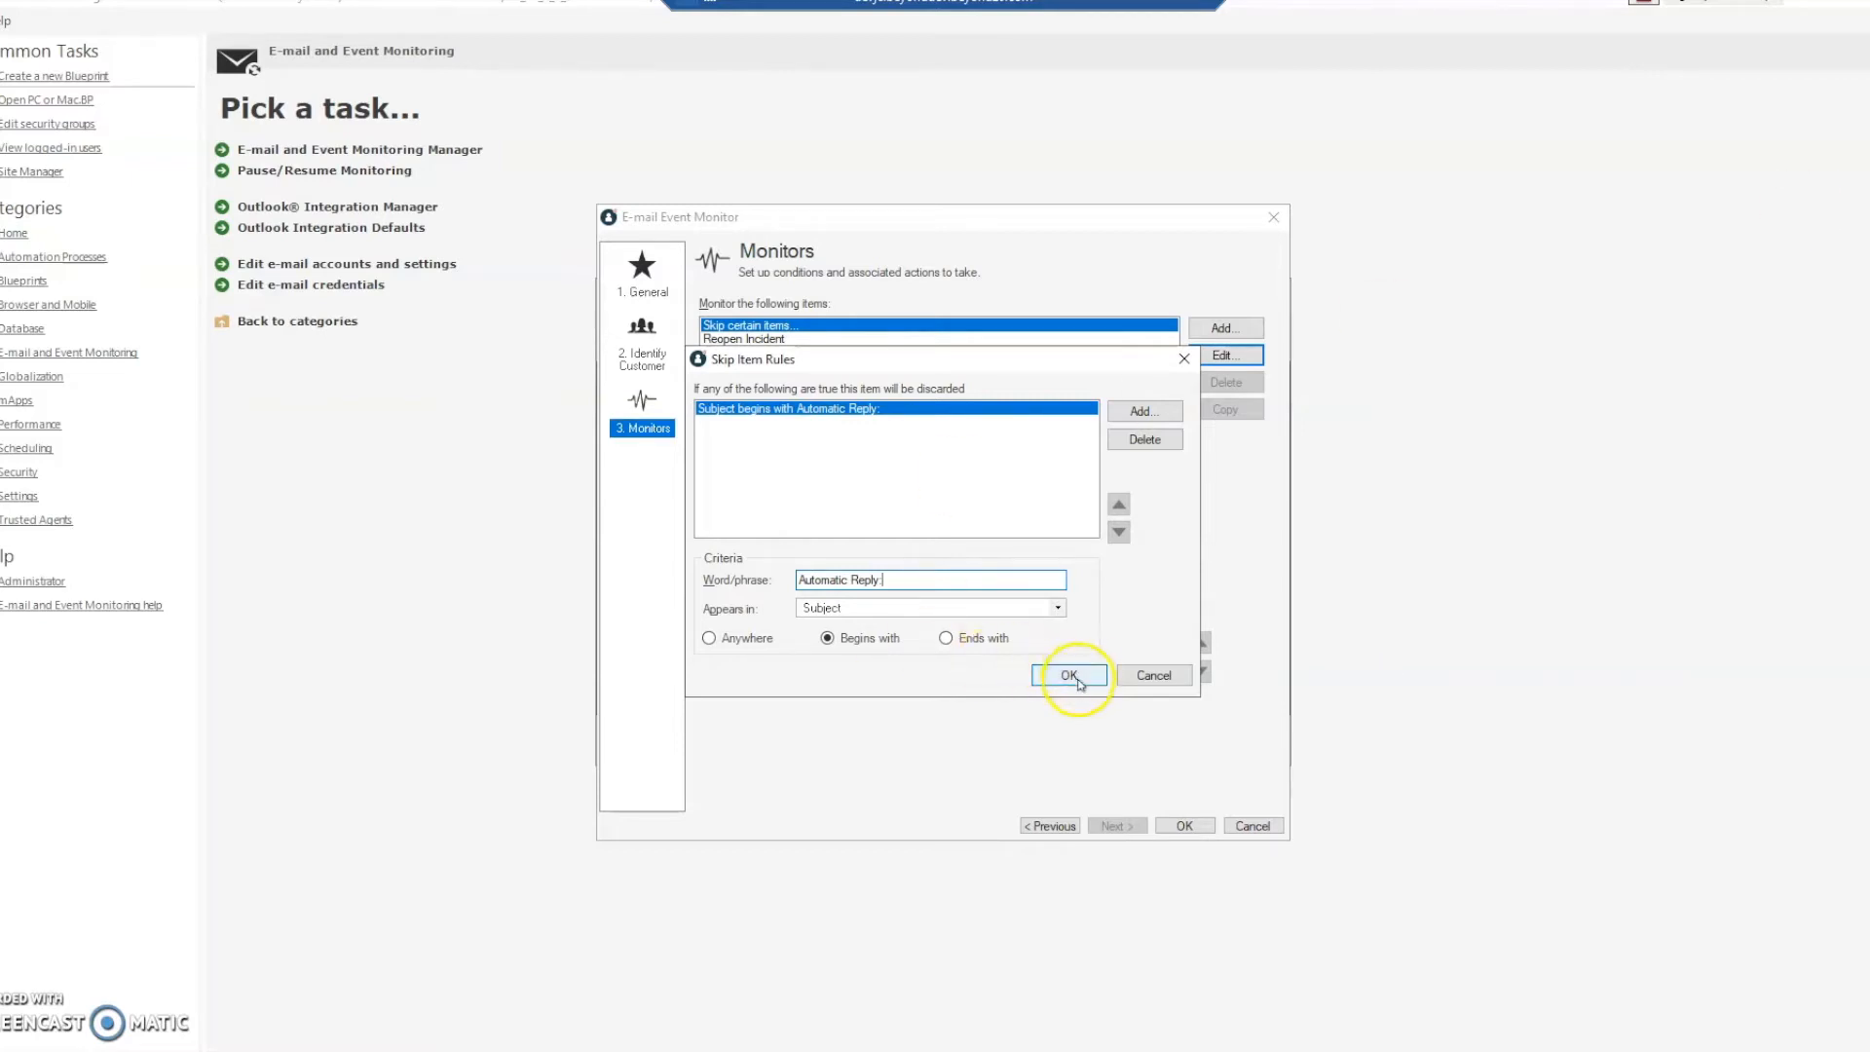
pyautogui.click(1069, 676)
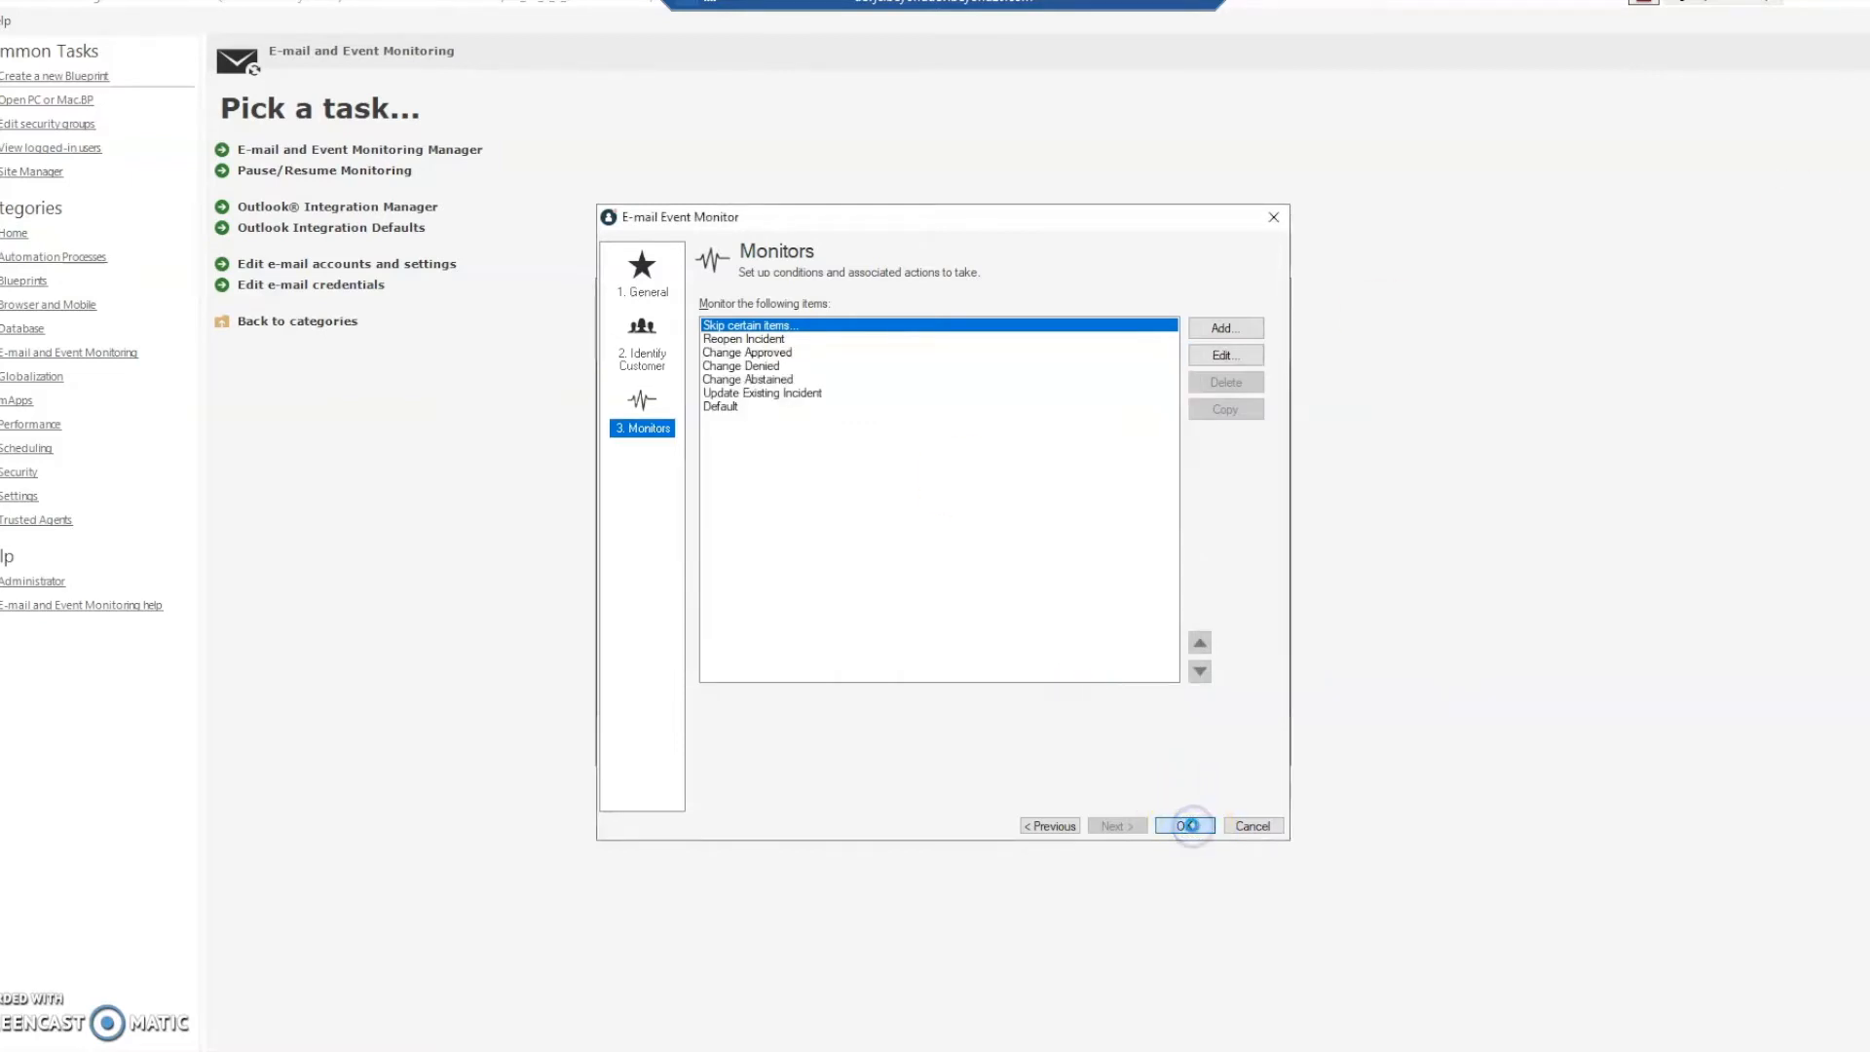
# Step: Save and close the e-mail monitor, then scroll ServiceNow's filtered navigator down to Email Filters
pyautogui.click(1184, 826)
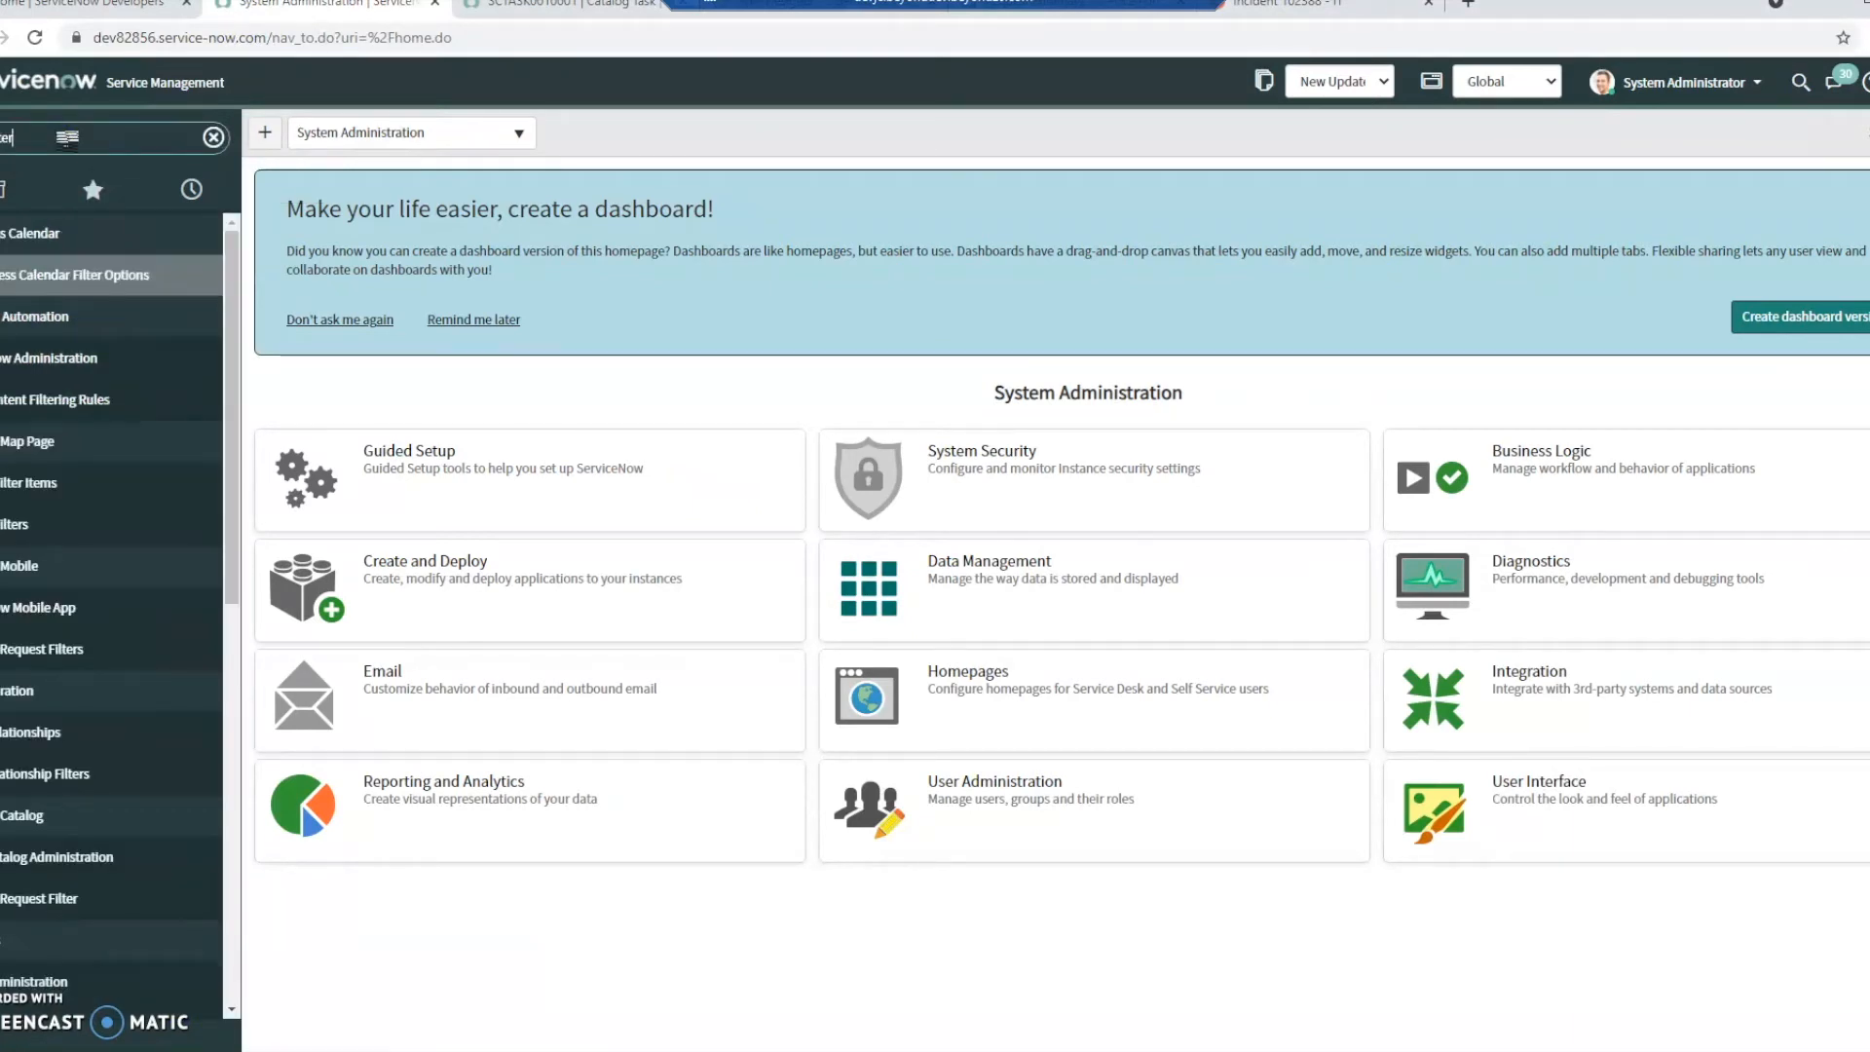
pyautogui.scroll(-3)
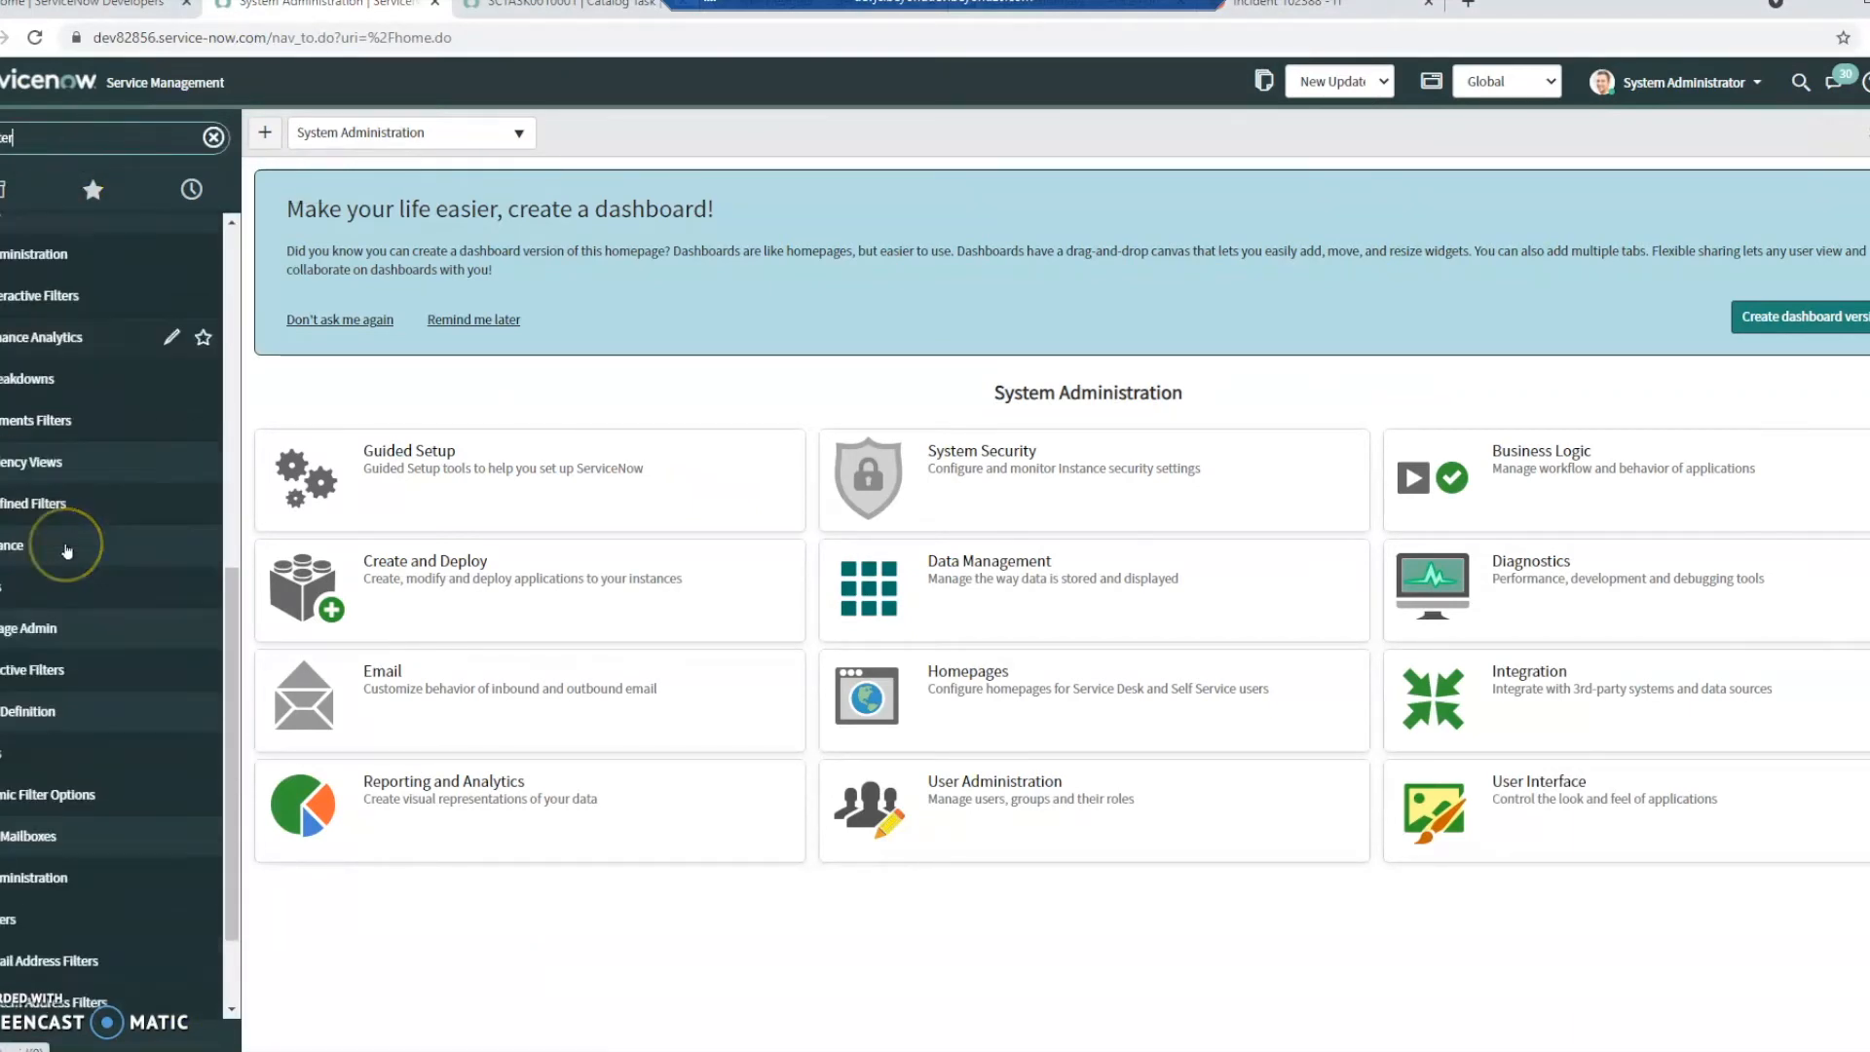
pyautogui.scroll(-3)
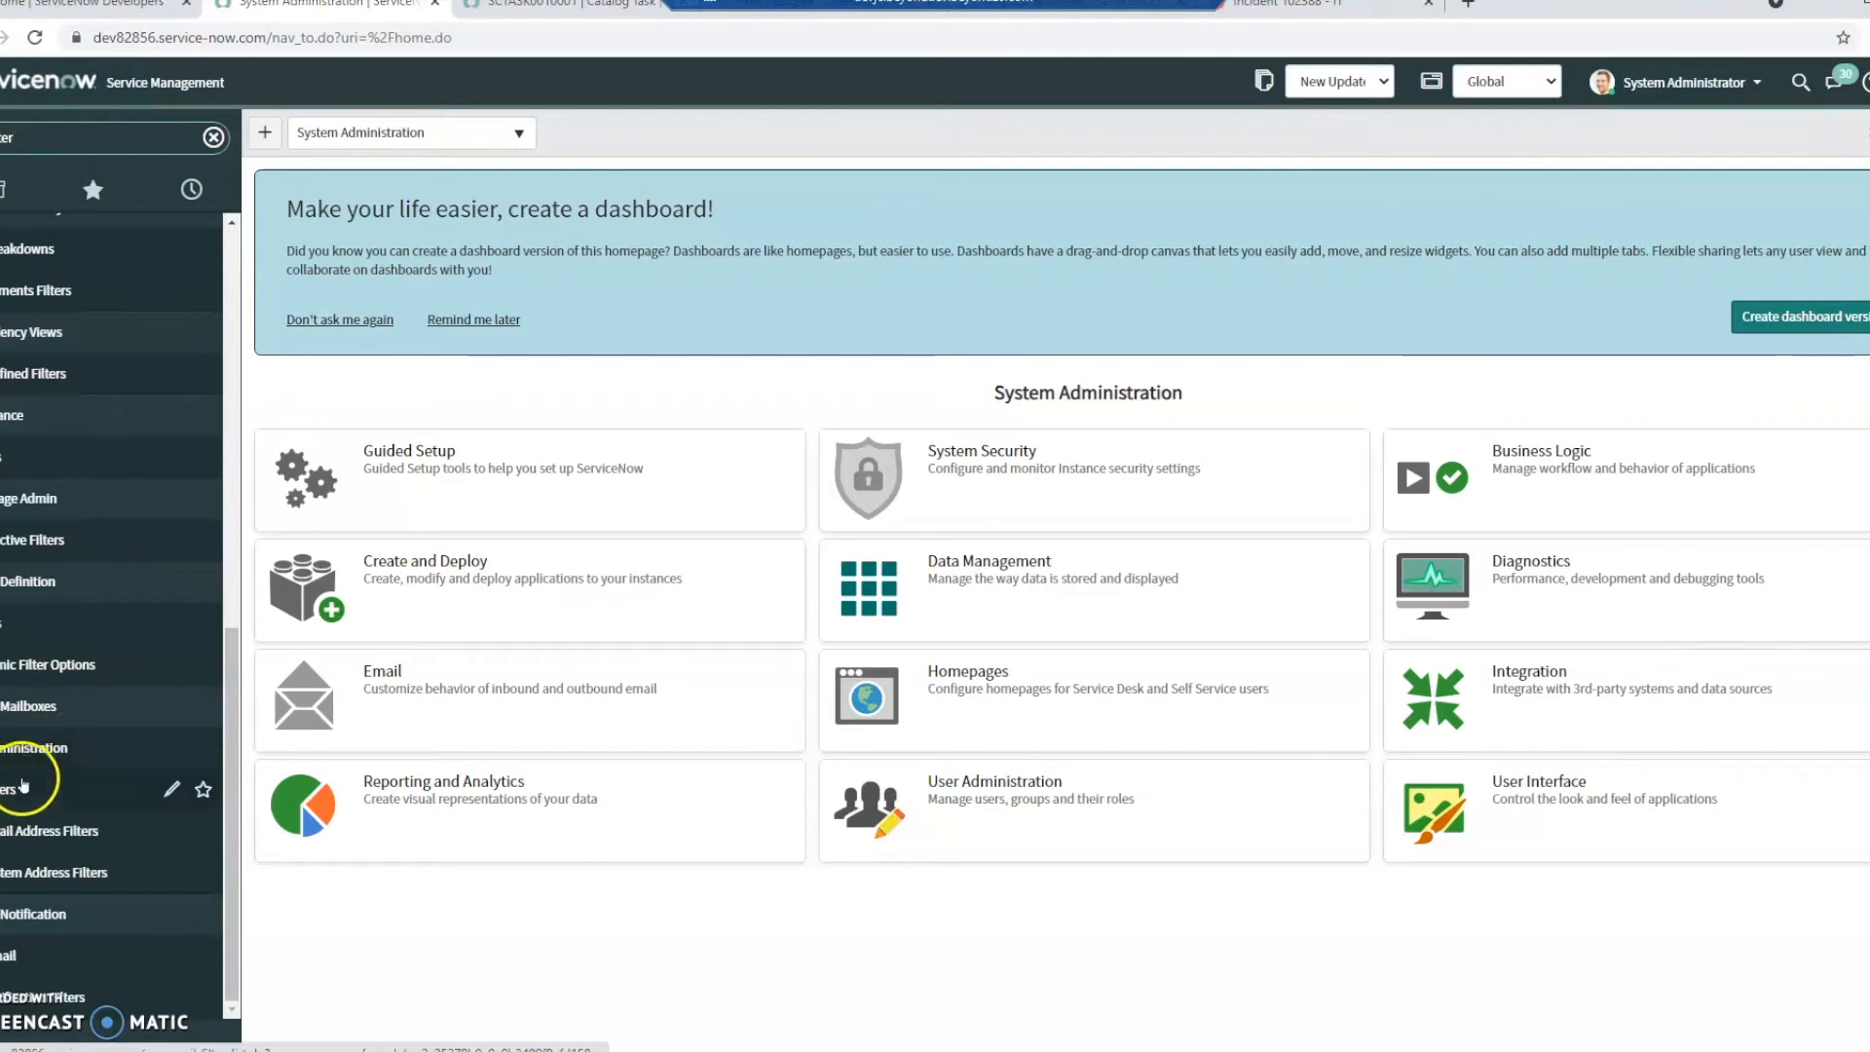
# Step: Show the Email Filters list under System Mailboxes
pyautogui.click(17, 788)
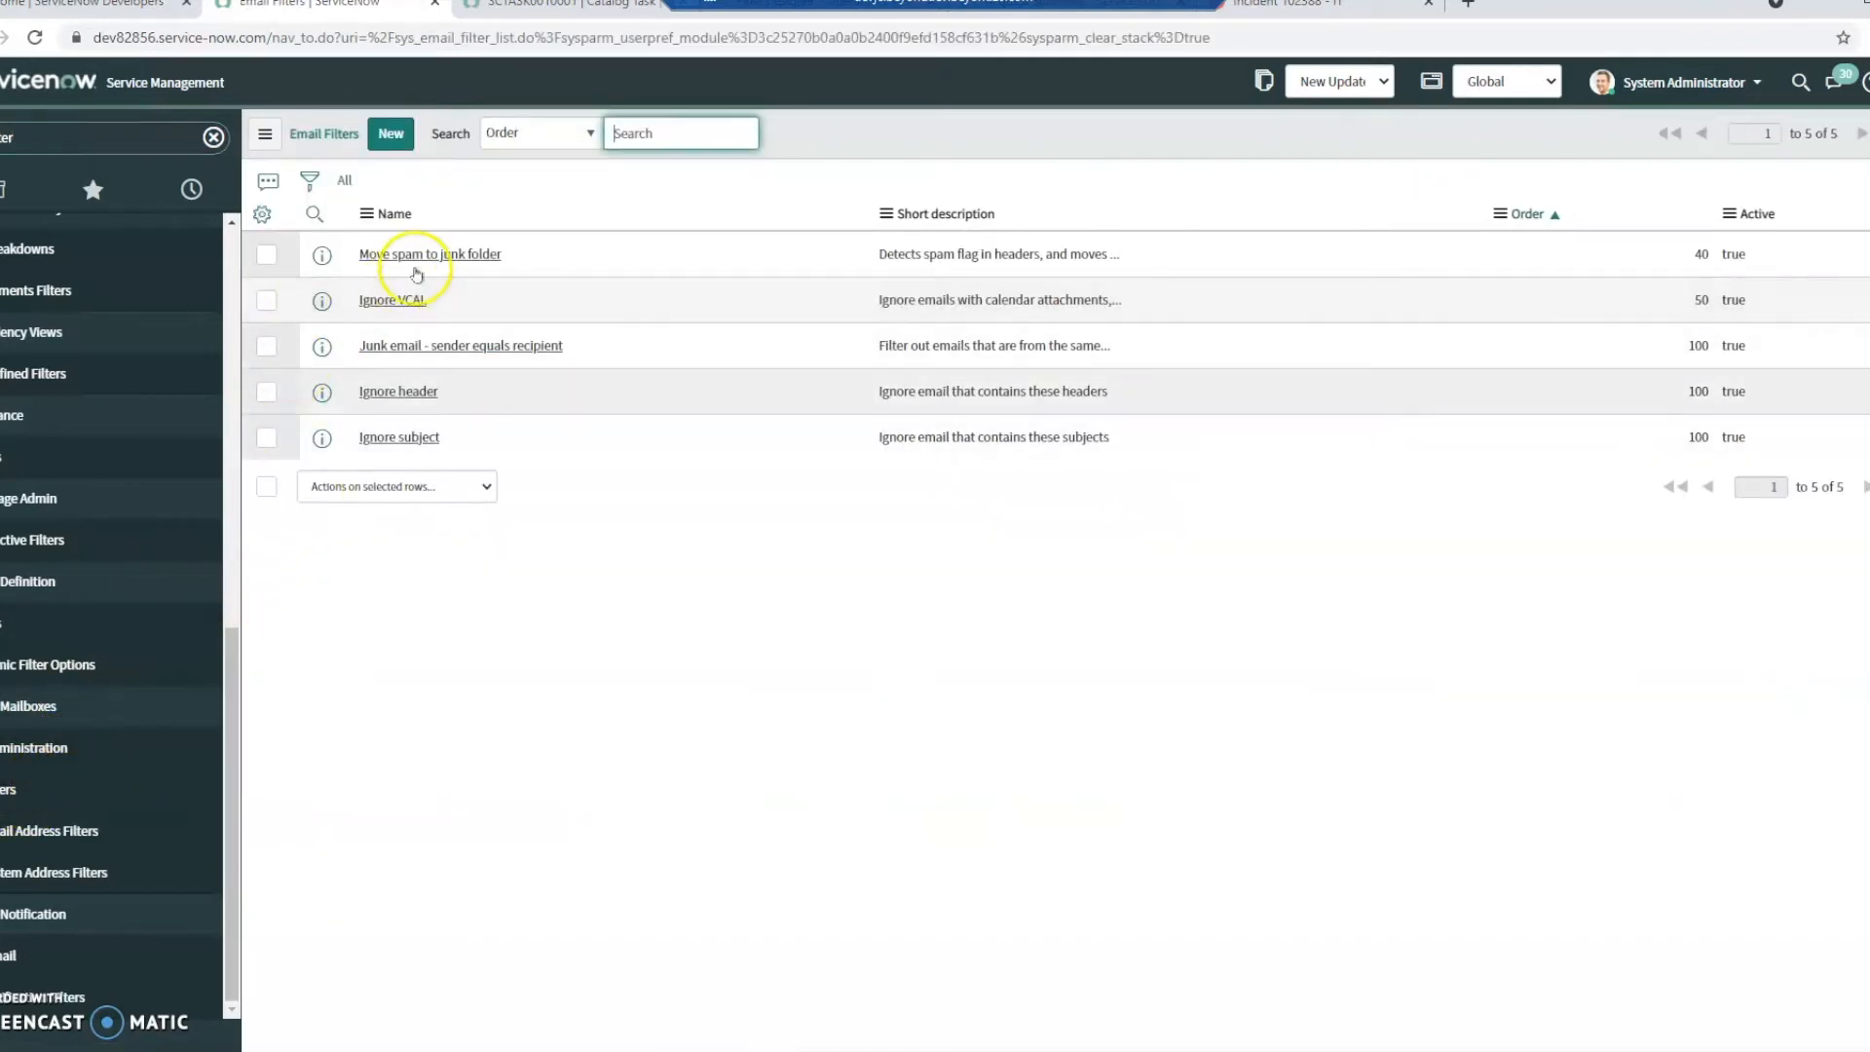
pyautogui.moveTo(432, 475)
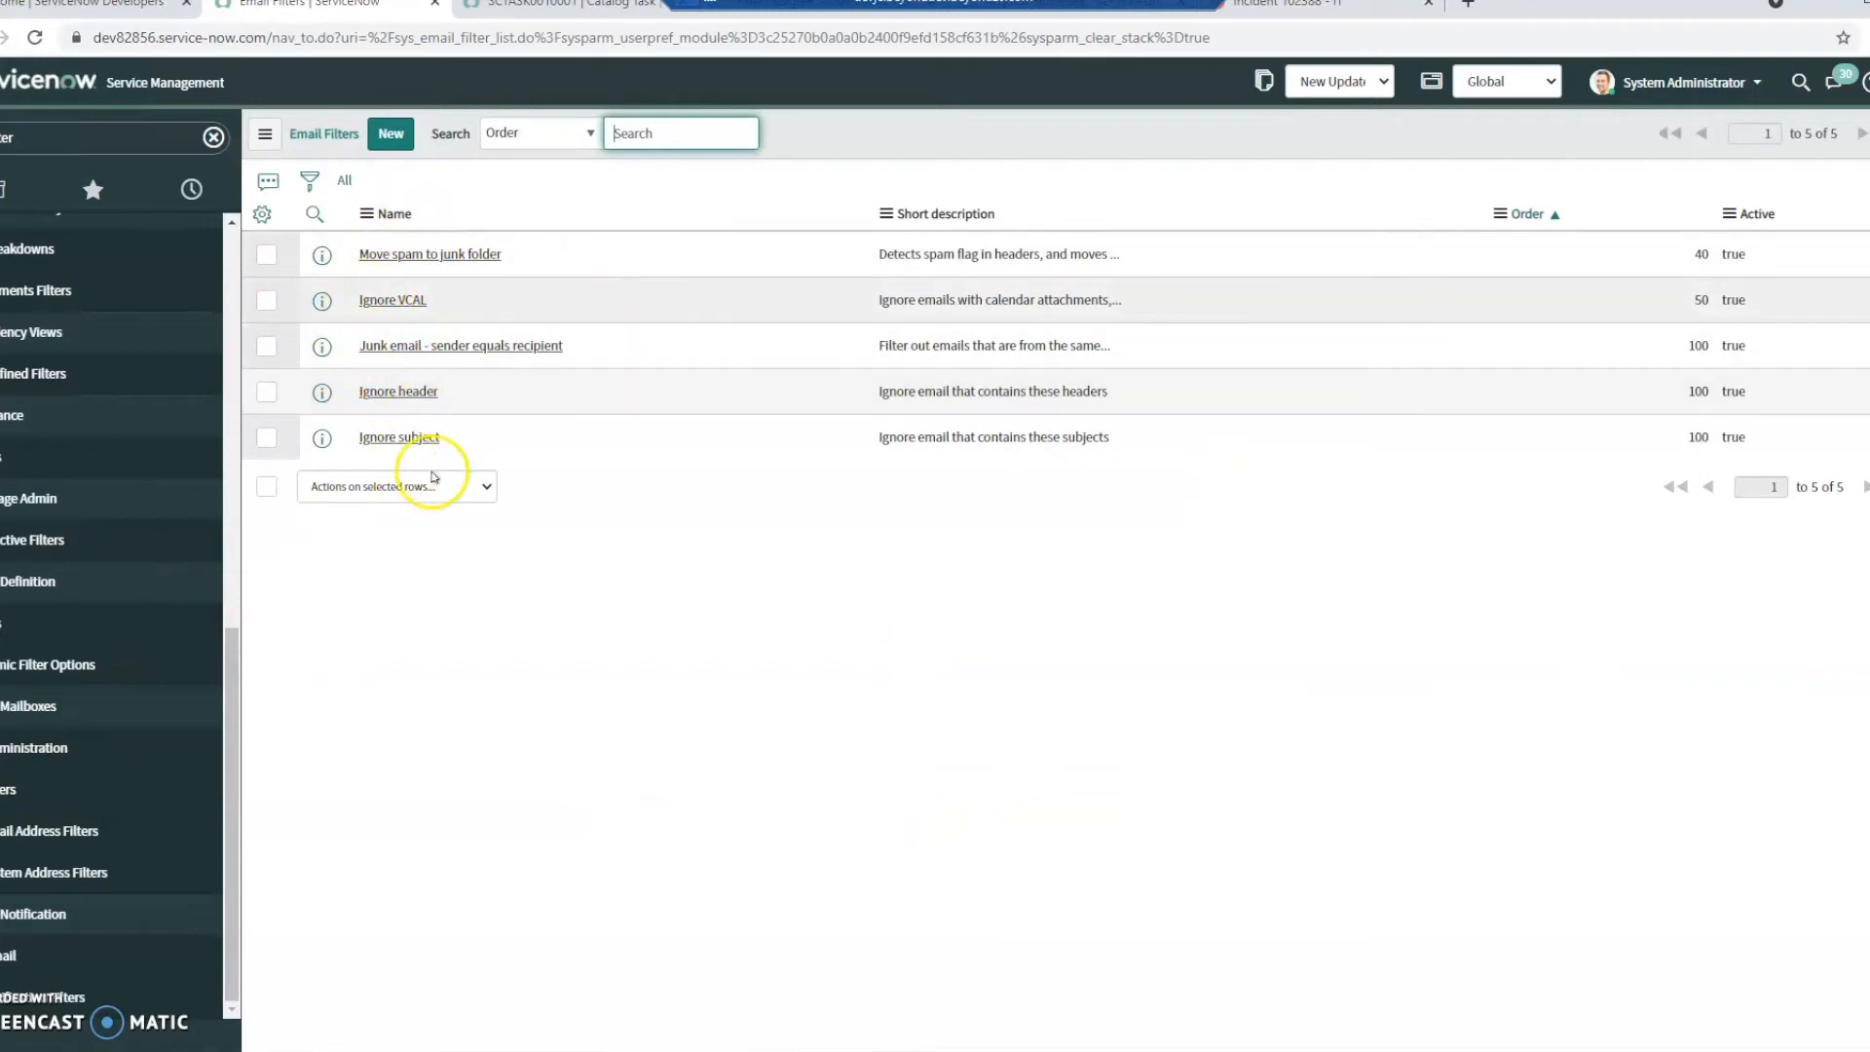
pyautogui.moveTo(507, 246)
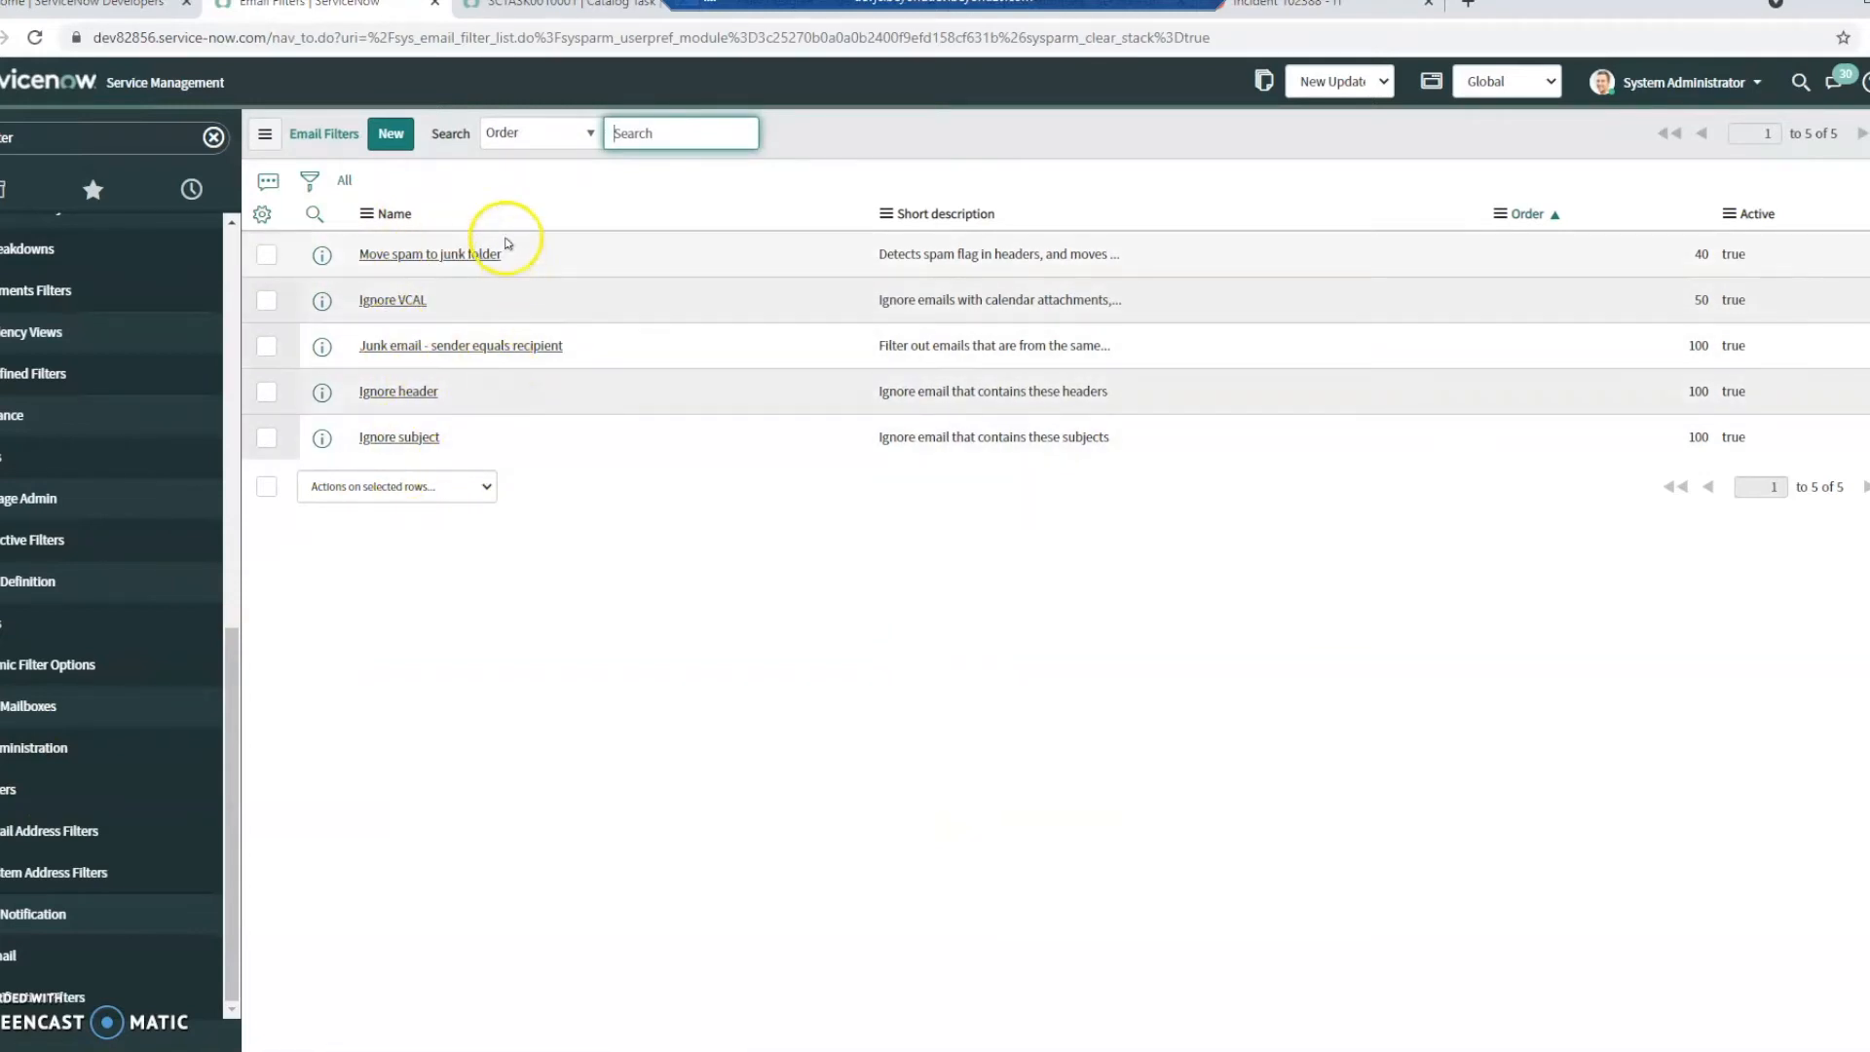
pyautogui.moveTo(475, 465)
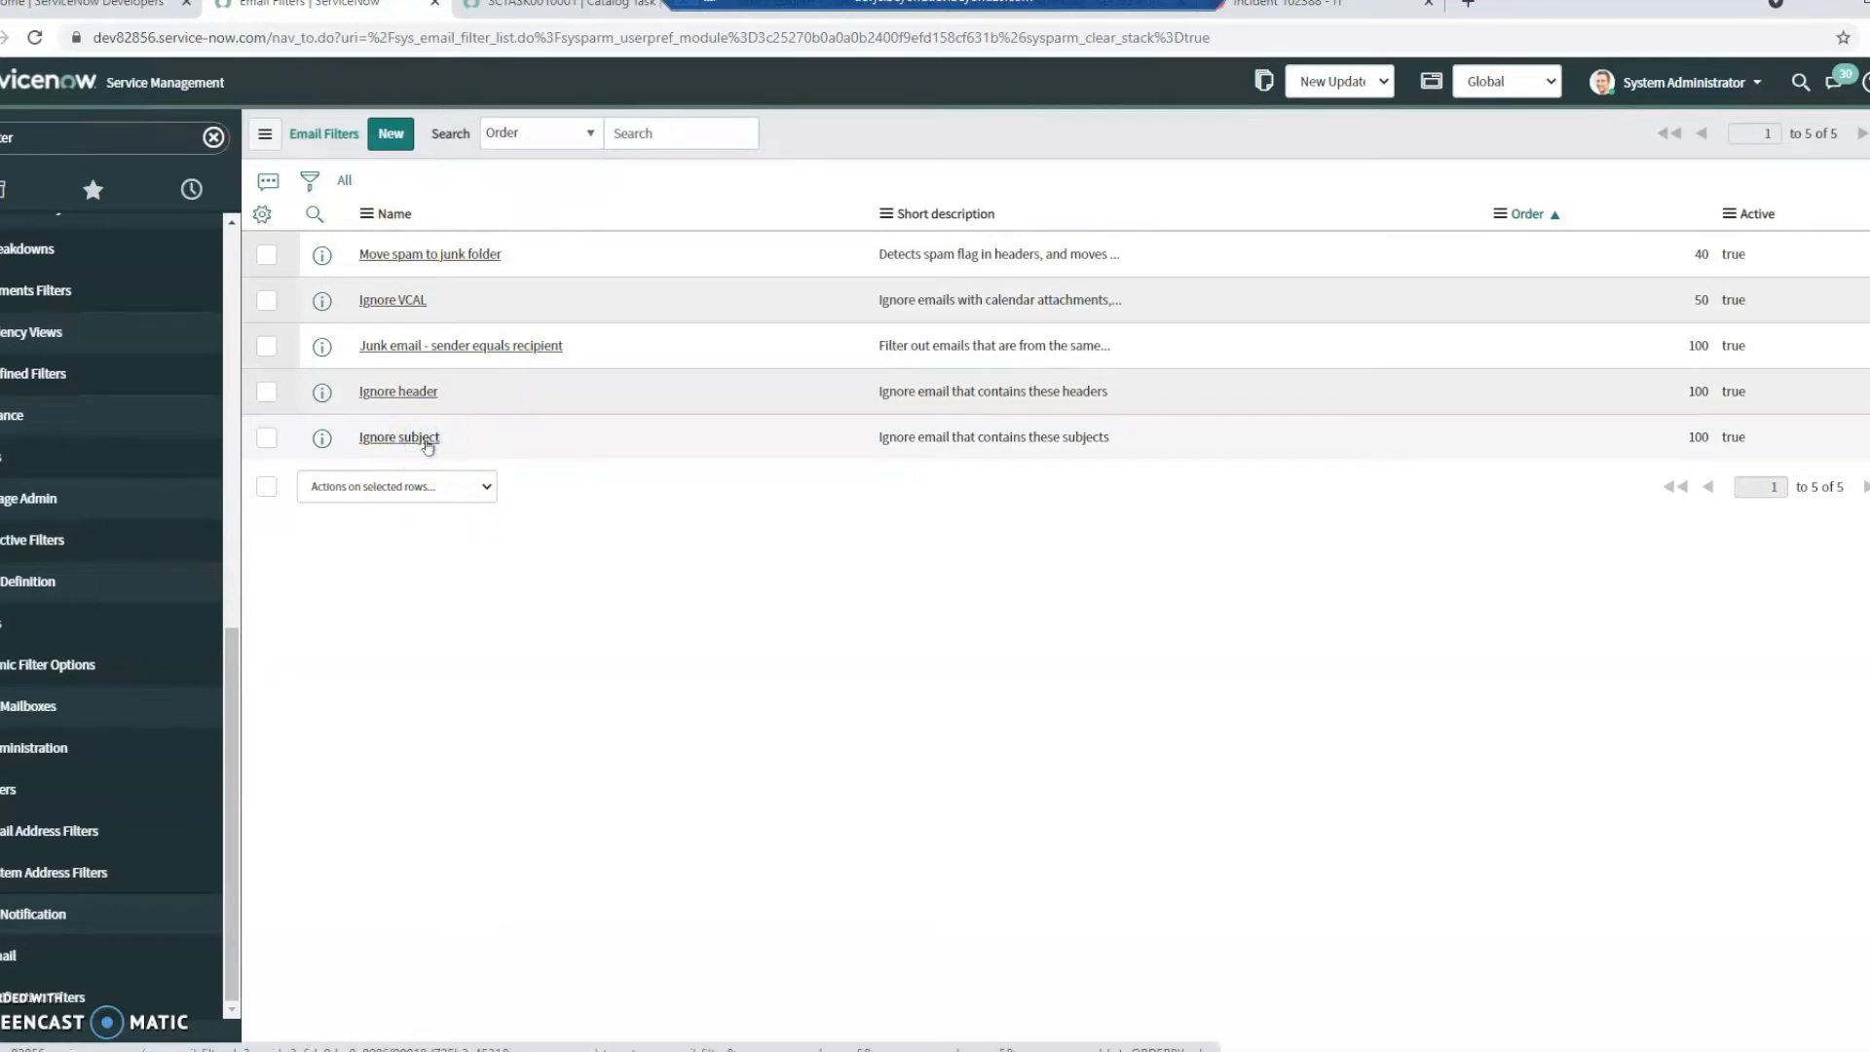
# Step: Add an AND condition Subject starts with 'Automatic Reply:' to the Ignore subject filter and return to the list
pyautogui.click(397, 436)
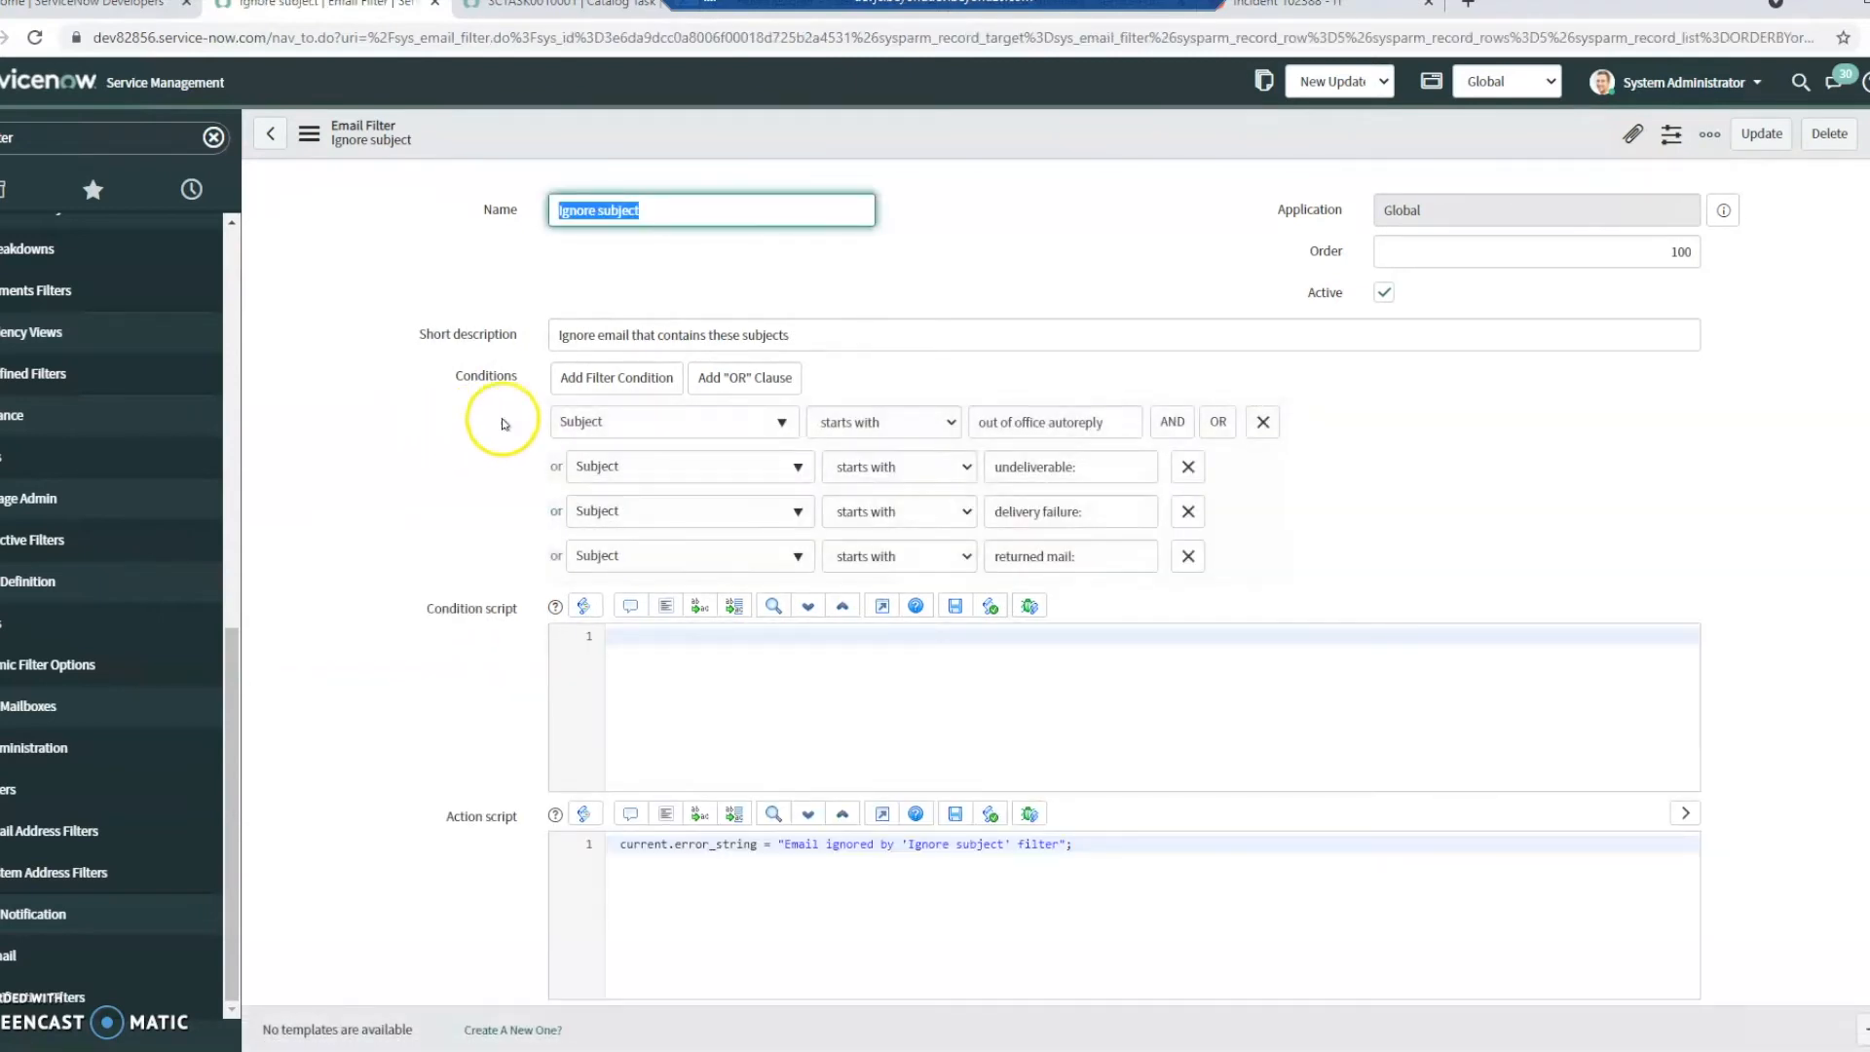
pyautogui.moveTo(742, 378)
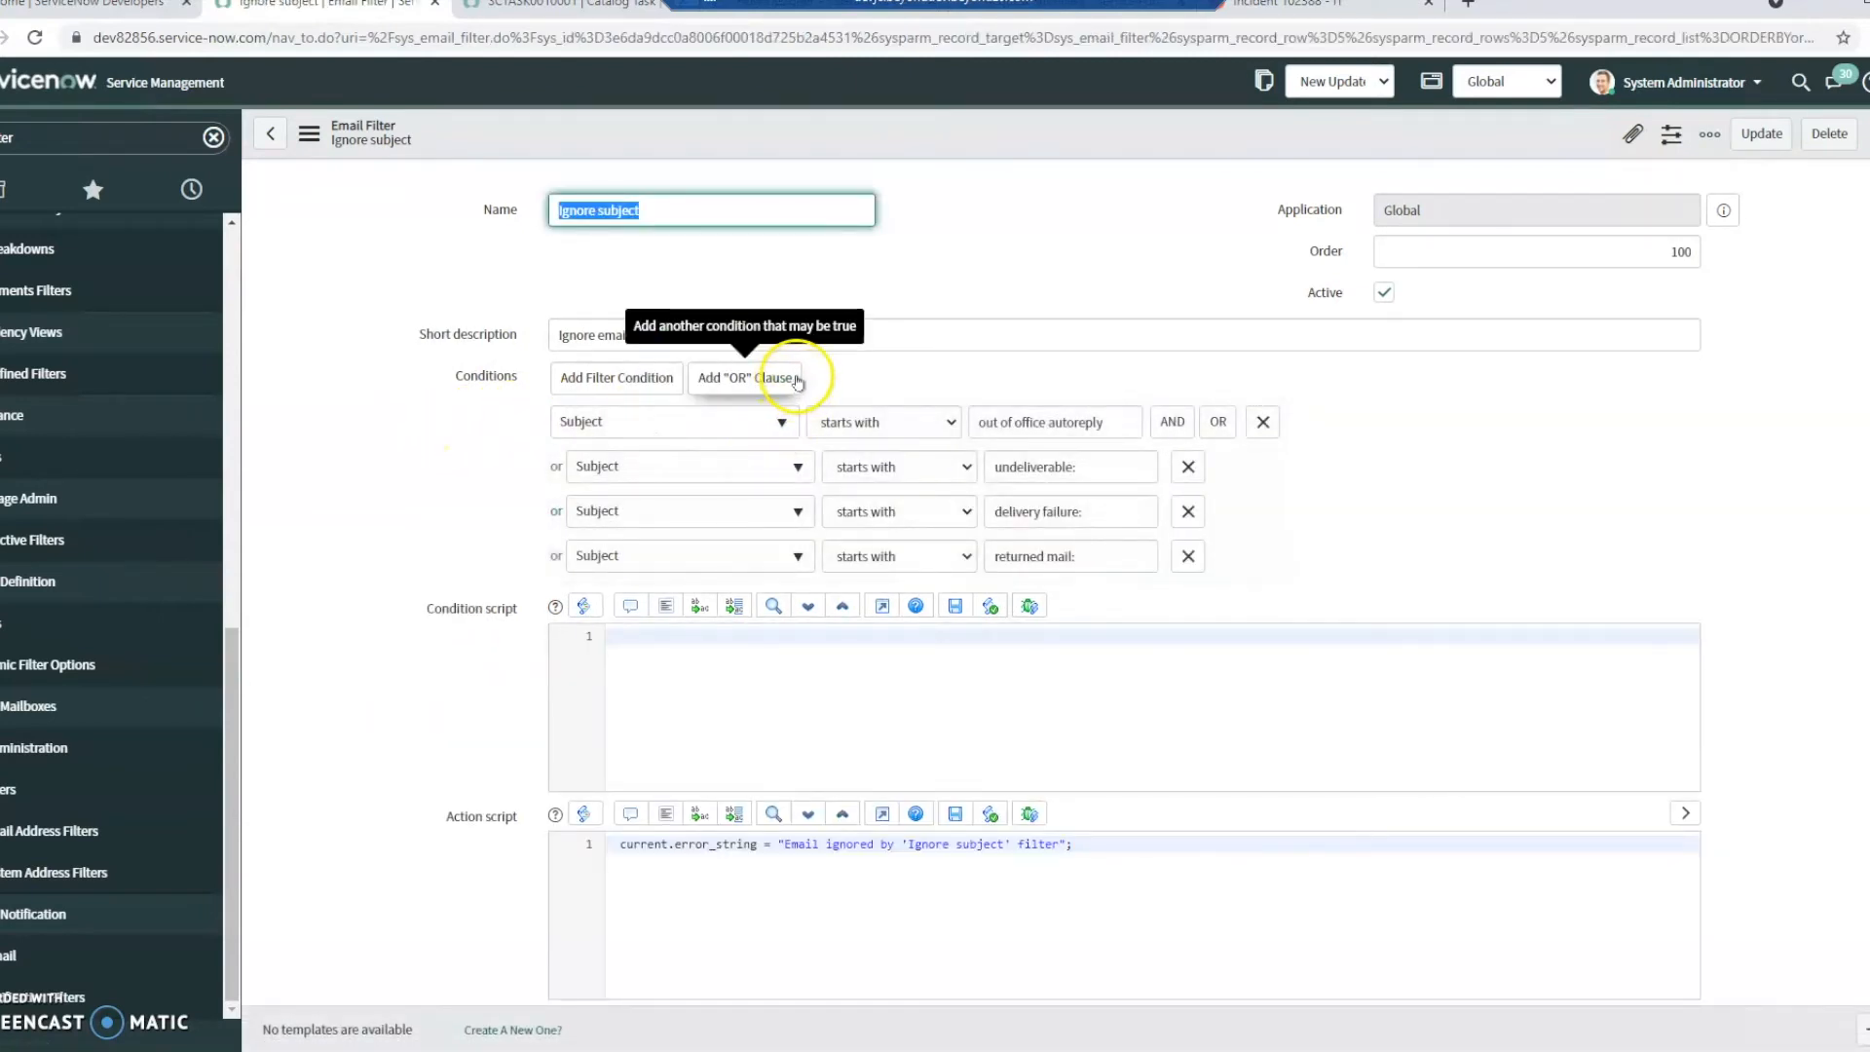
pyautogui.moveTo(912, 395)
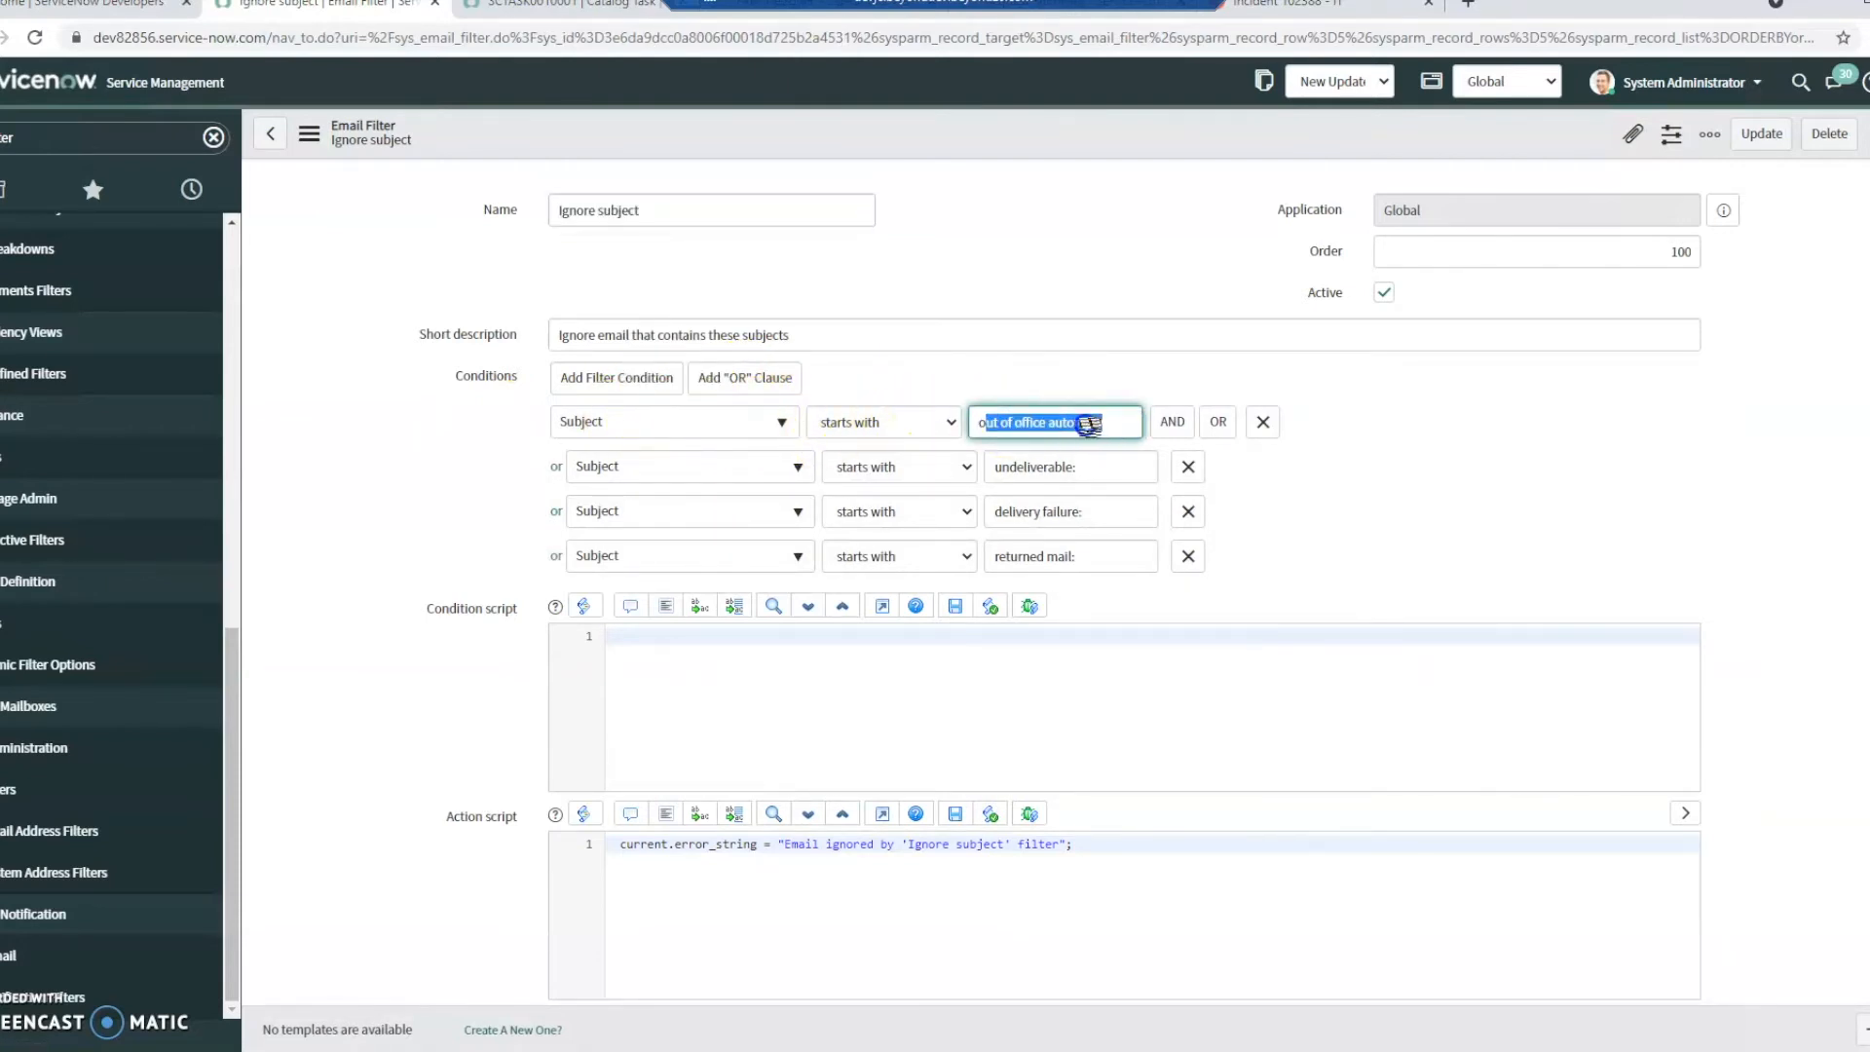
pyautogui.click(1069, 466)
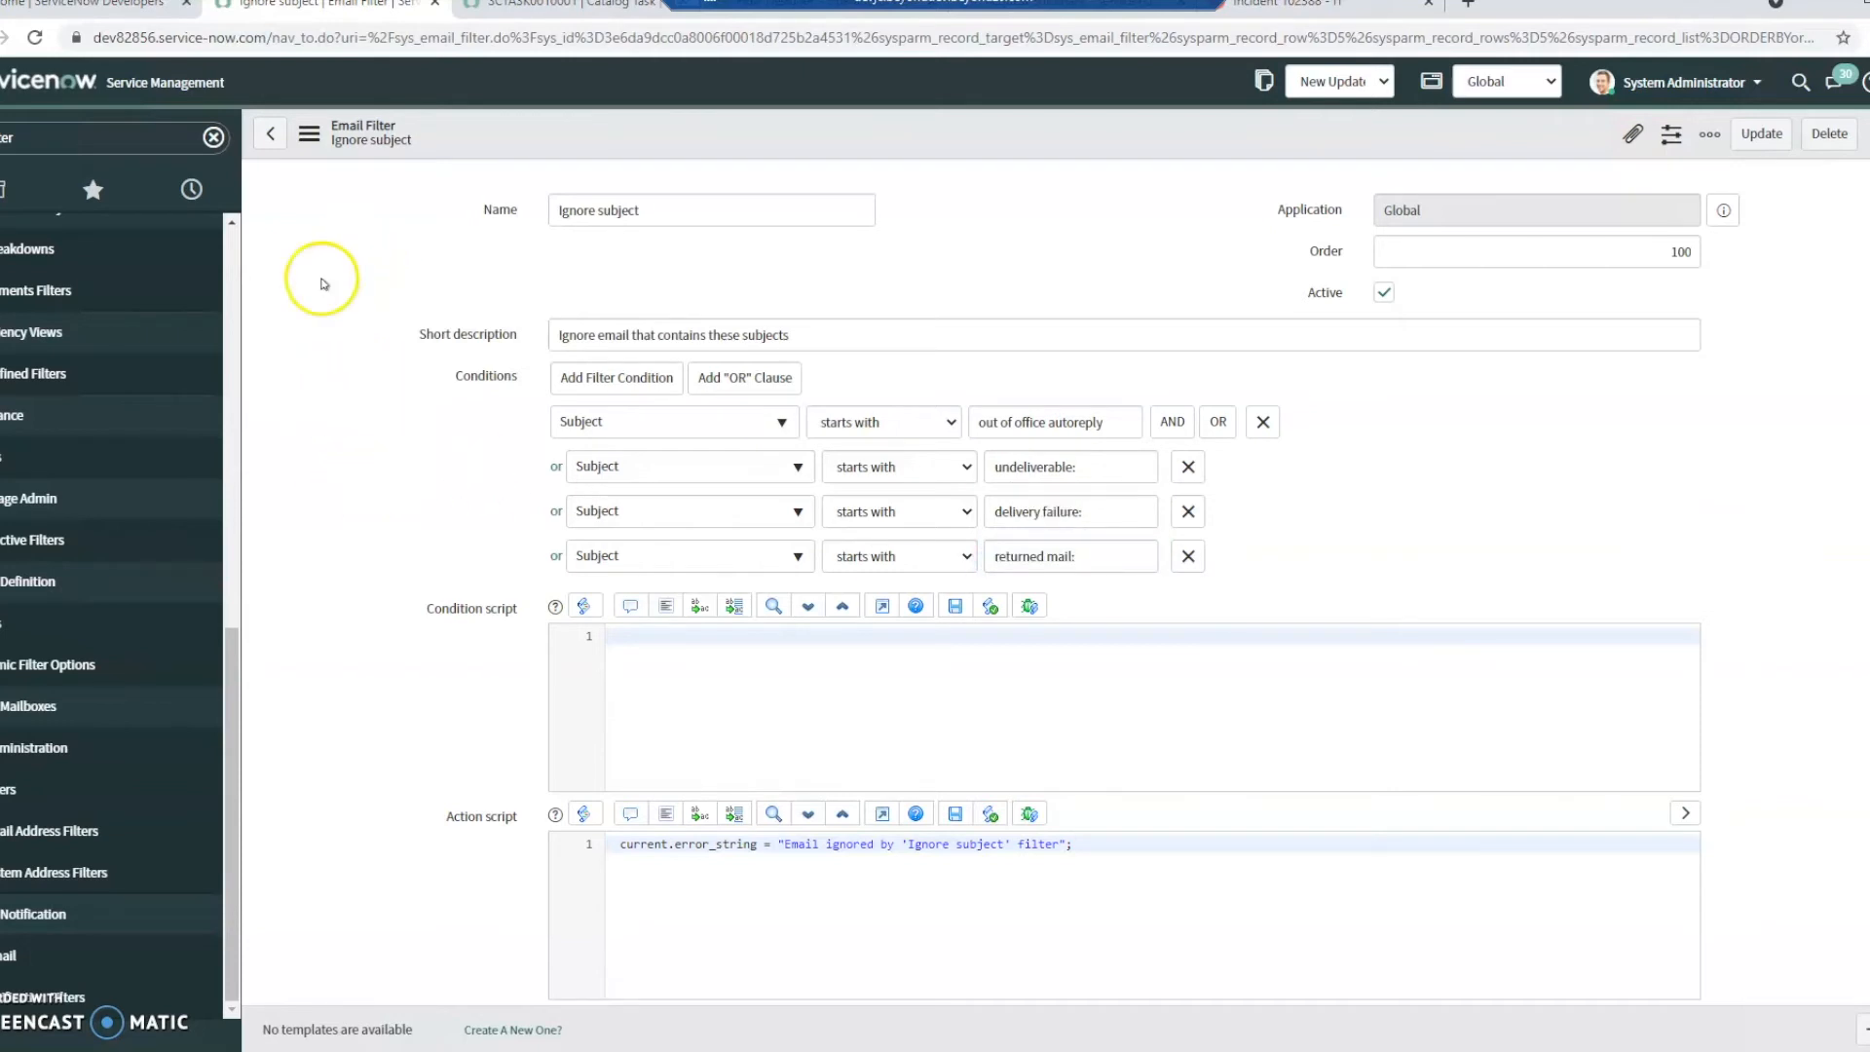
pyautogui.moveTo(310, 497)
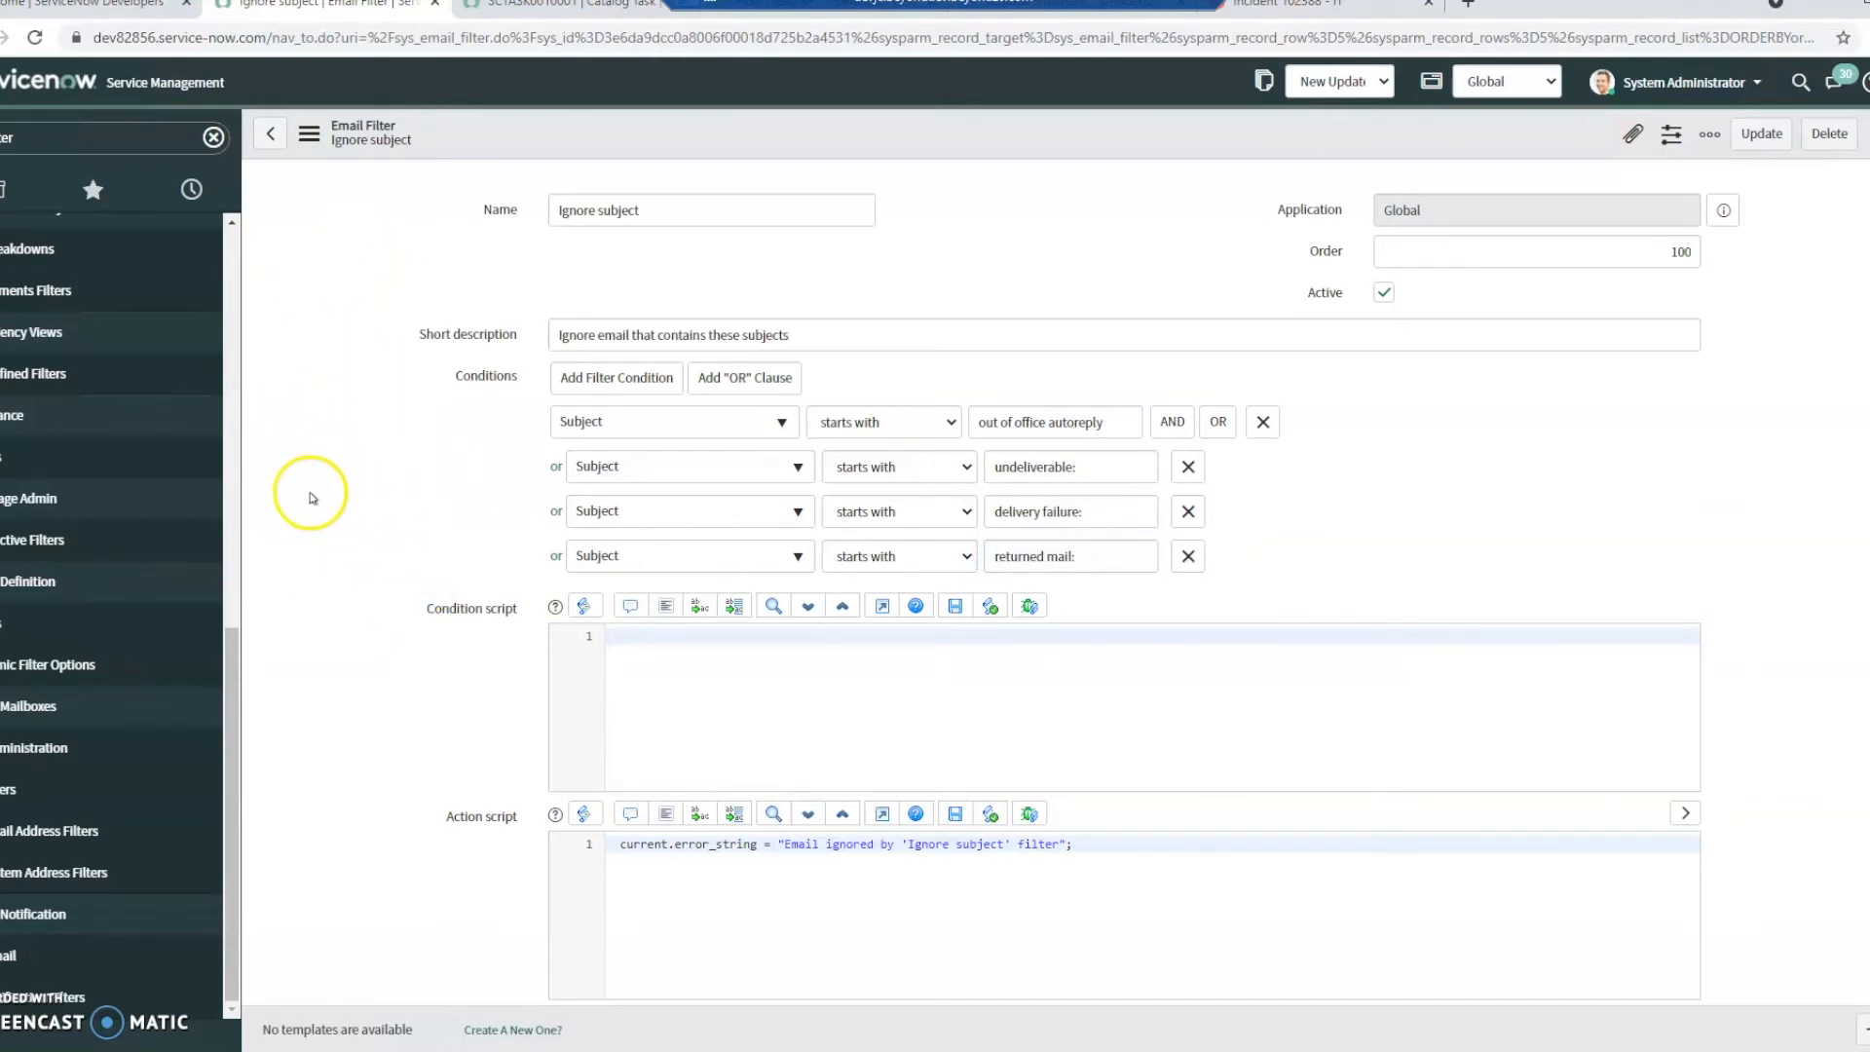
pyautogui.moveTo(1188, 438)
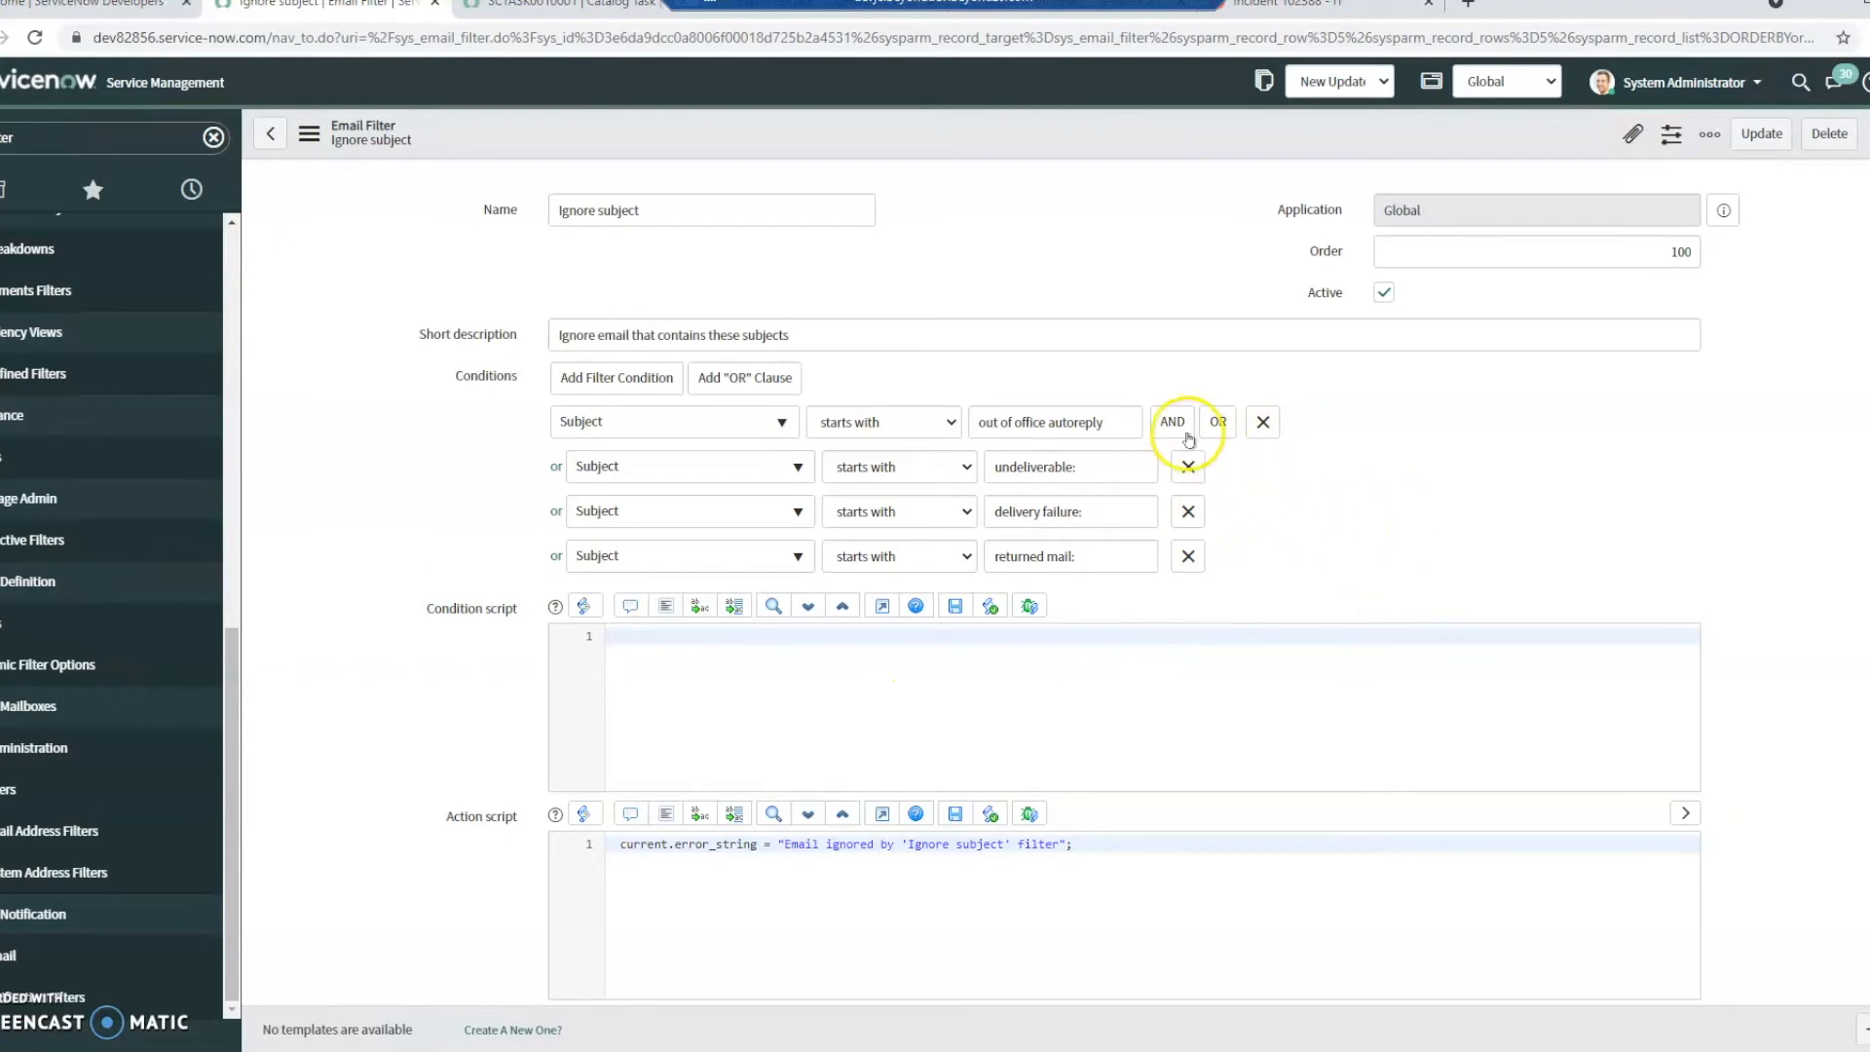
pyautogui.click(1170, 420)
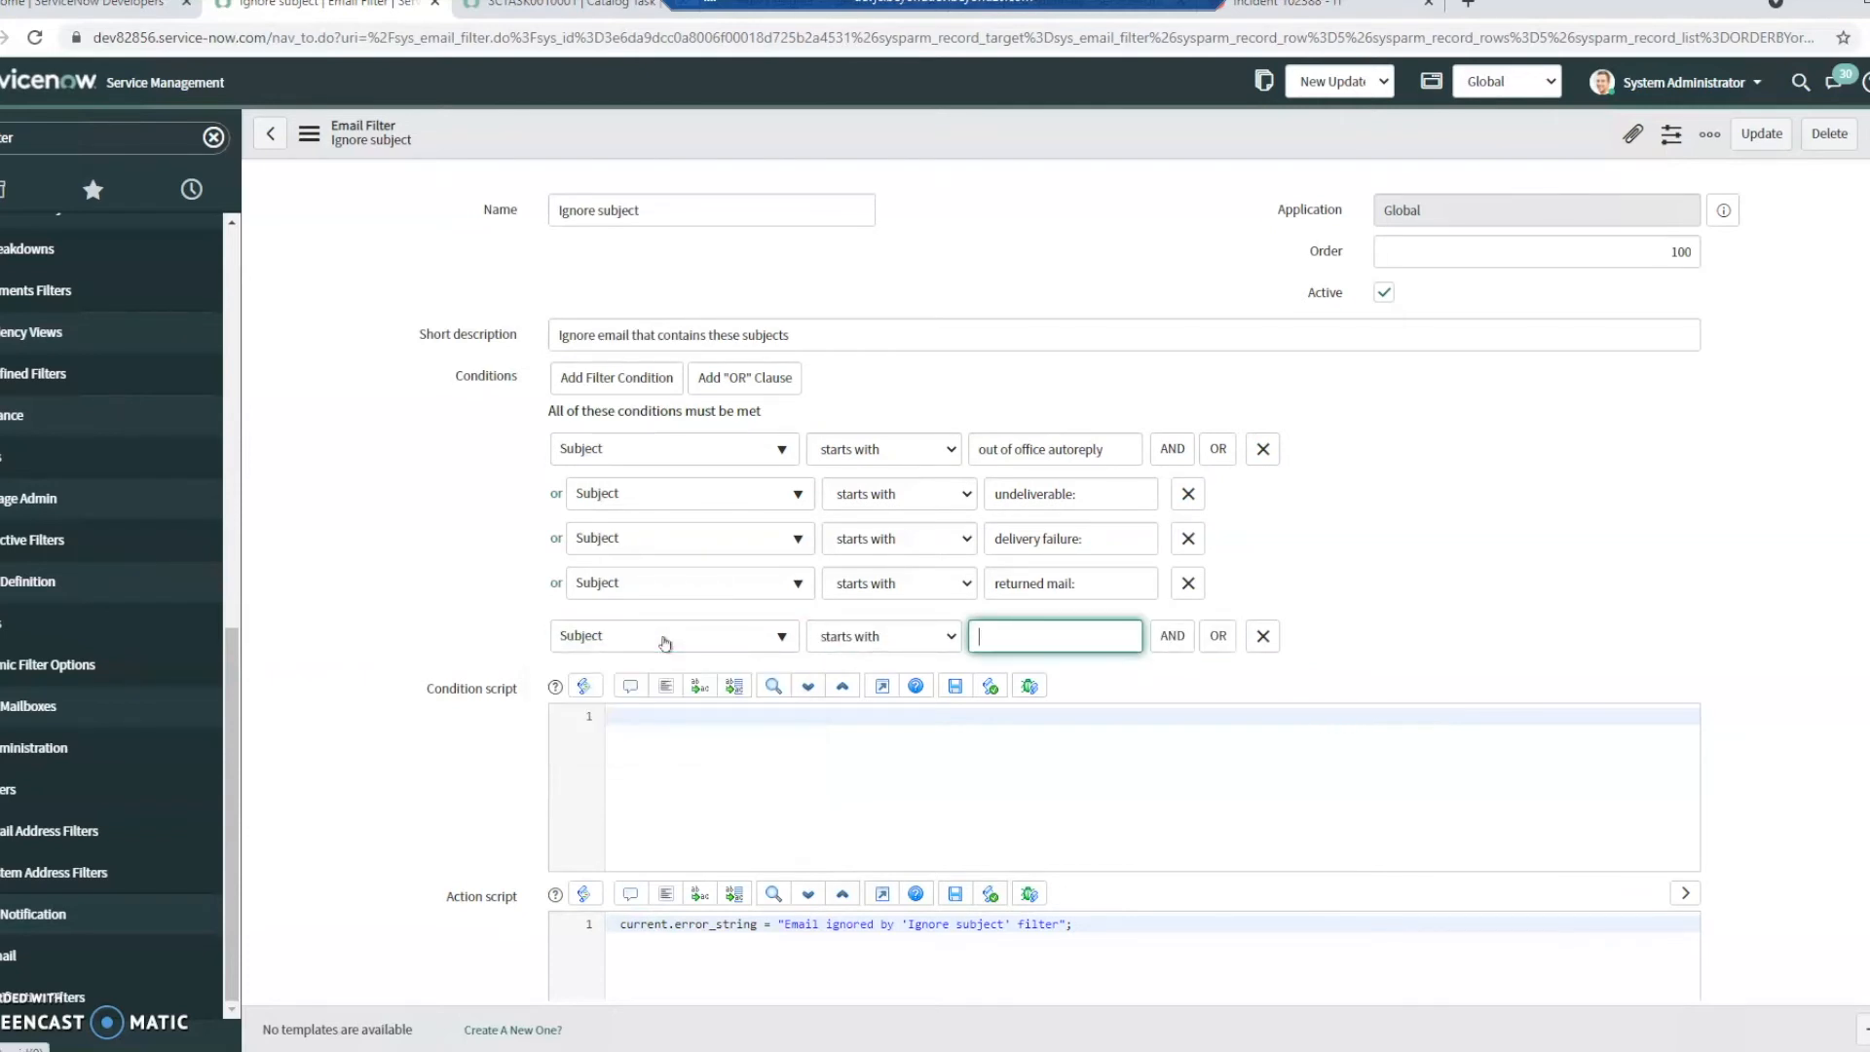
pyautogui.write('Automatic')
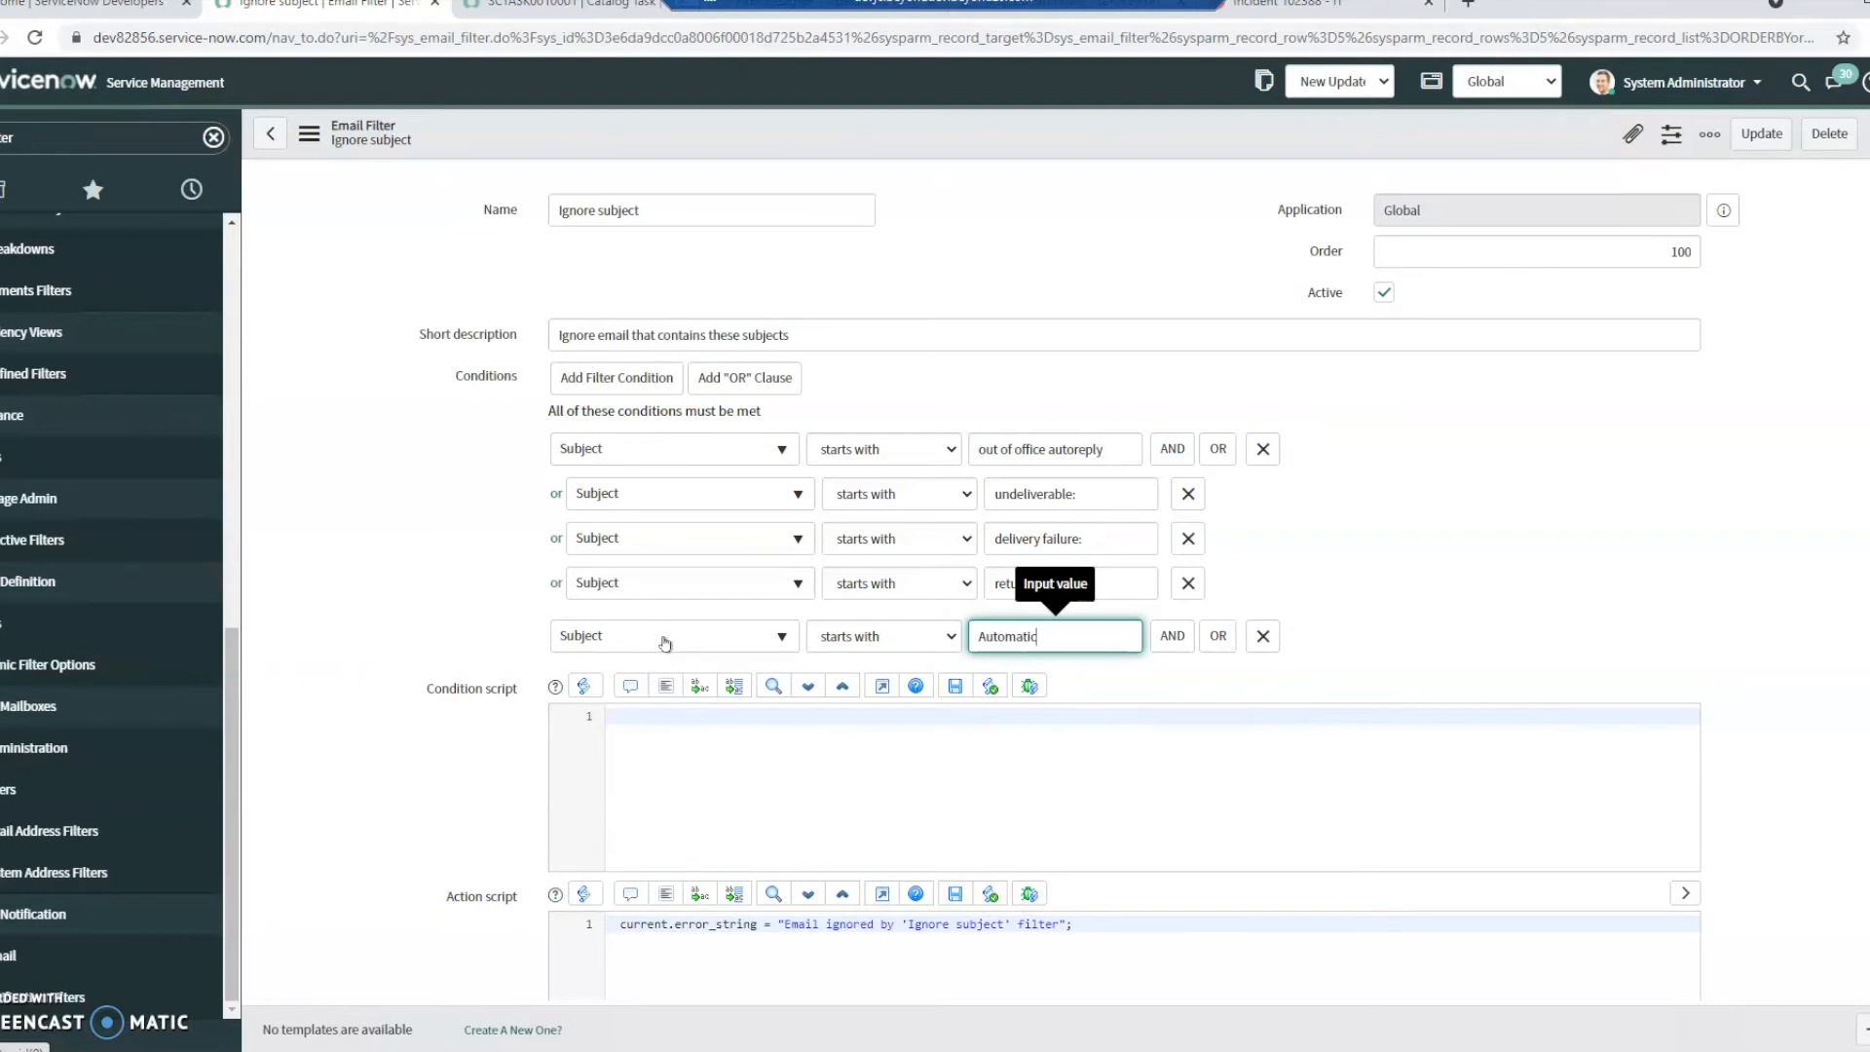
pyautogui.write('Reply:')
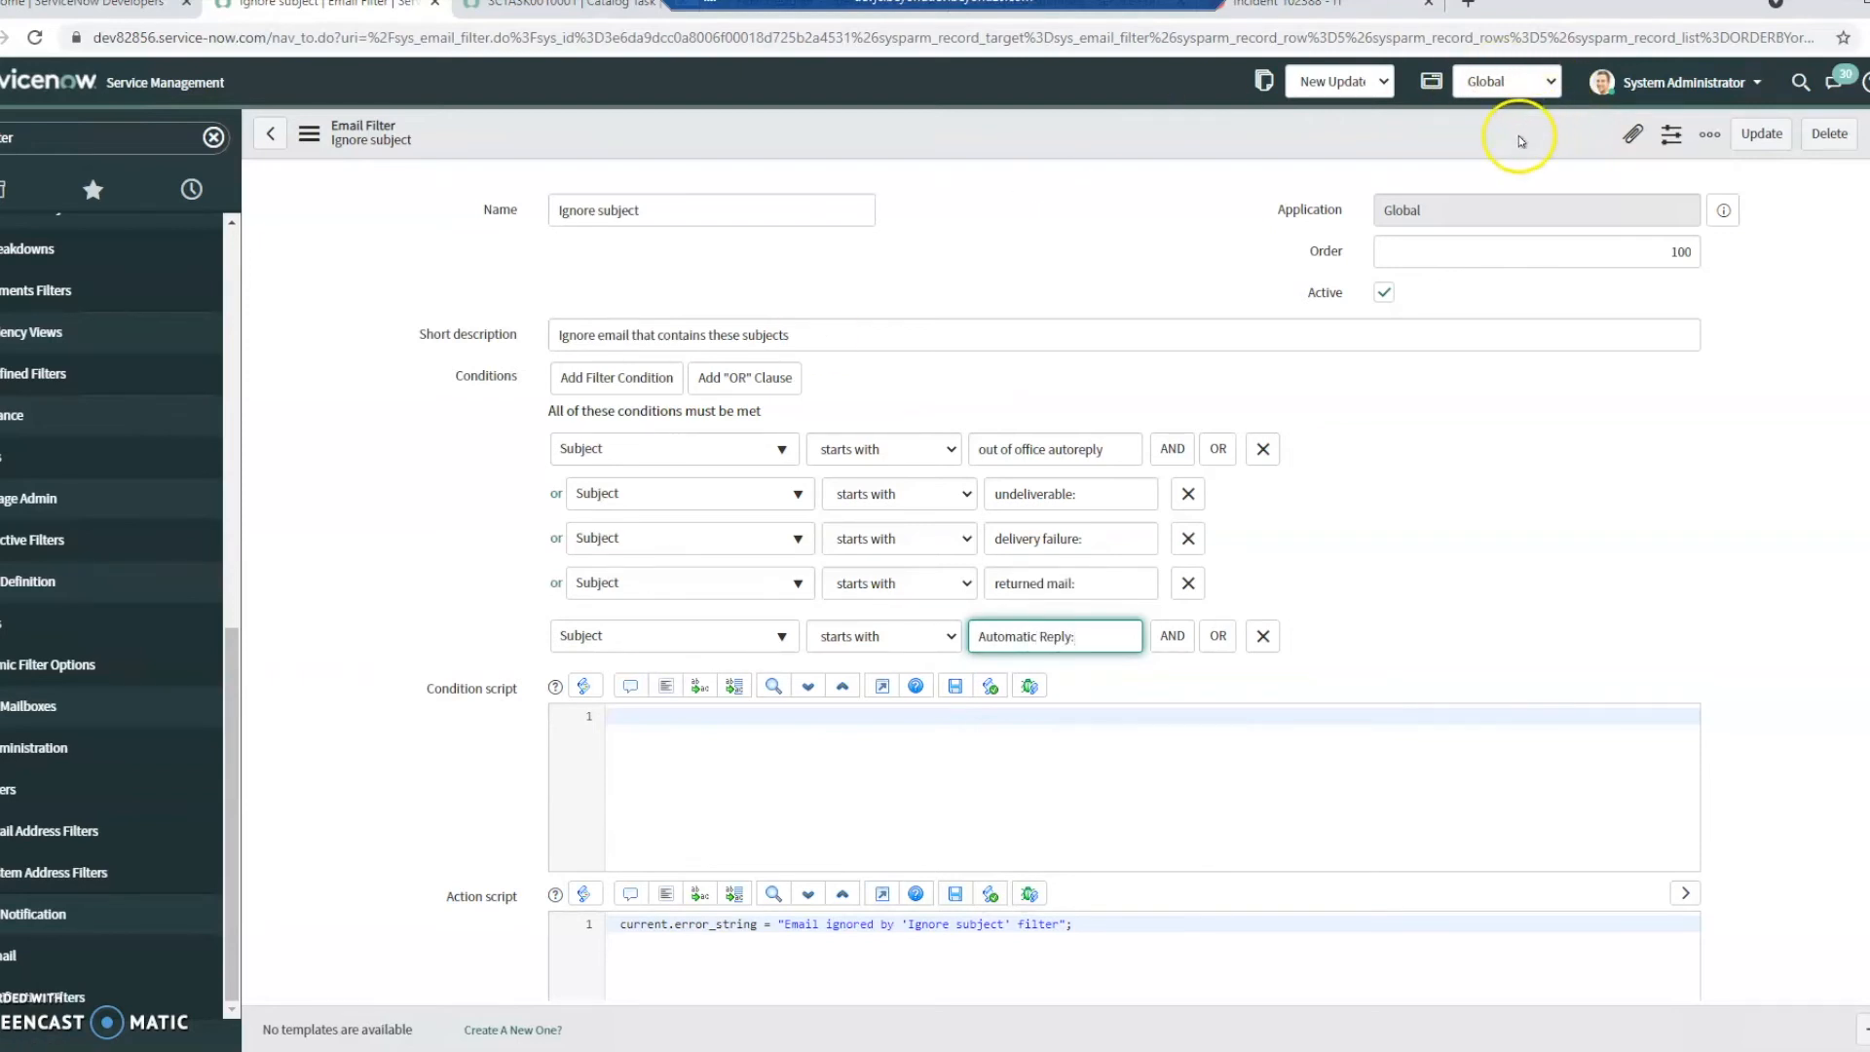
pyautogui.moveTo(1455, 140)
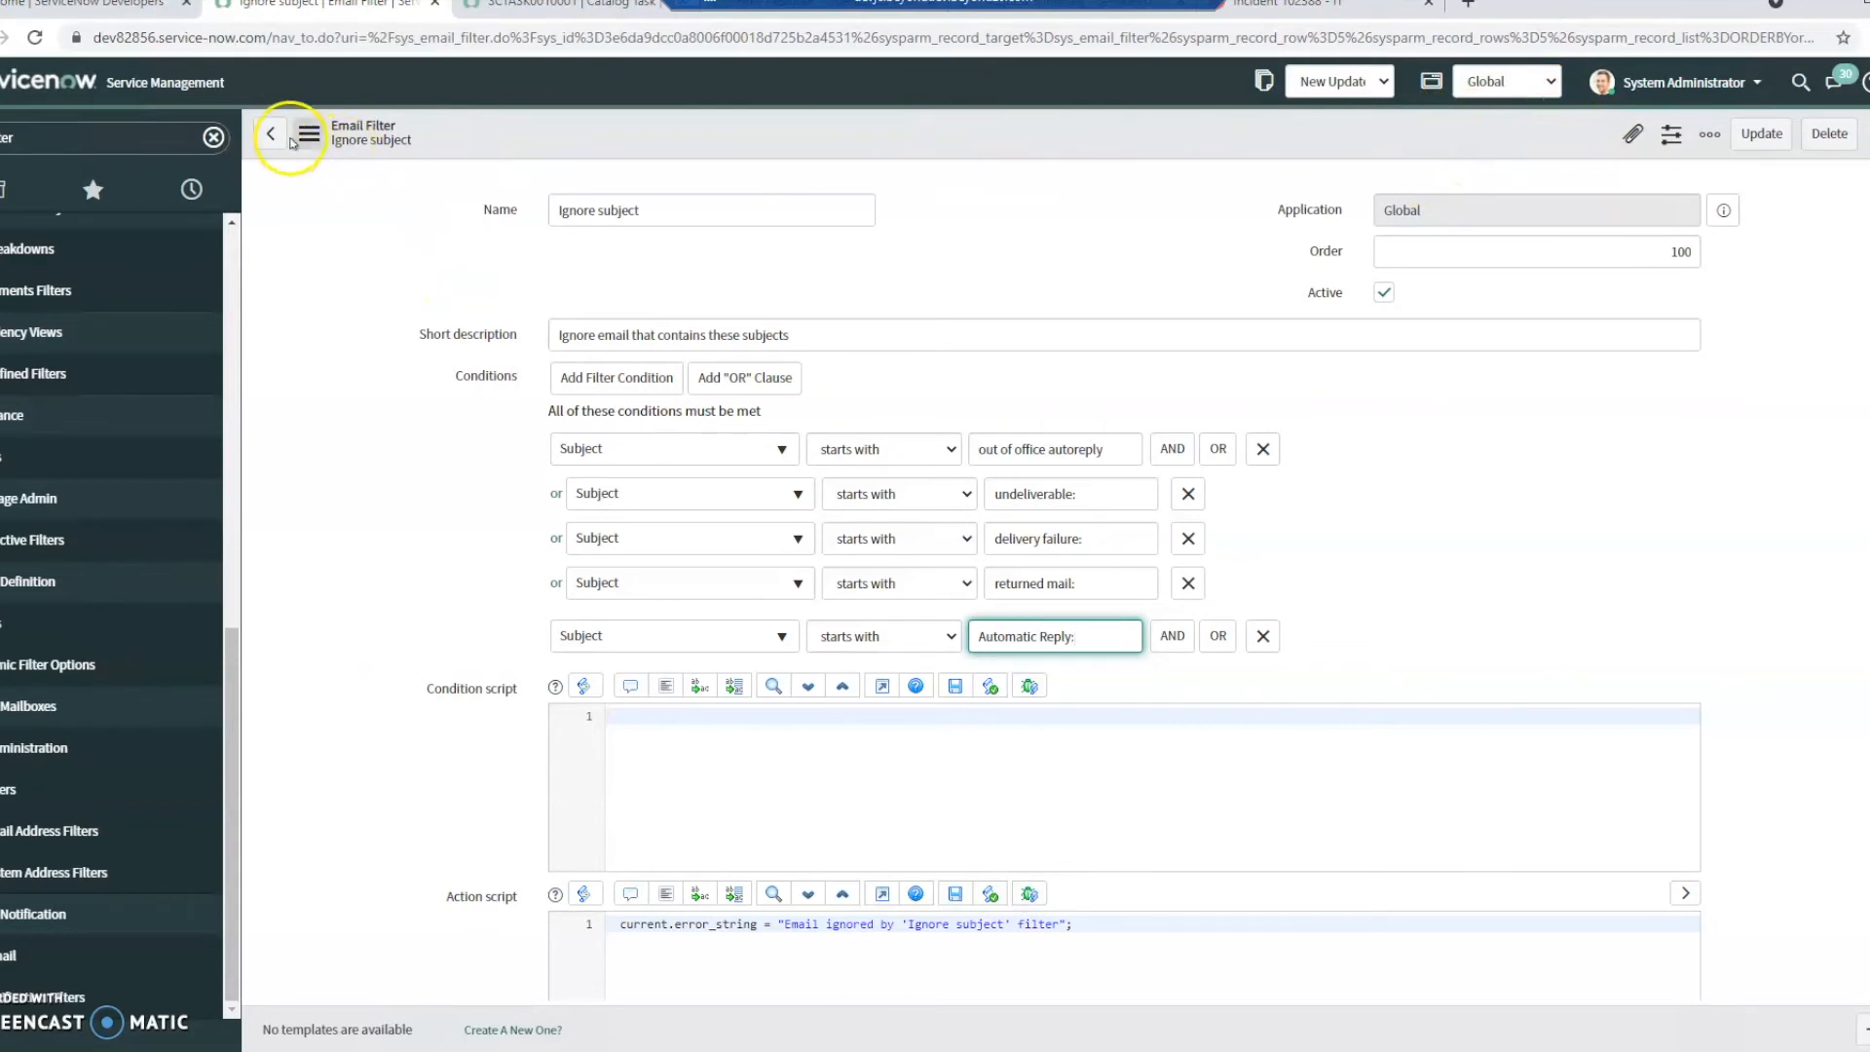
pyautogui.click(269, 133)
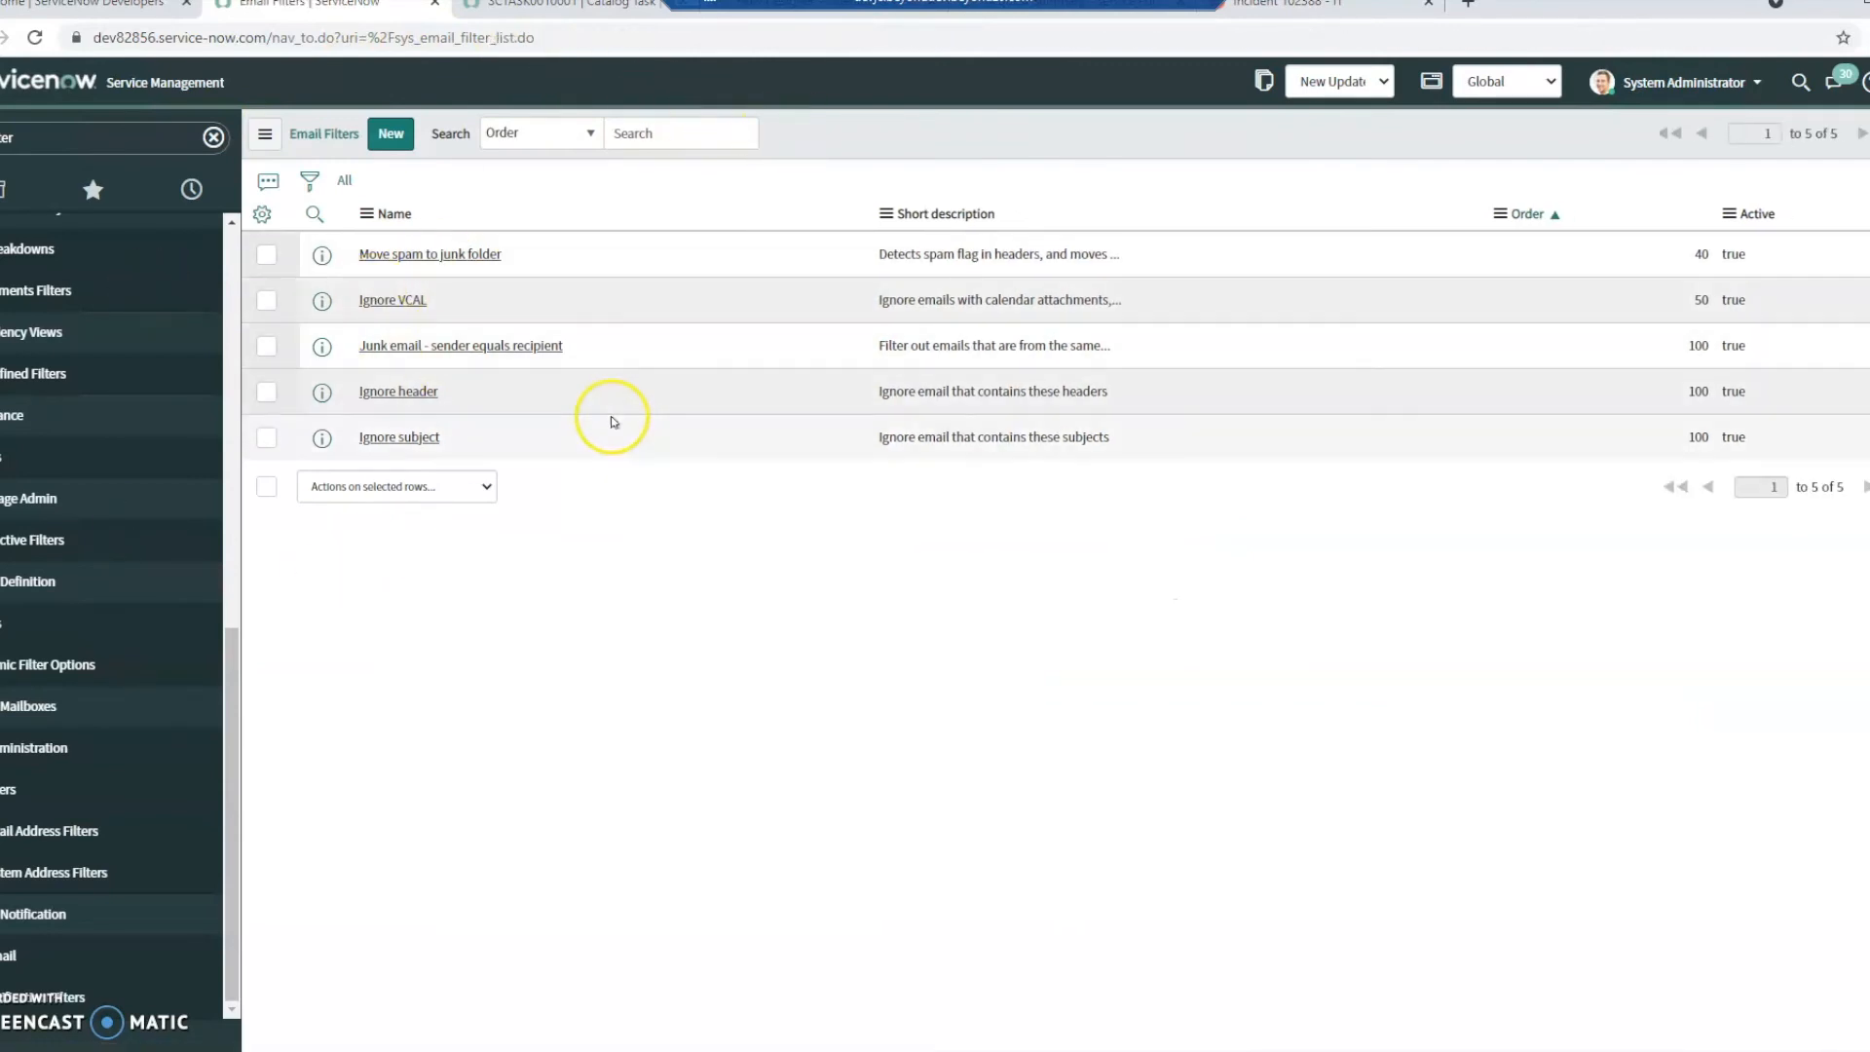
pyautogui.moveTo(609, 420)
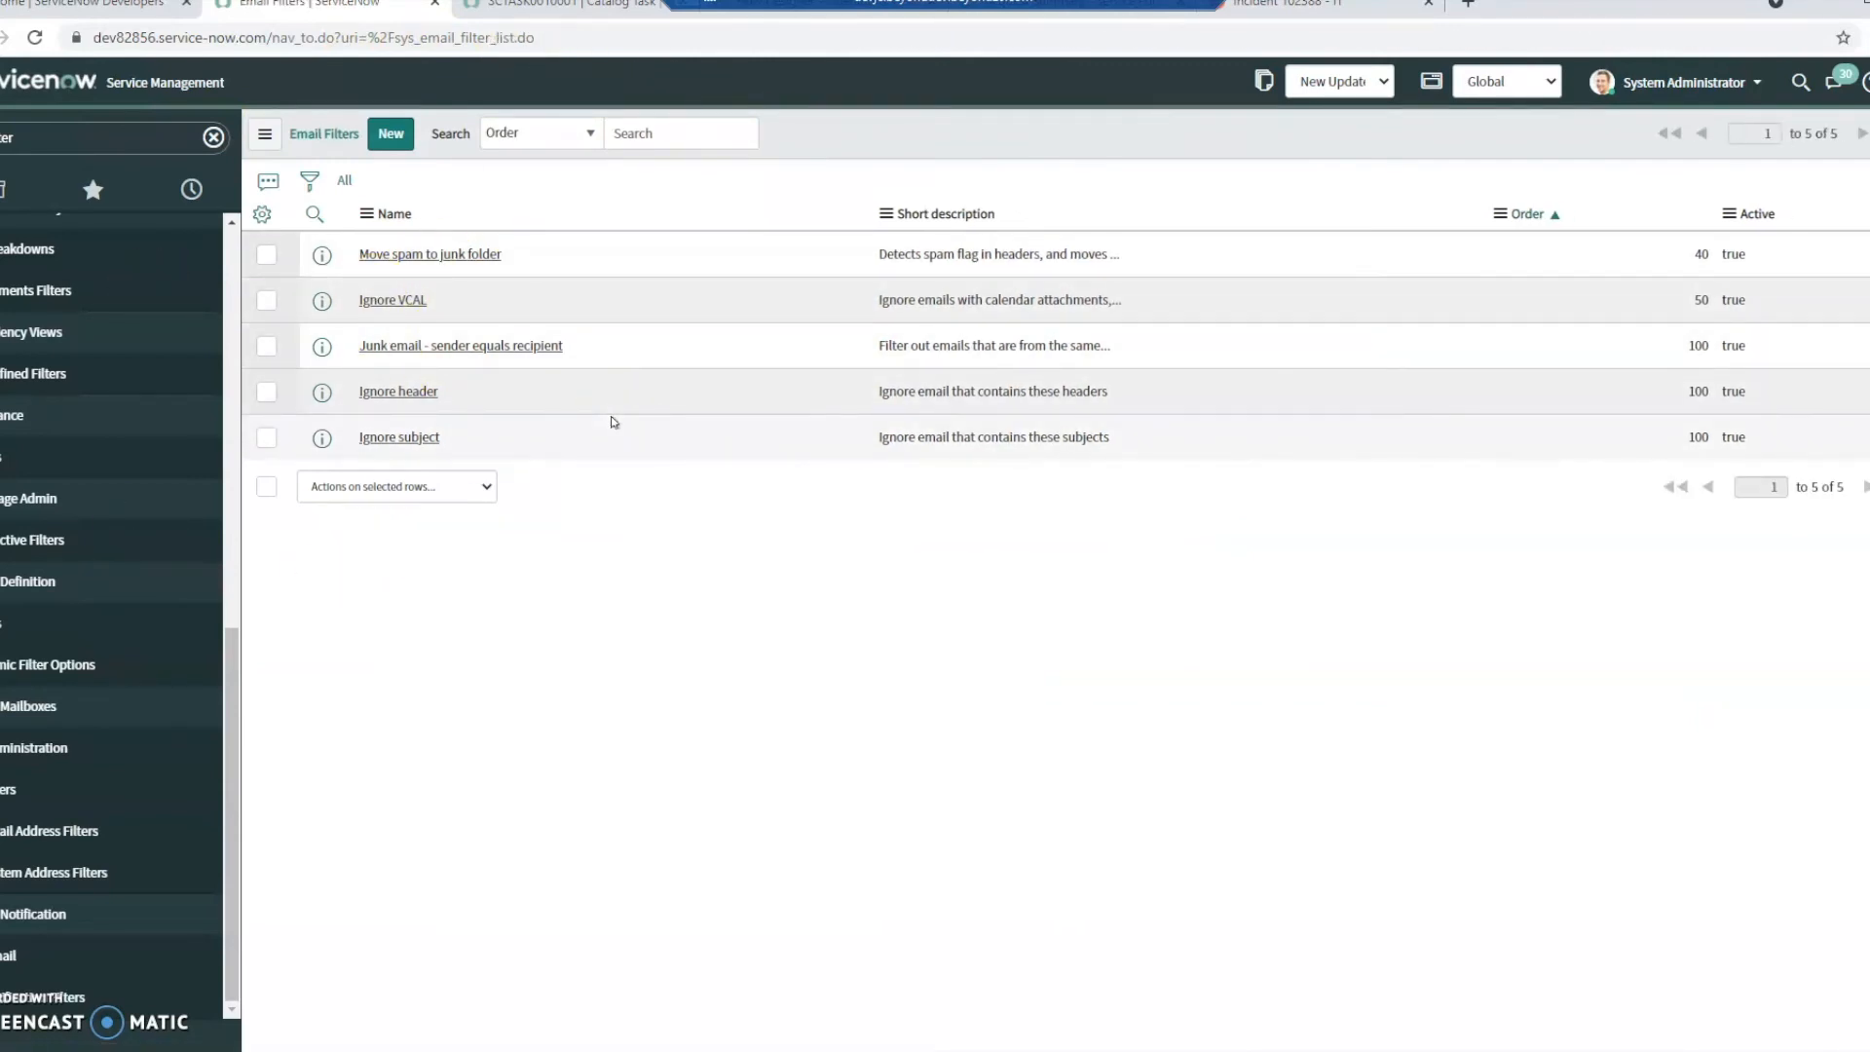